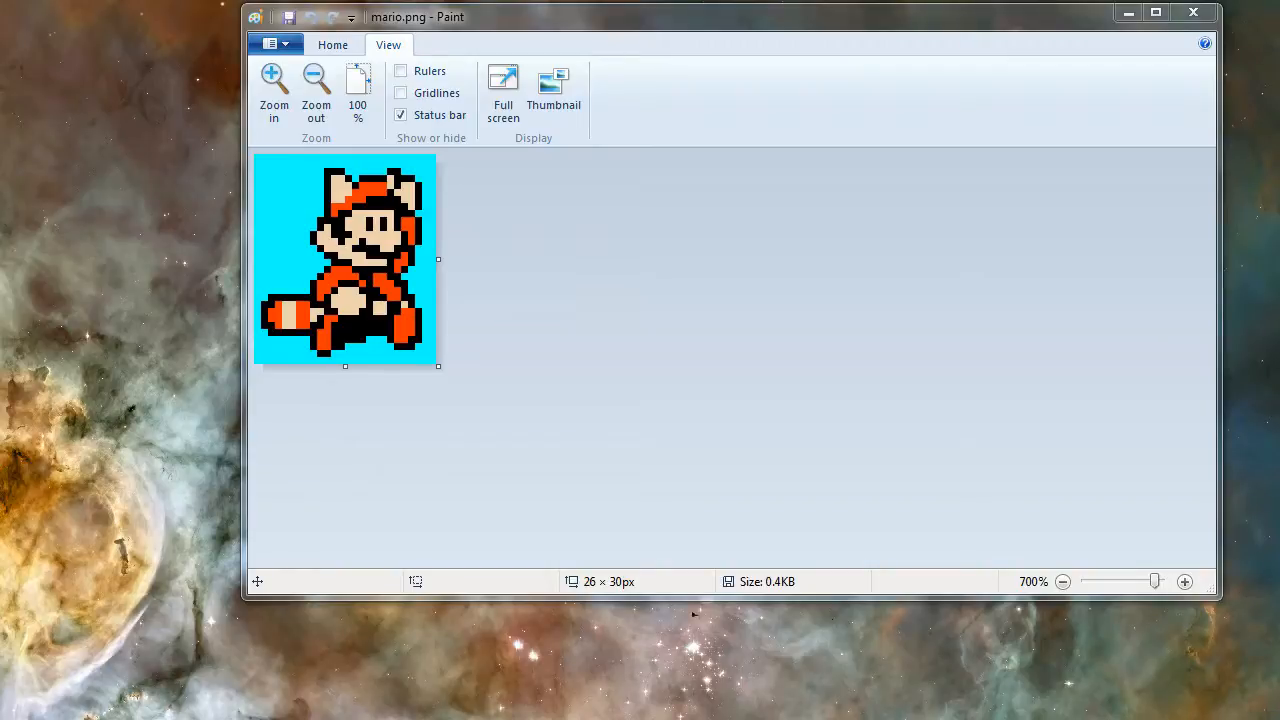
pyautogui.moveTo(410, 185)
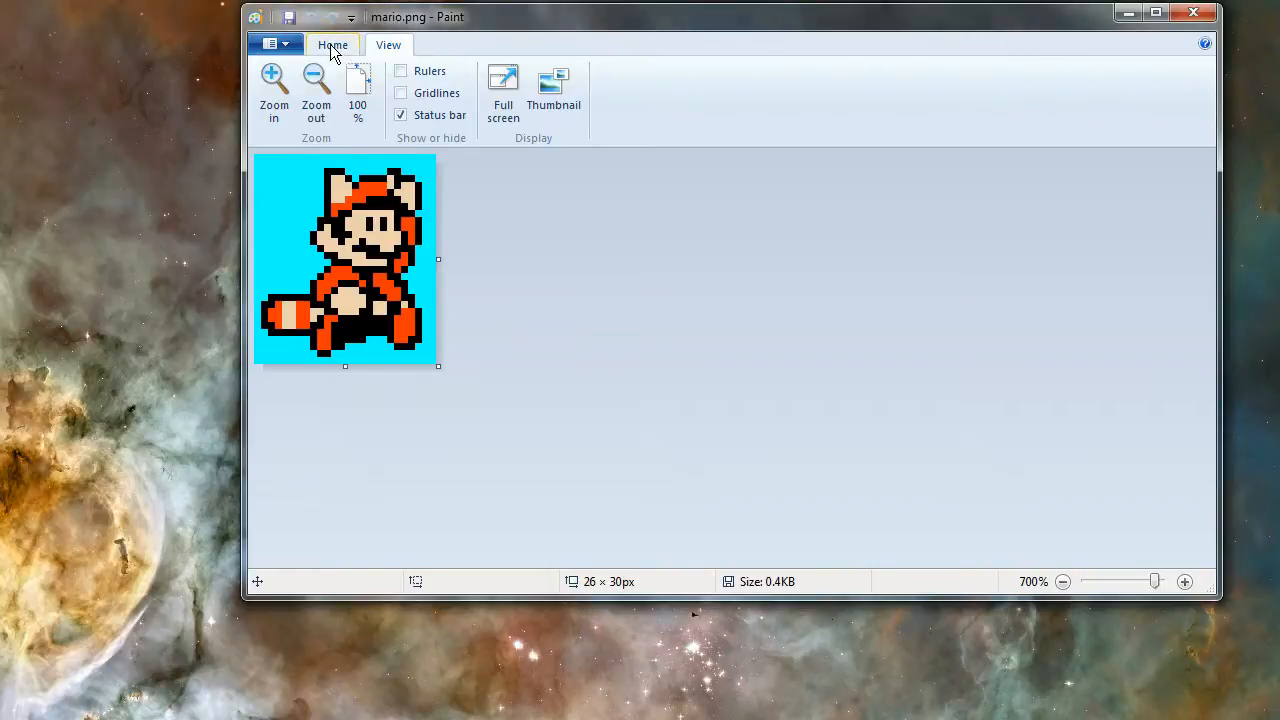
# Bring back Paint's main Home tools for the copied raccoon Mario sprite.
pyautogui.click(332, 44)
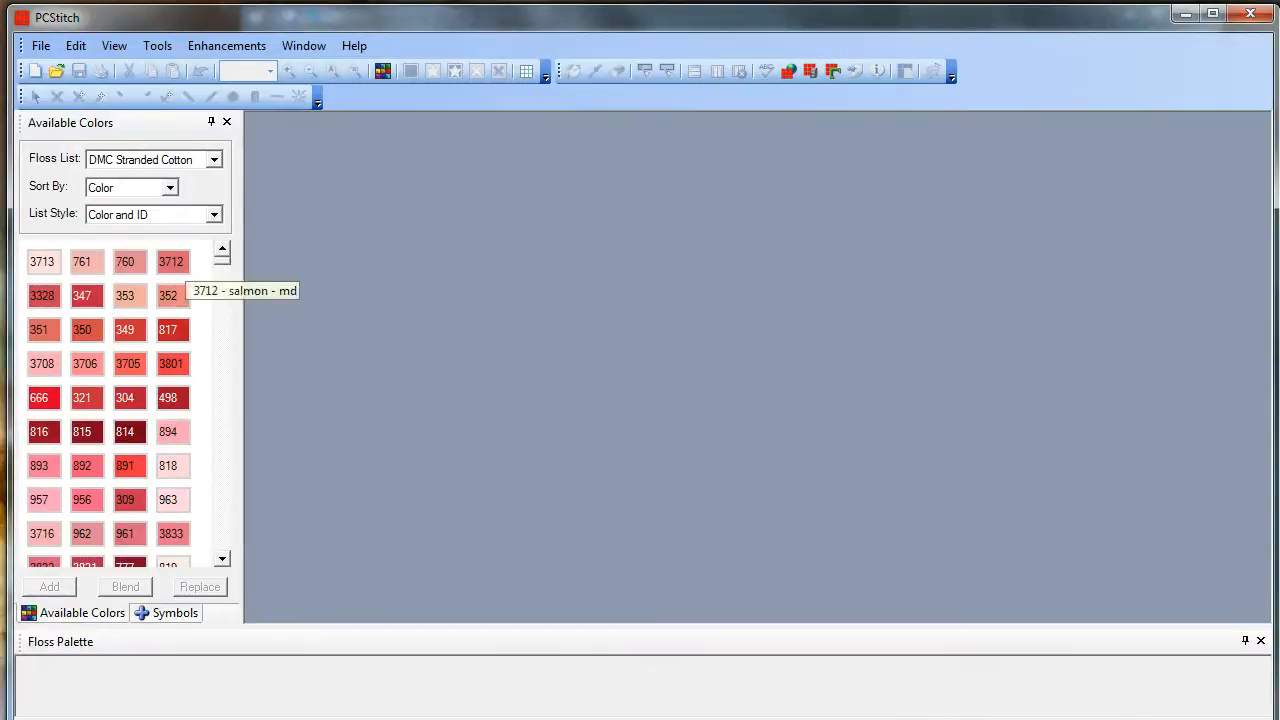
# Import the clipboard's Mario picture through File > Import into the Import Wizard.
pyautogui.click(40, 45)
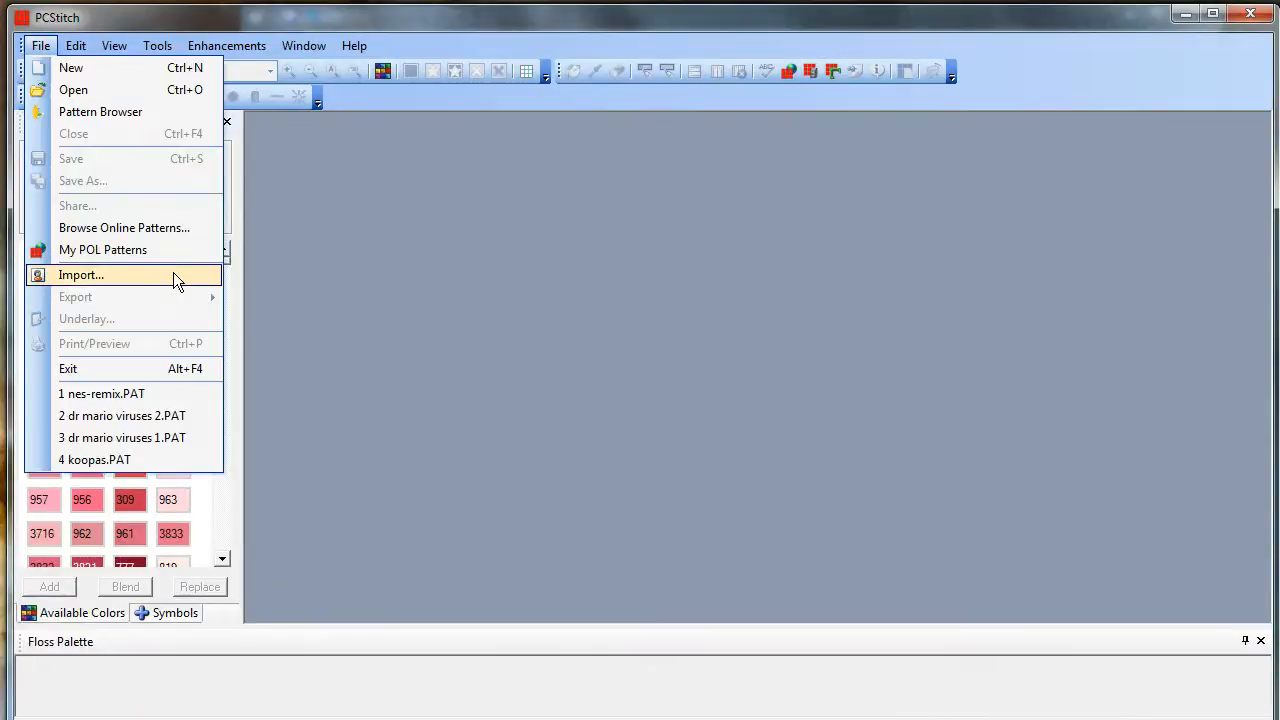
pyautogui.click(81, 274)
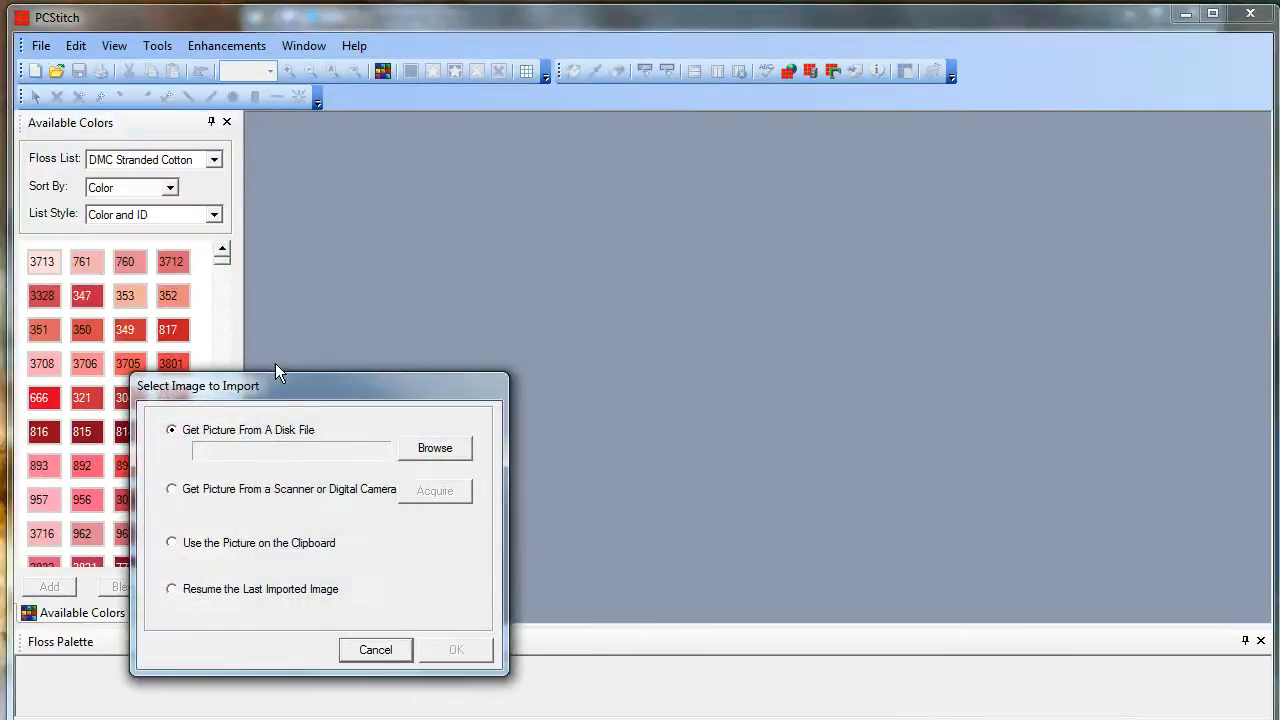
pyautogui.moveTo(228, 560)
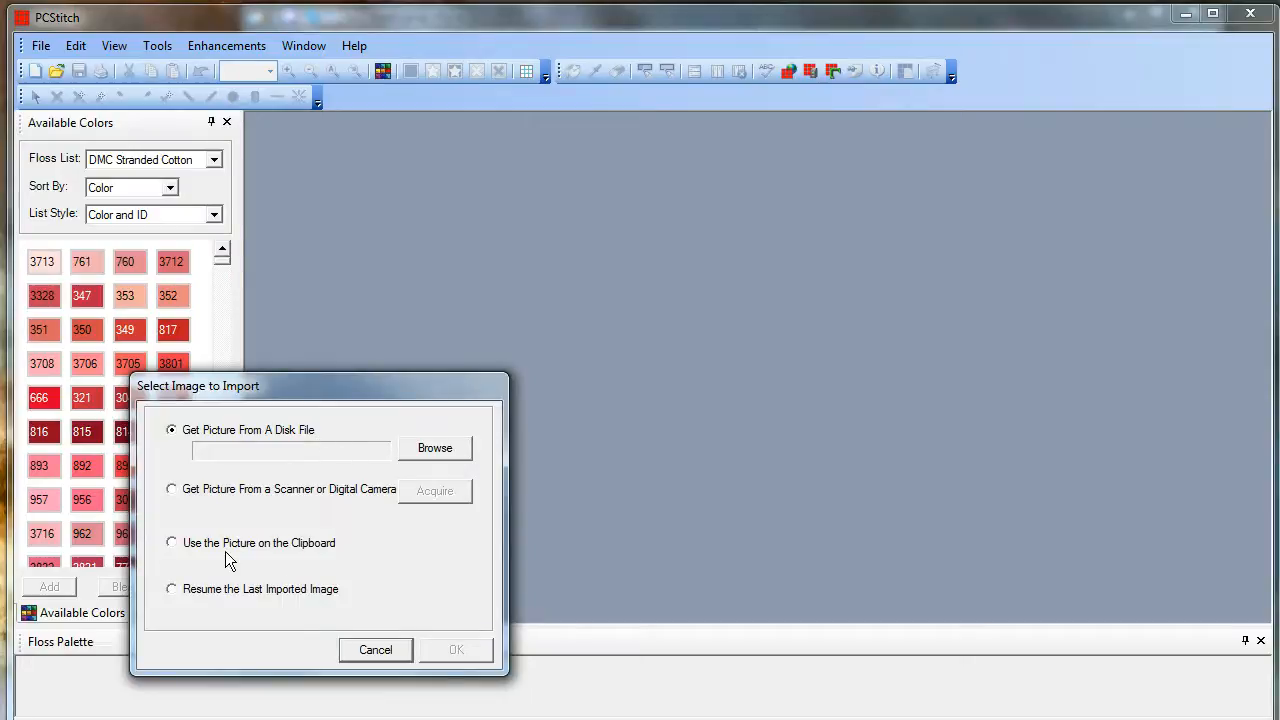
pyautogui.click(171, 542)
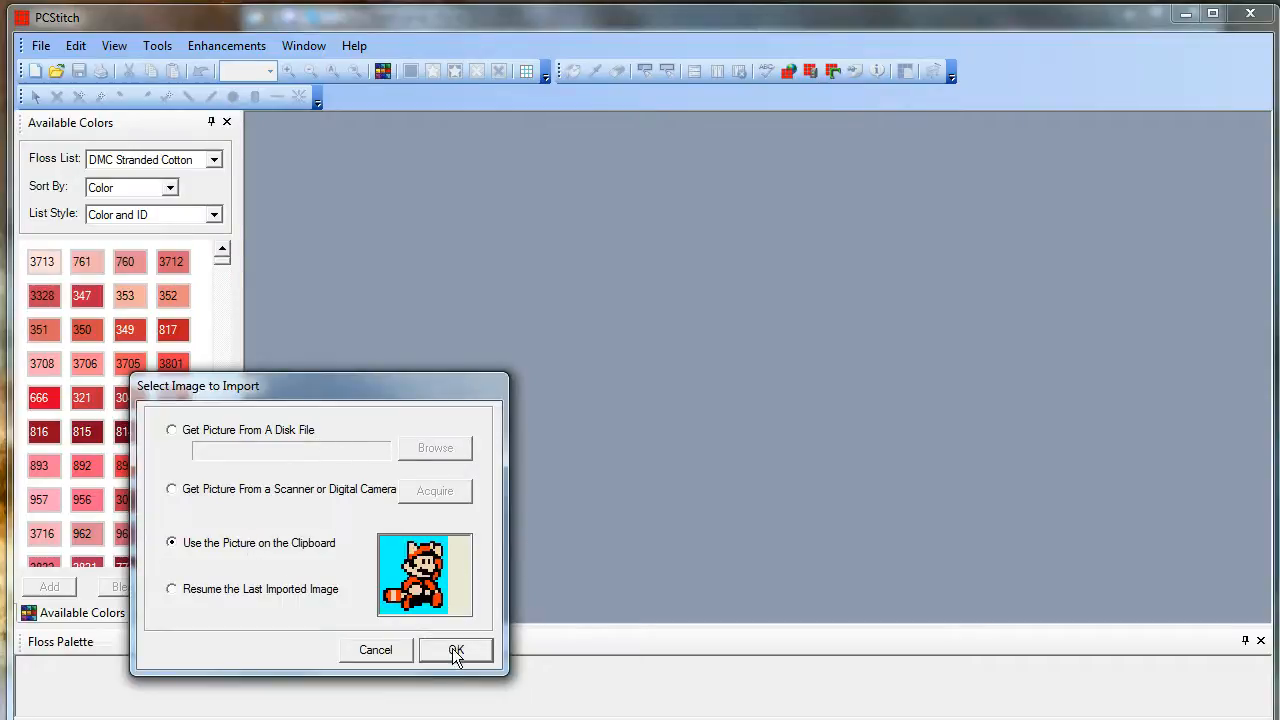
pyautogui.click(455, 650)
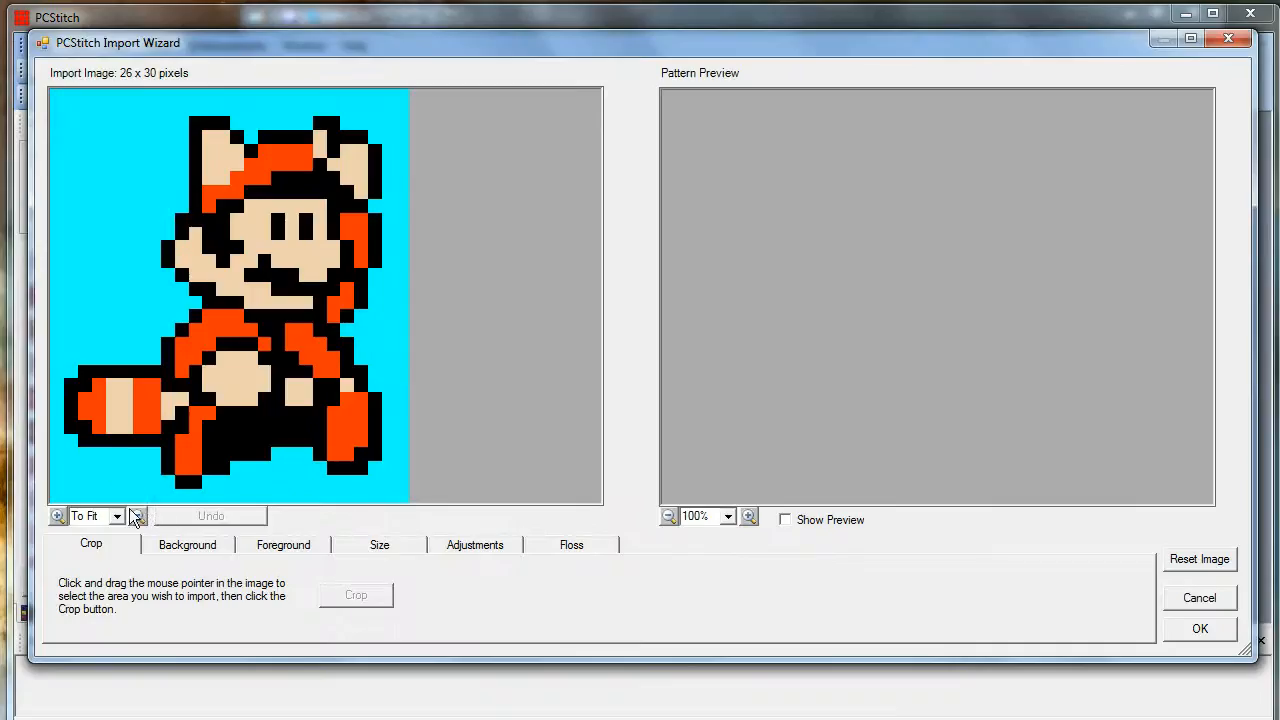
# Show the Size settings and turn on the live preview of the 26 x 30 sprite.
pyautogui.click(379, 544)
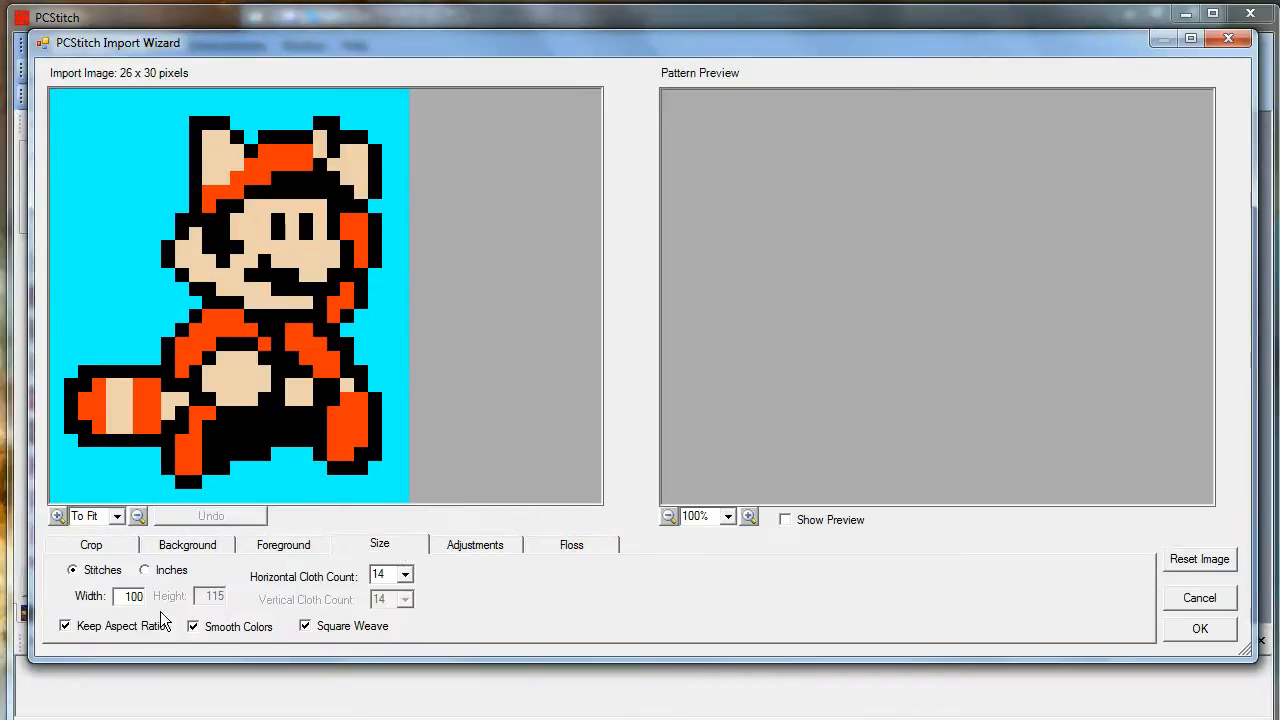
pyautogui.moveTo(150, 598)
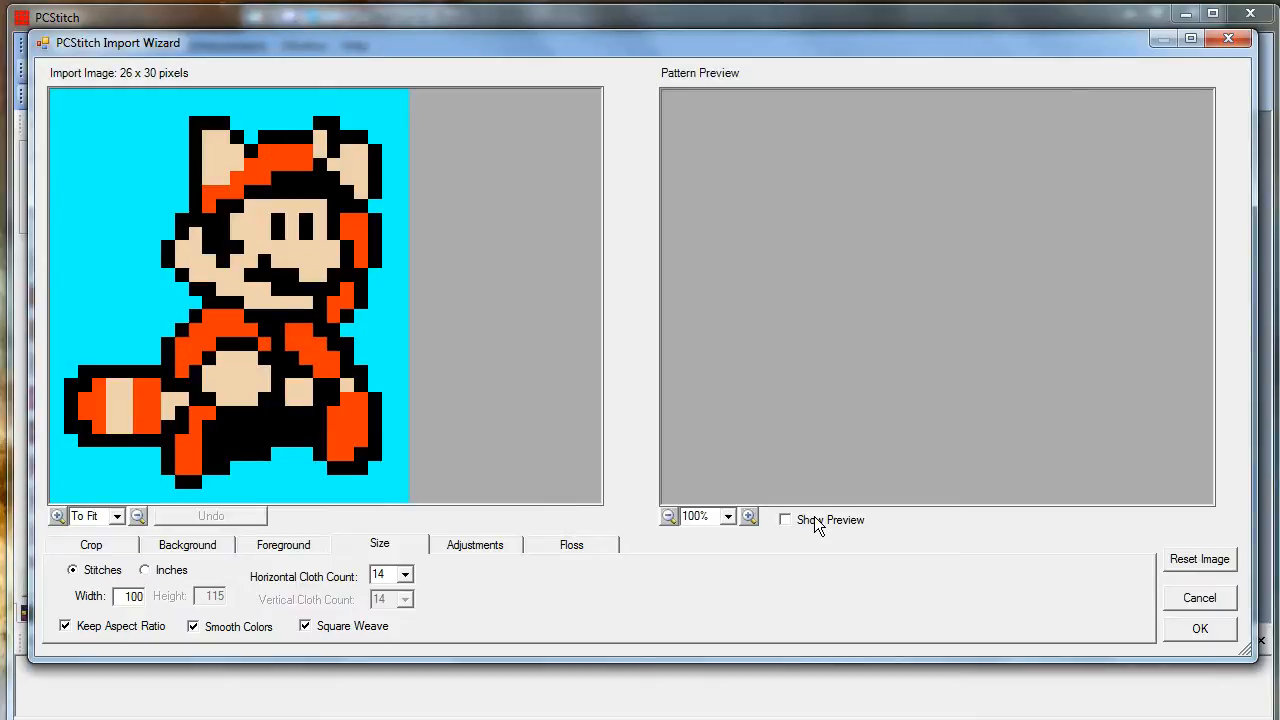
pyautogui.click(785, 519)
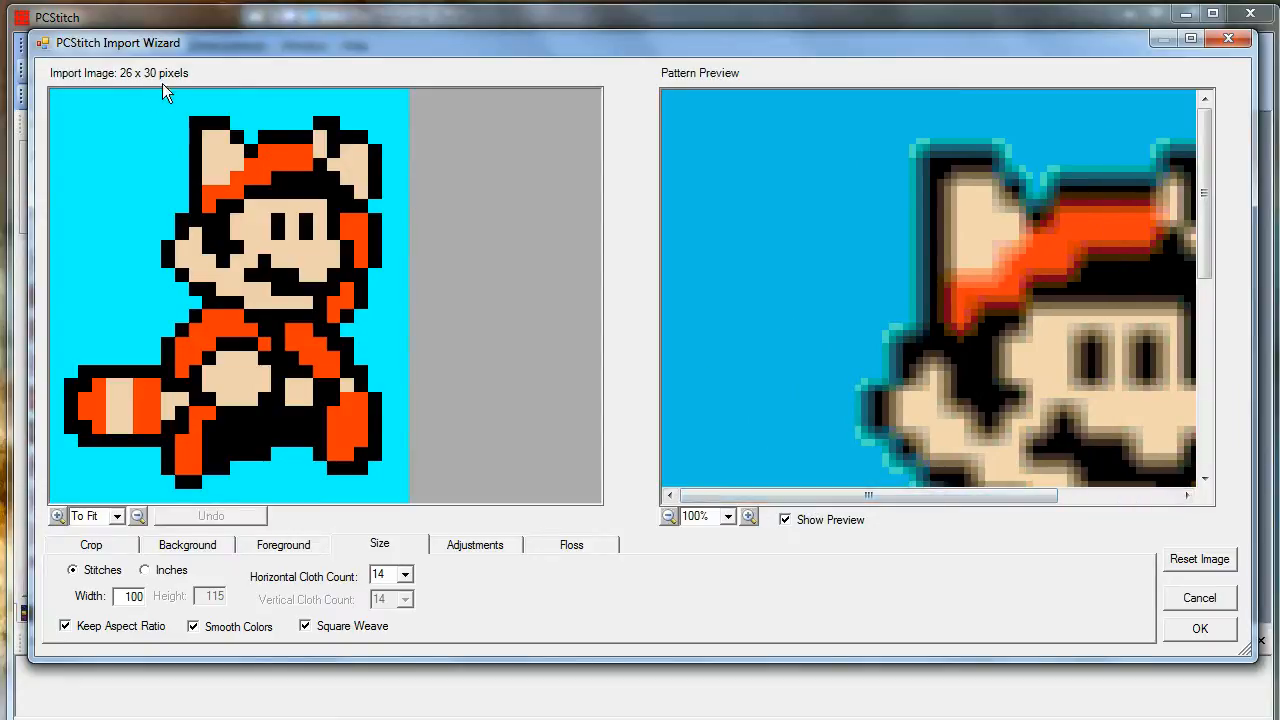
pyautogui.moveTo(173, 82)
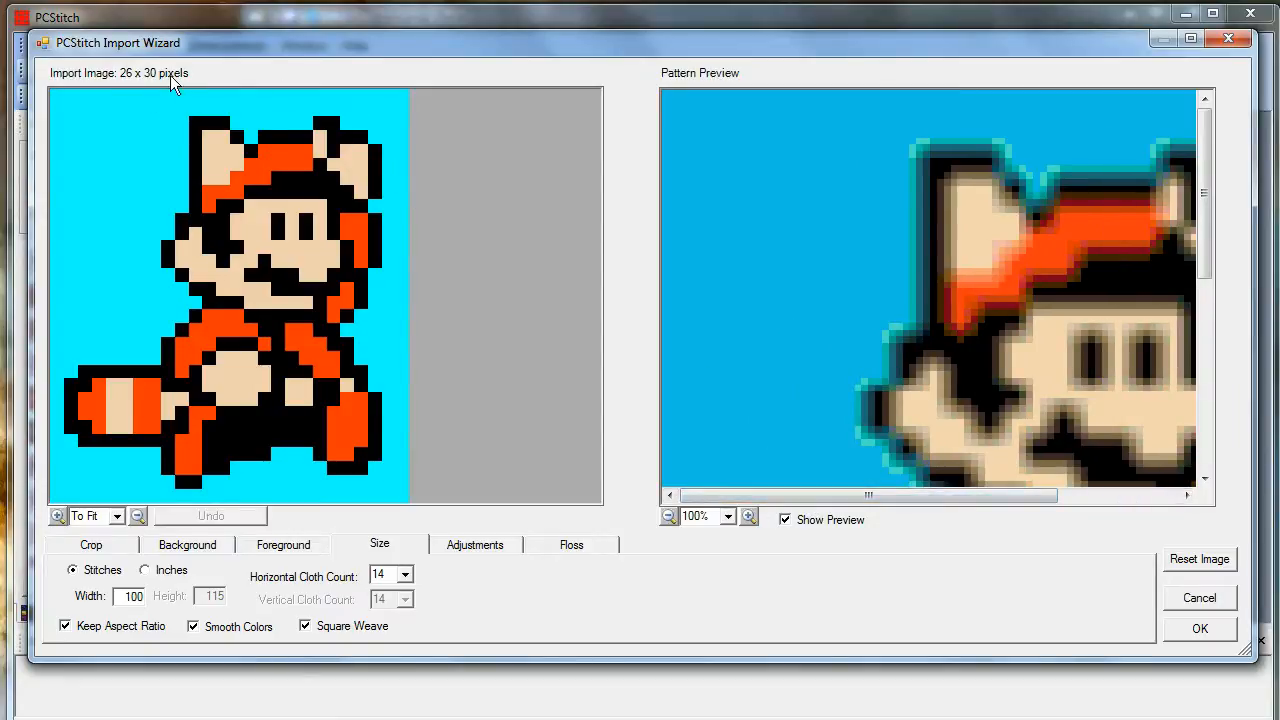
pyautogui.moveTo(125, 82)
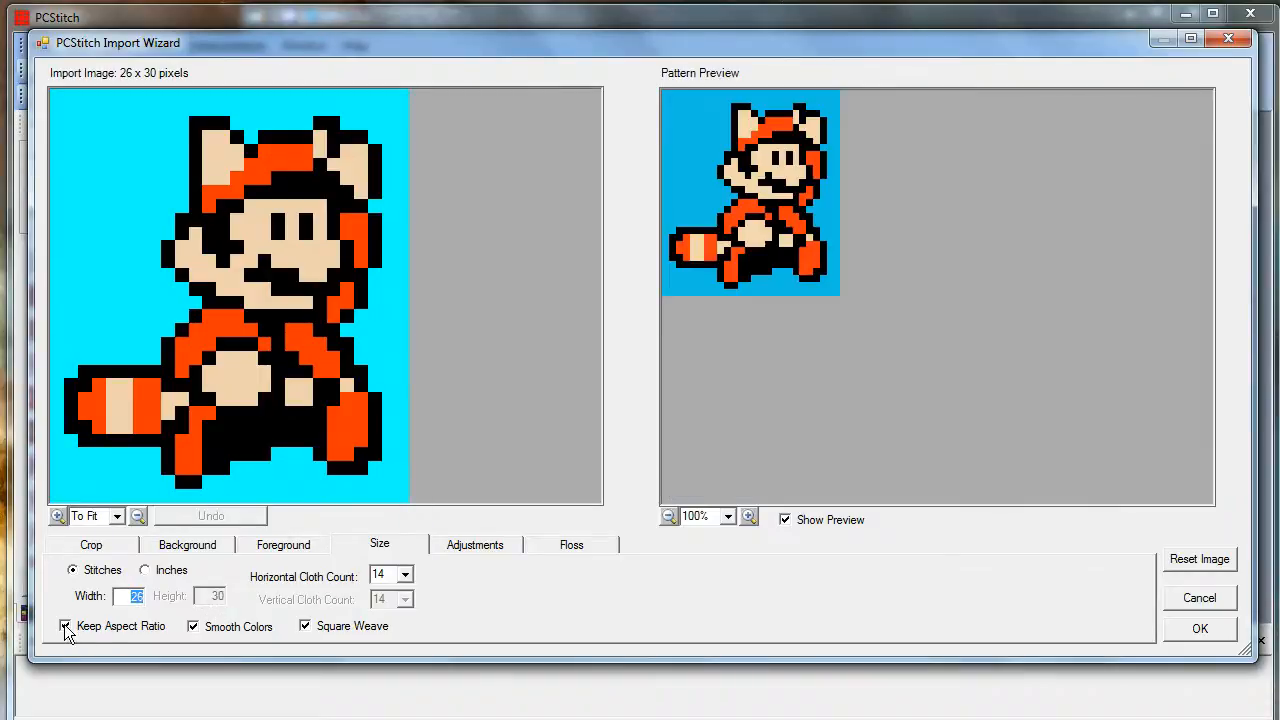
pyautogui.moveTo(745, 447)
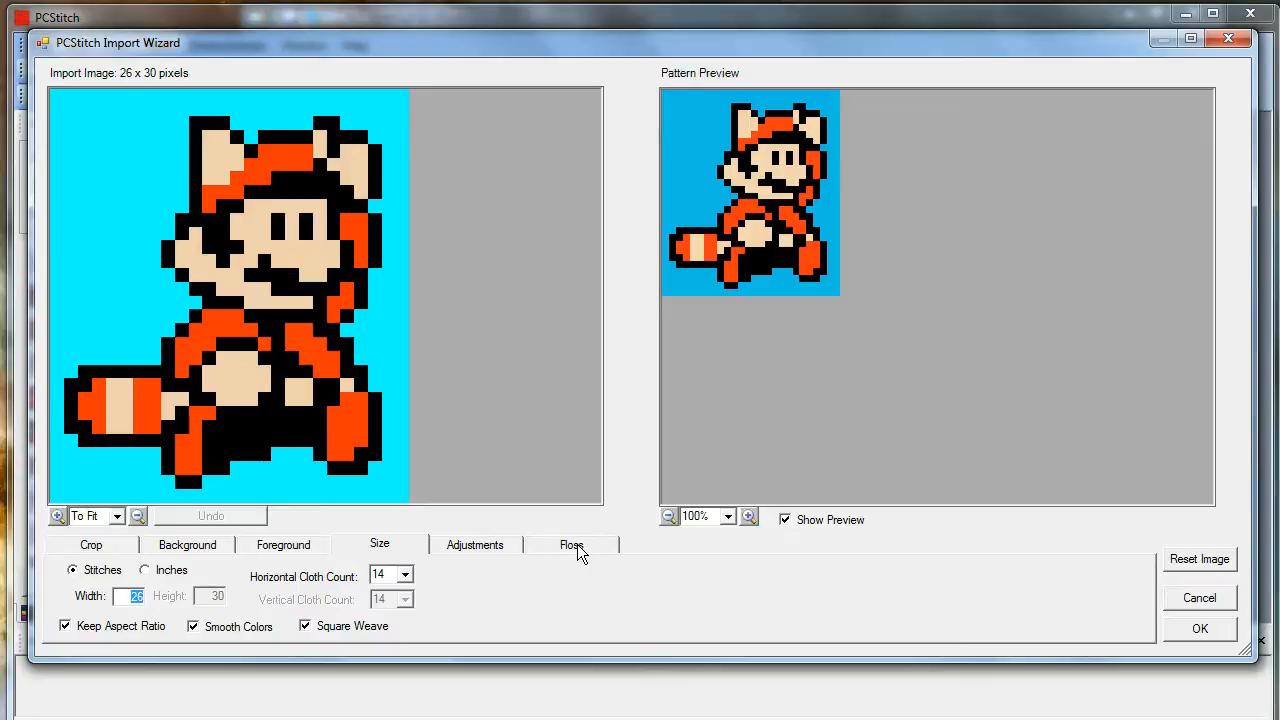
# Keep the import's colour mapping on DMC Stranded Cotton with up to 100 colours.
pyautogui.click(571, 544)
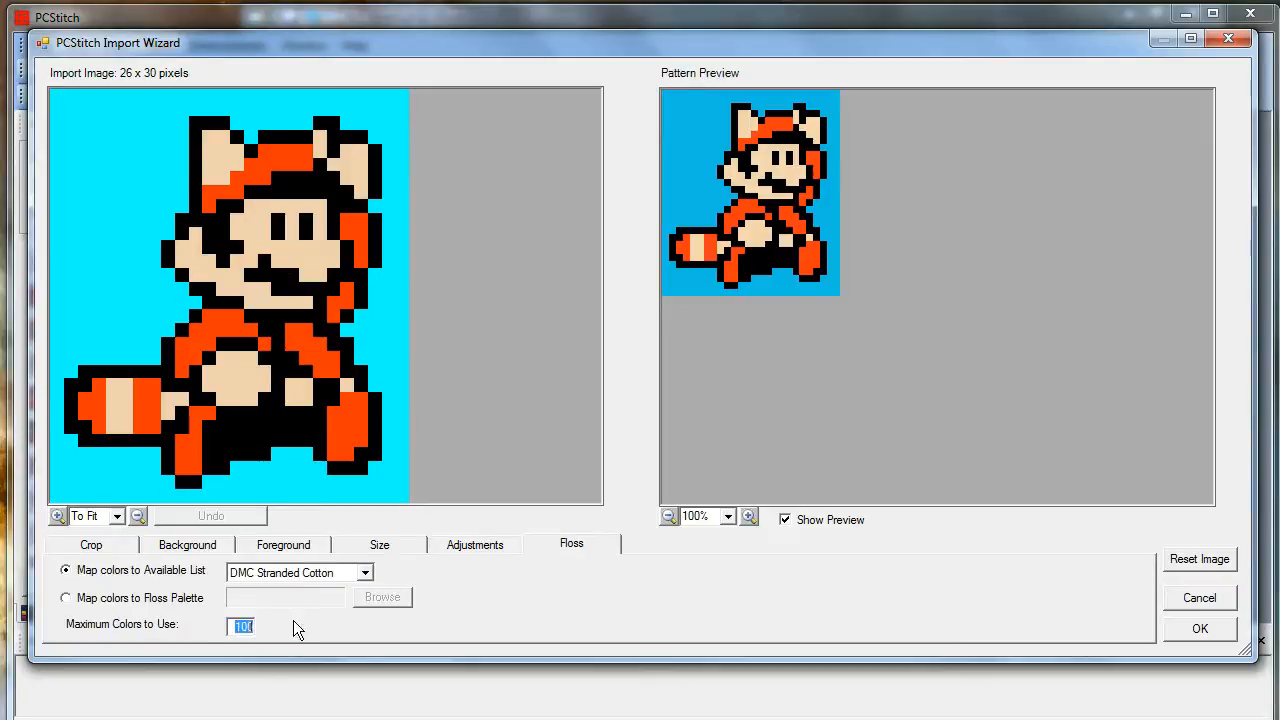
pyautogui.moveTo(265, 635)
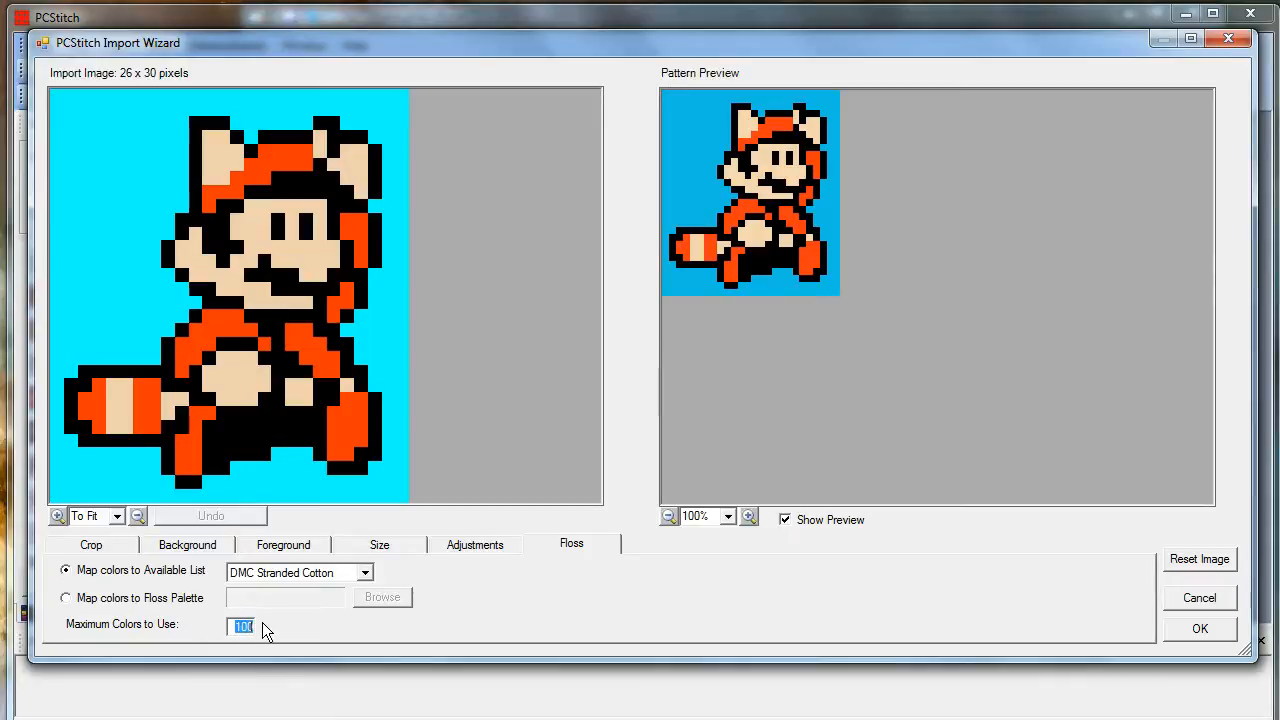
pyautogui.moveTo(290, 620)
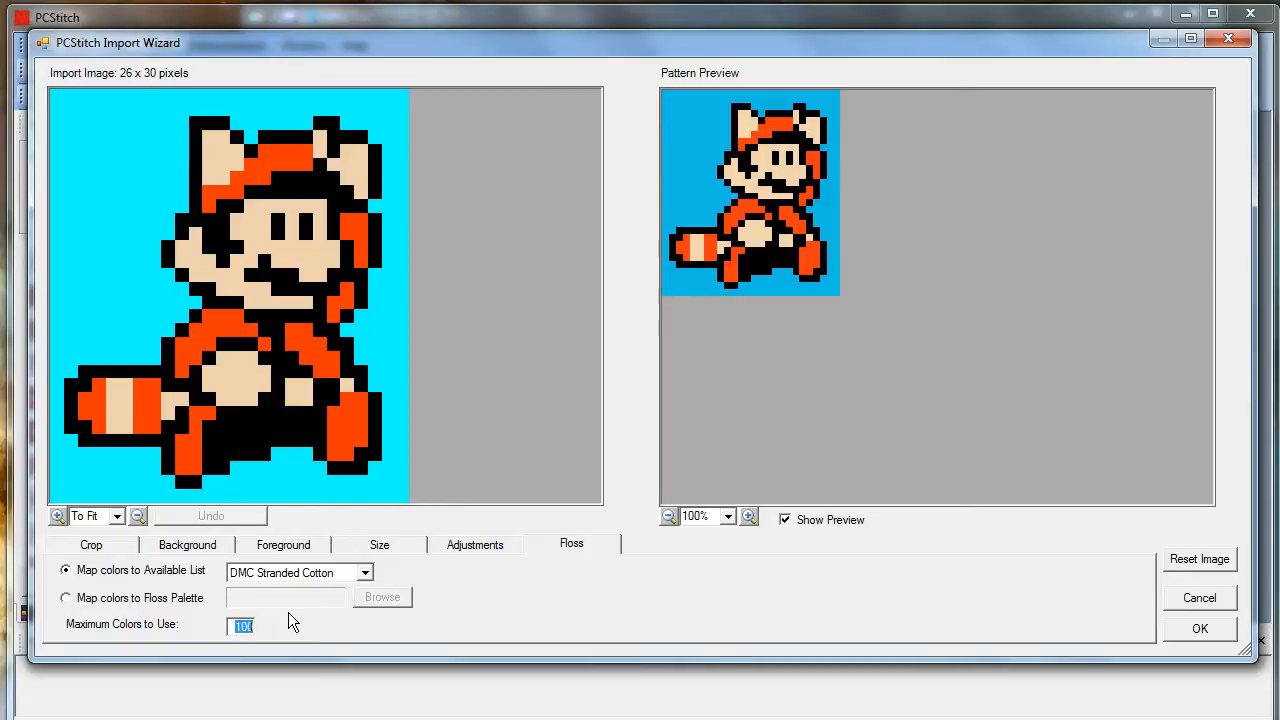
pyautogui.moveTo(578, 460)
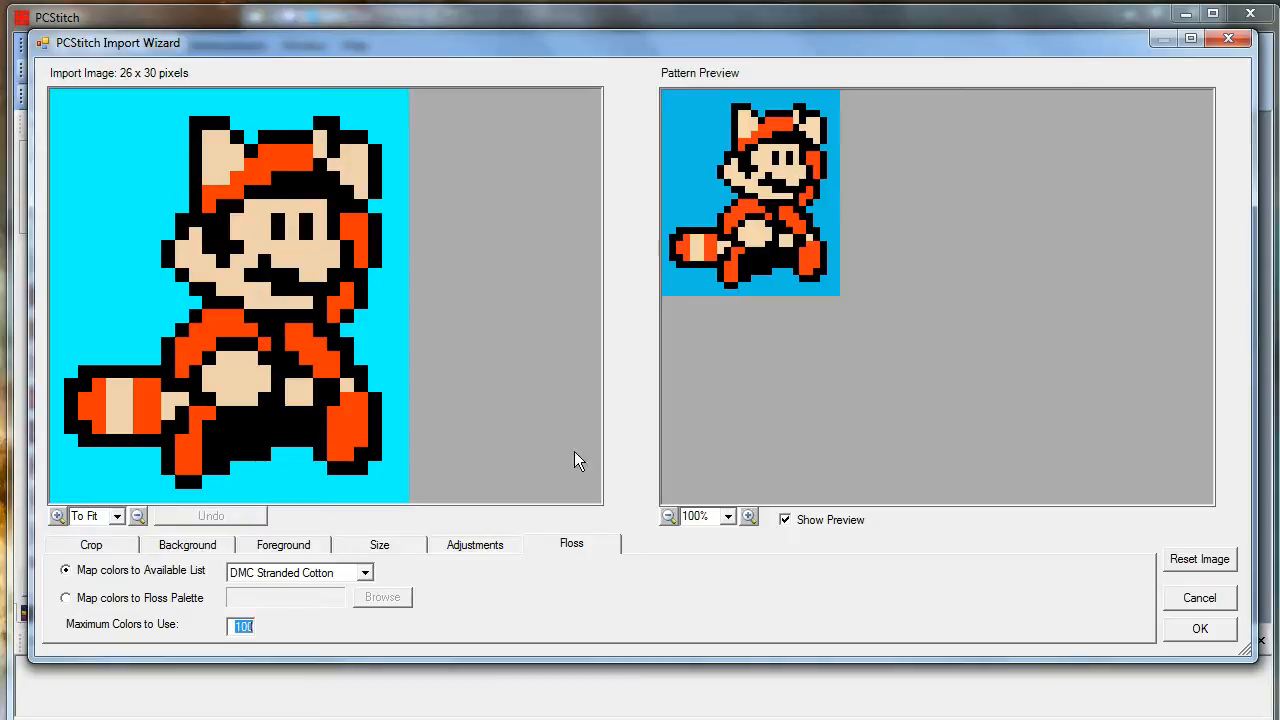
pyautogui.moveTo(225, 590)
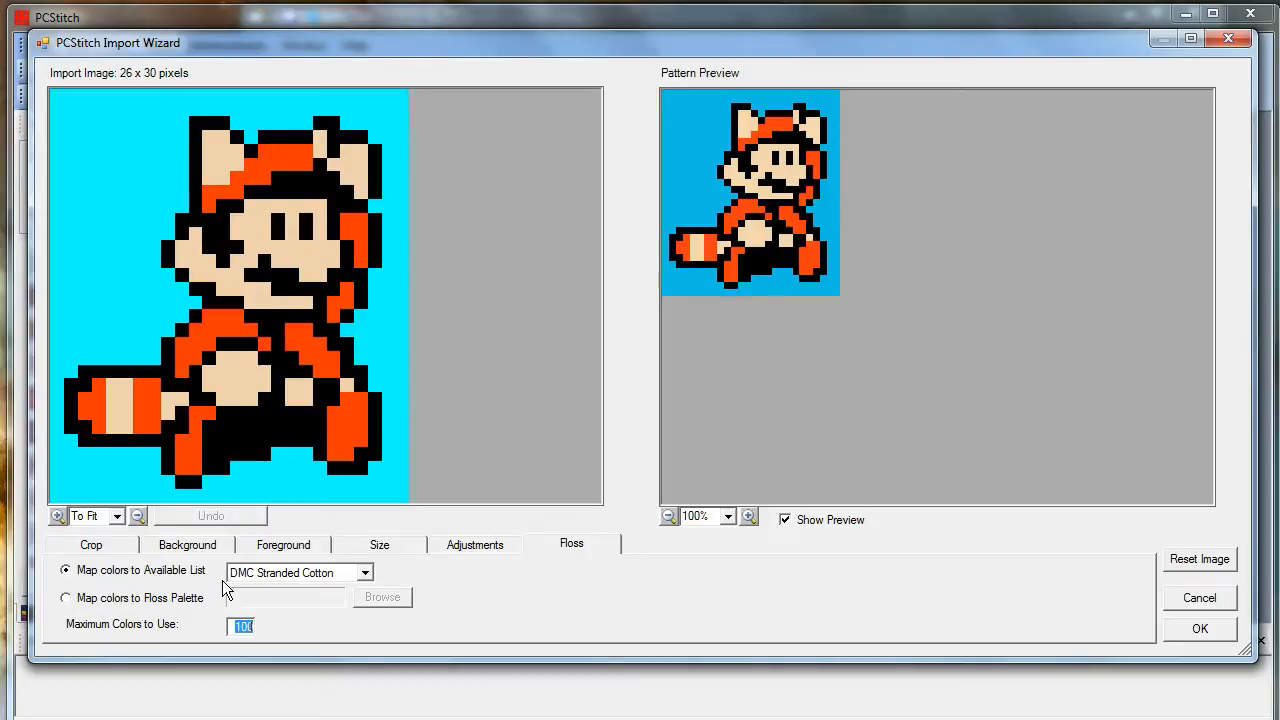
pyautogui.click(365, 572)
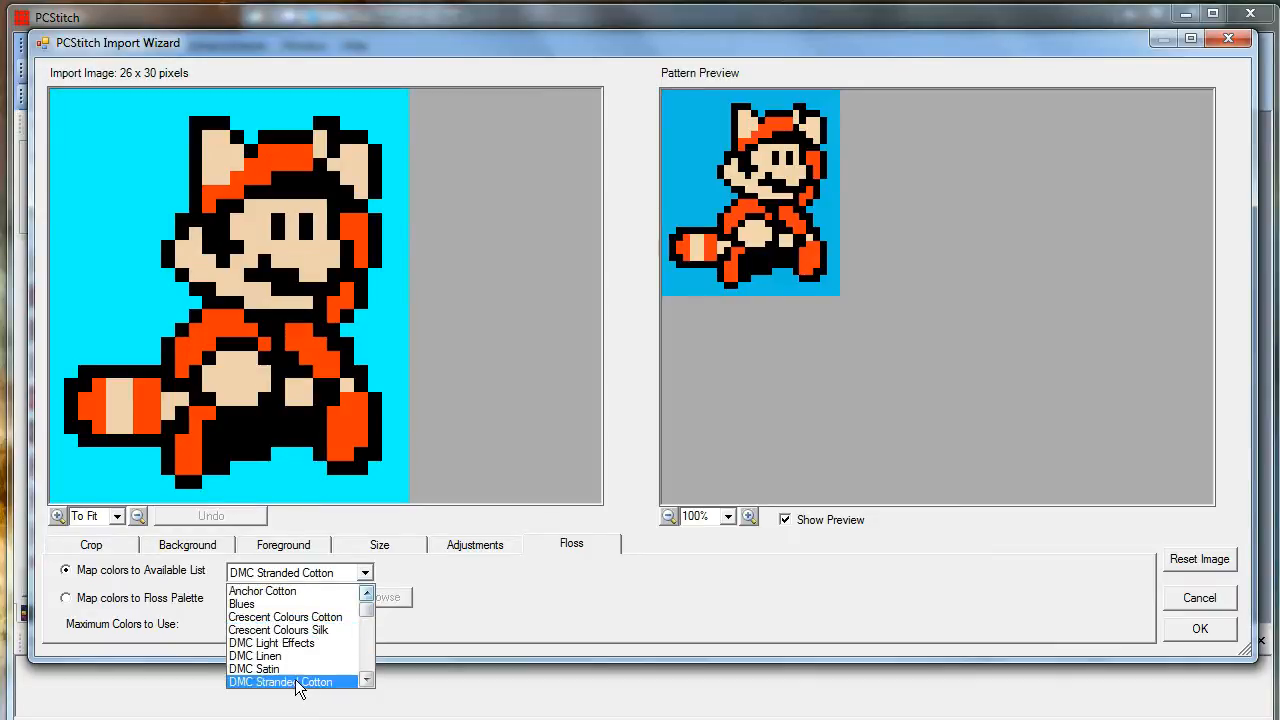
pyautogui.click(281, 681)
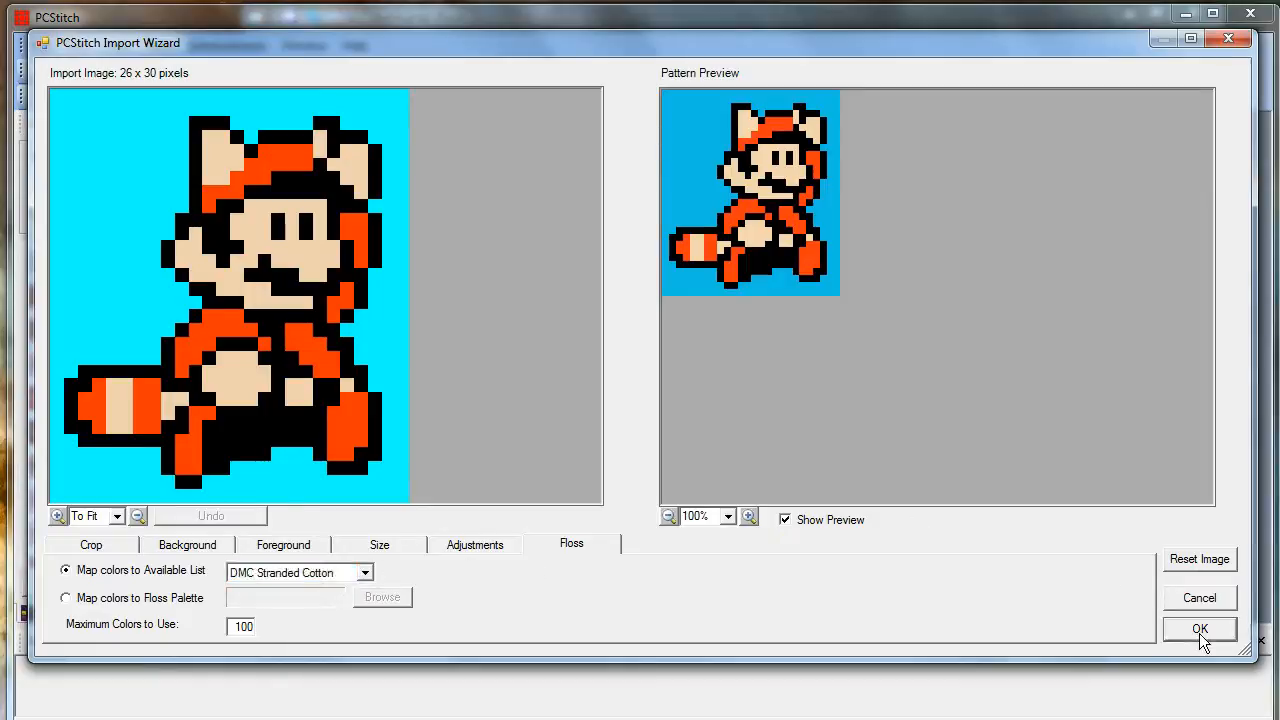
# Finish the import, zoom in twice and enlarge the pattern window to fill the workspace.
pyautogui.click(1199, 629)
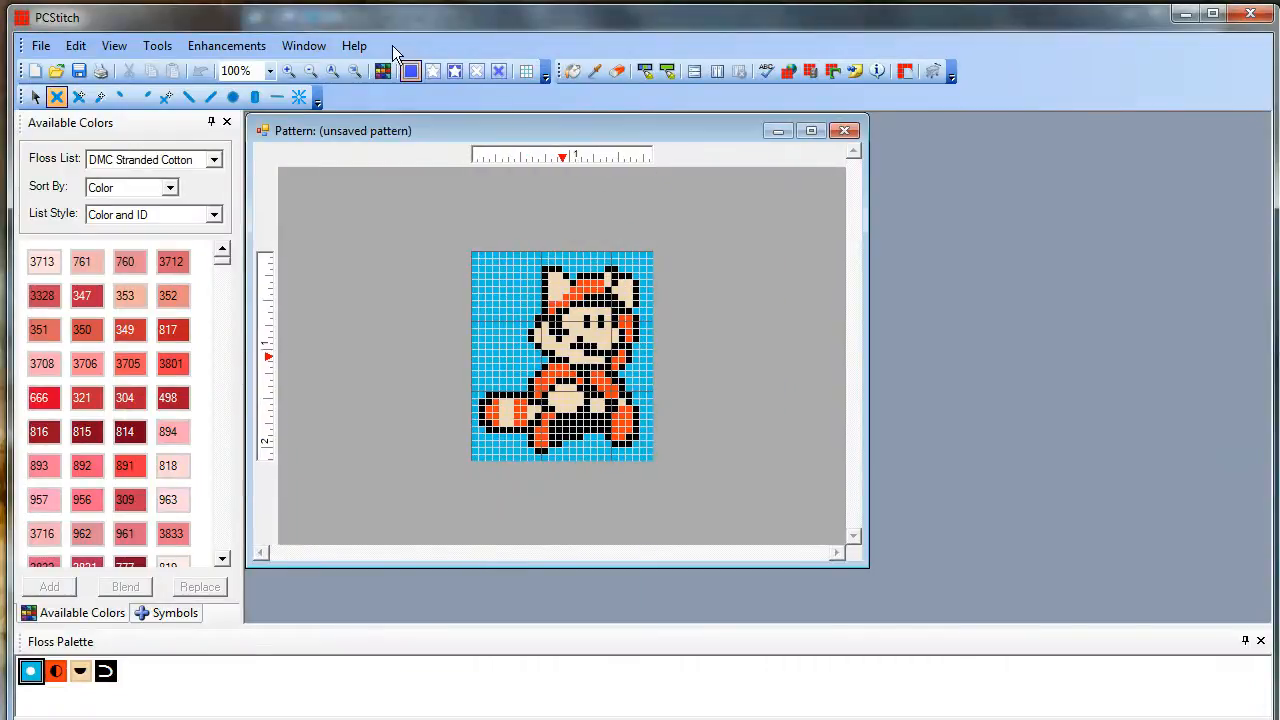
pyautogui.click(289, 71)
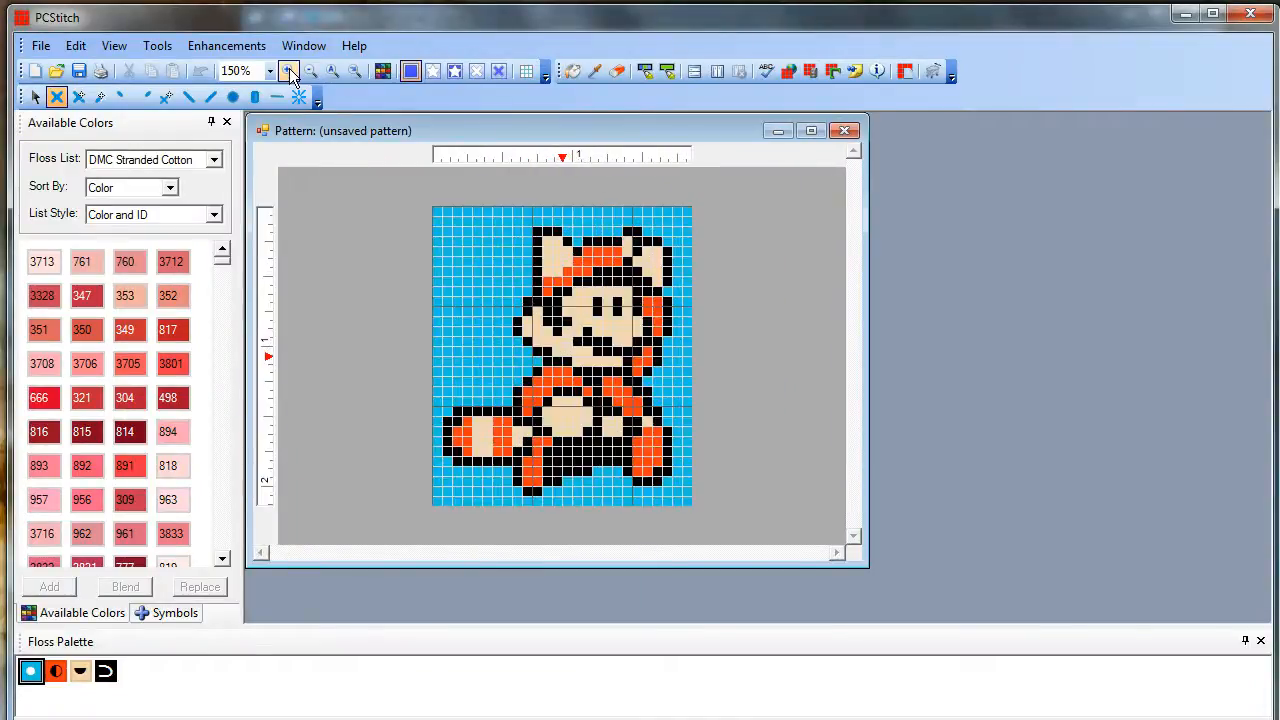
pyautogui.click(289, 71)
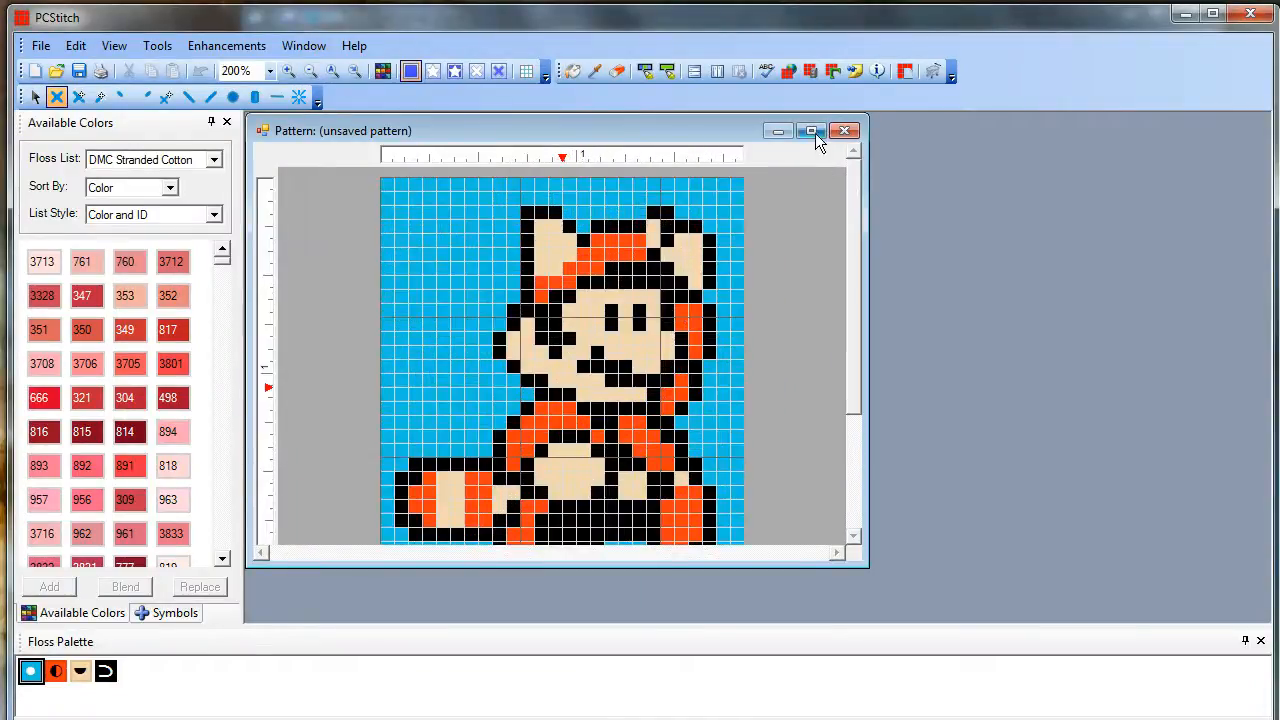
pyautogui.click(811, 131)
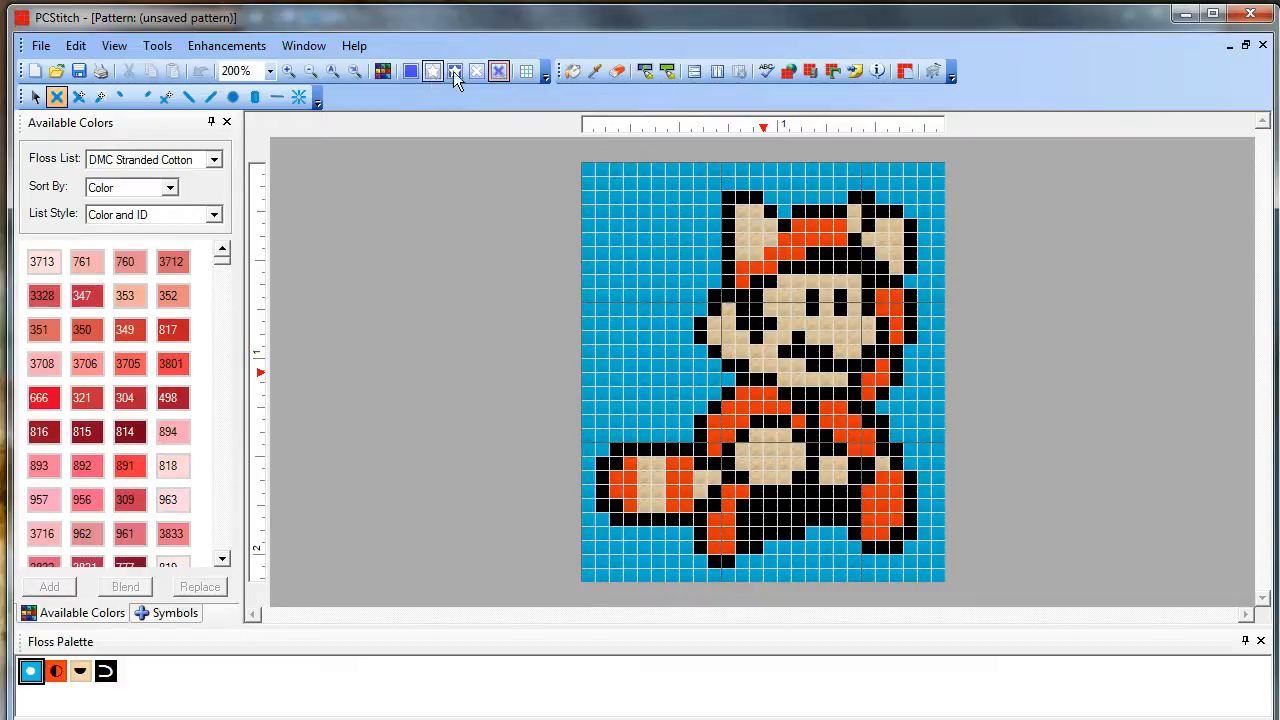
# Try the stitch display styles, ending on symbols over their floss colours.
pyautogui.click(455, 71)
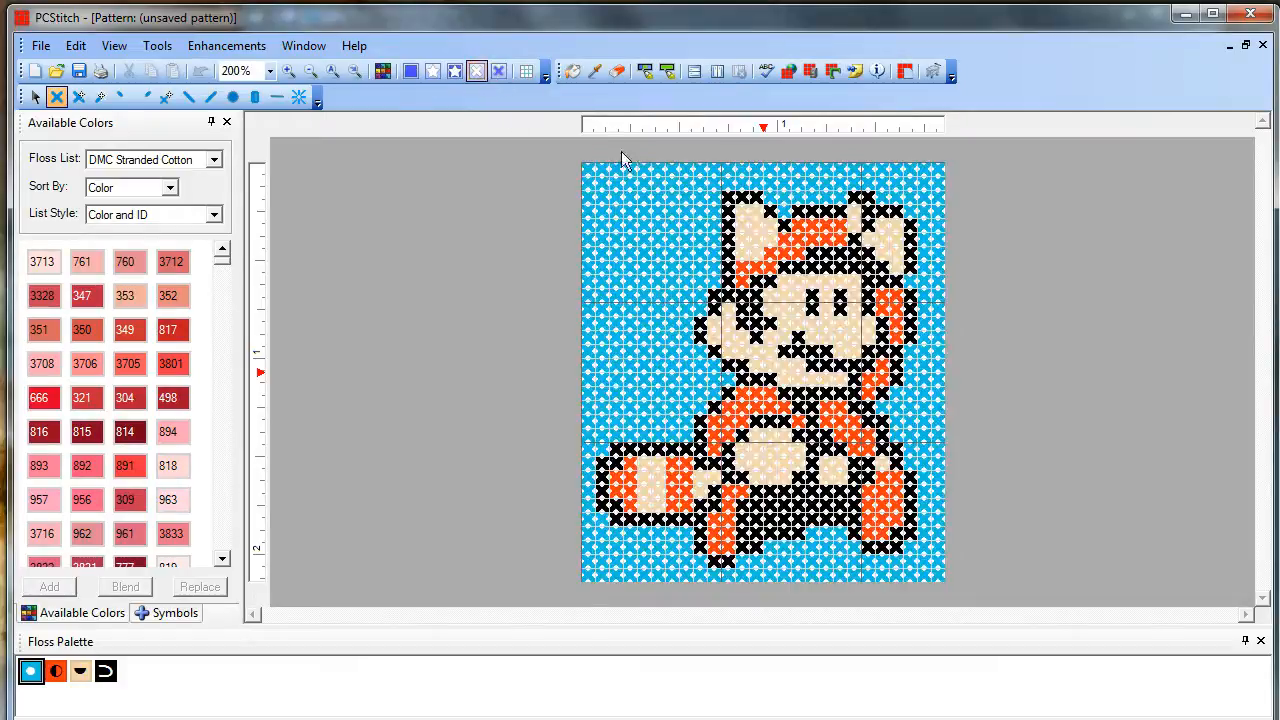
pyautogui.click(477, 70)
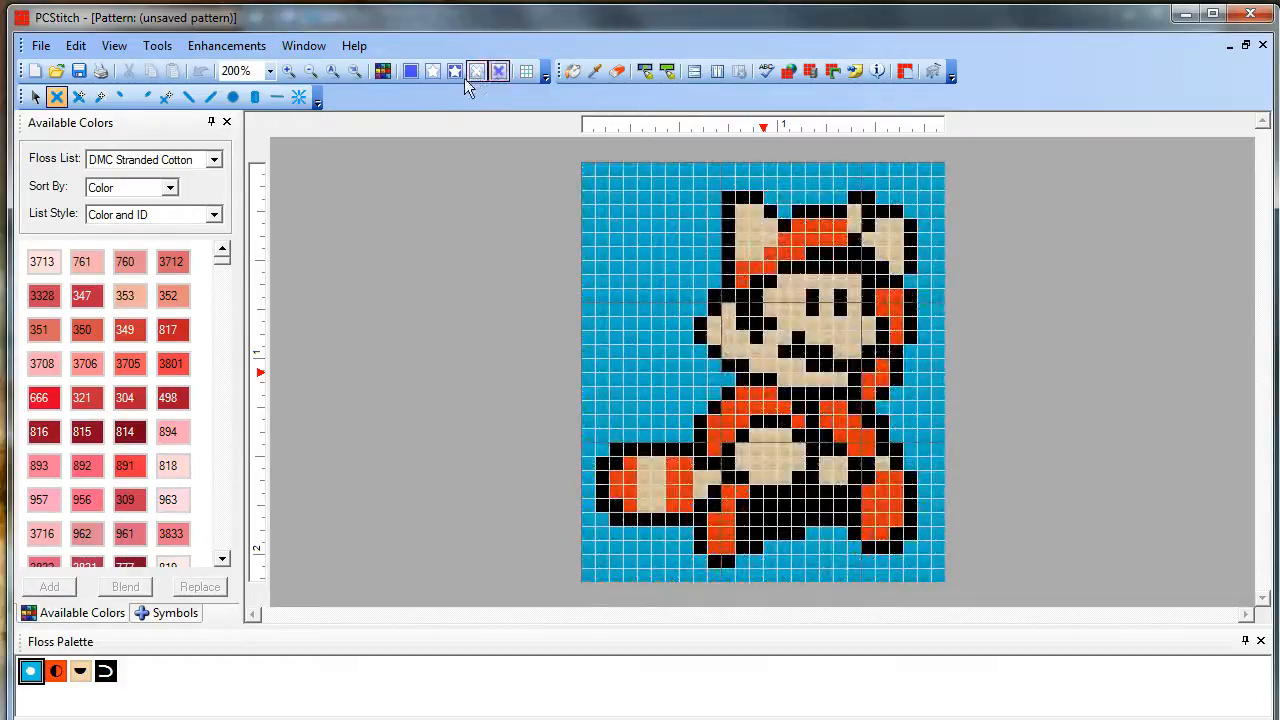
pyautogui.click(432, 71)
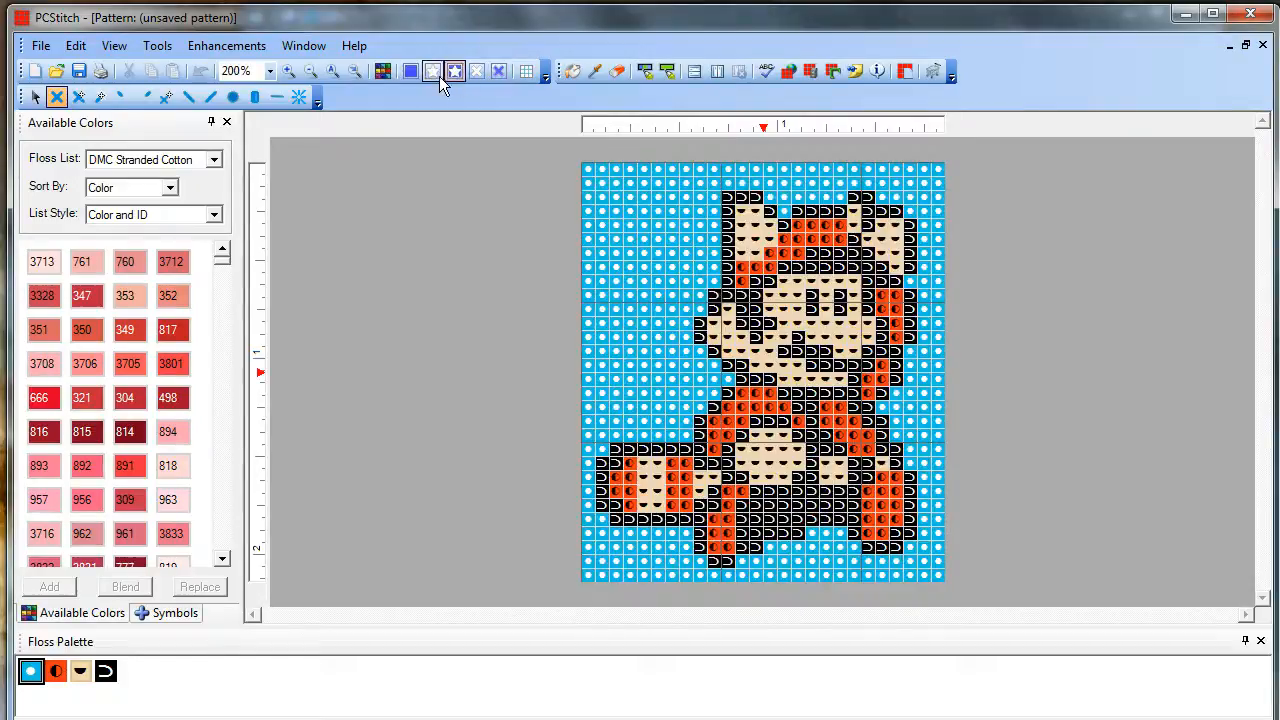
pyautogui.click(432, 71)
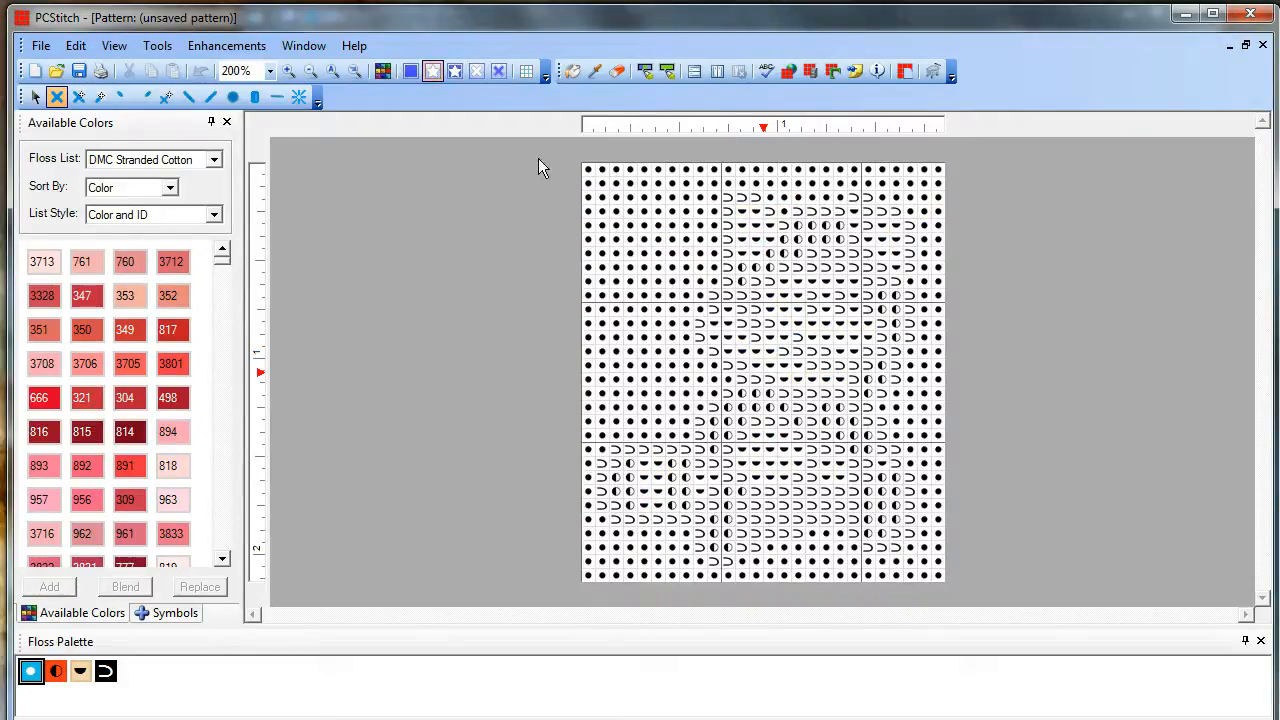
pyautogui.click(410, 71)
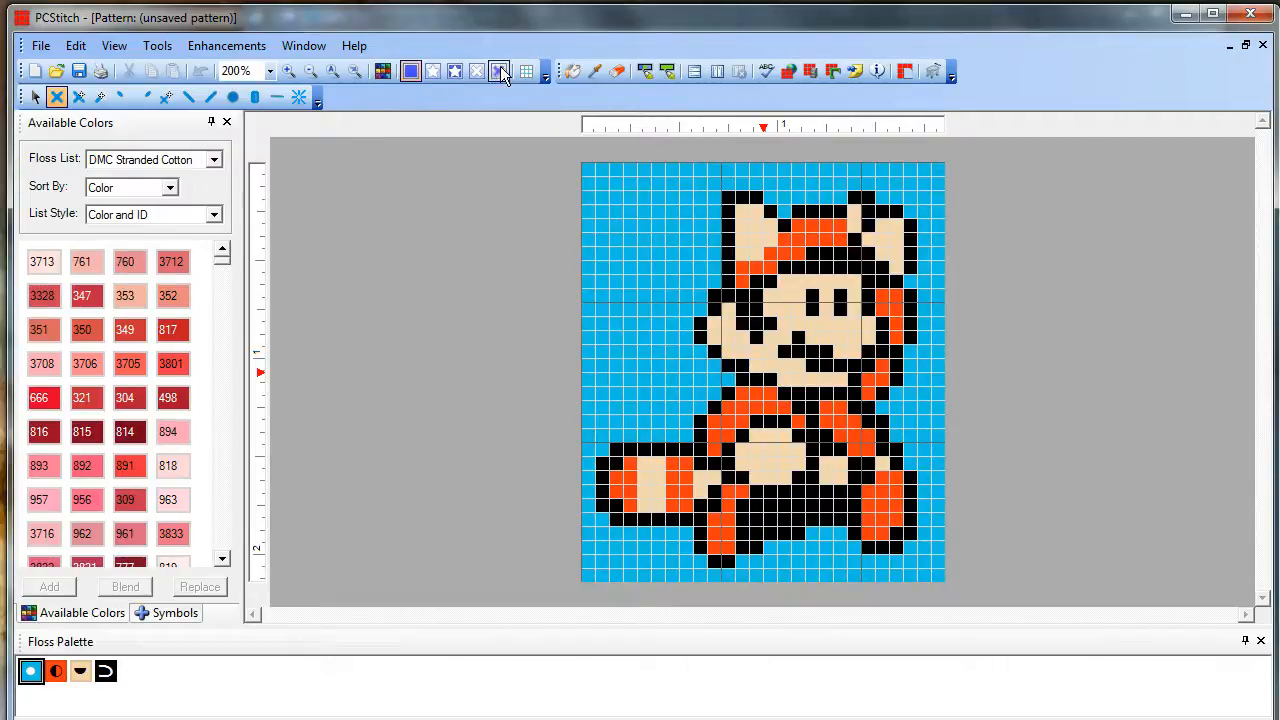
pyautogui.click(498, 71)
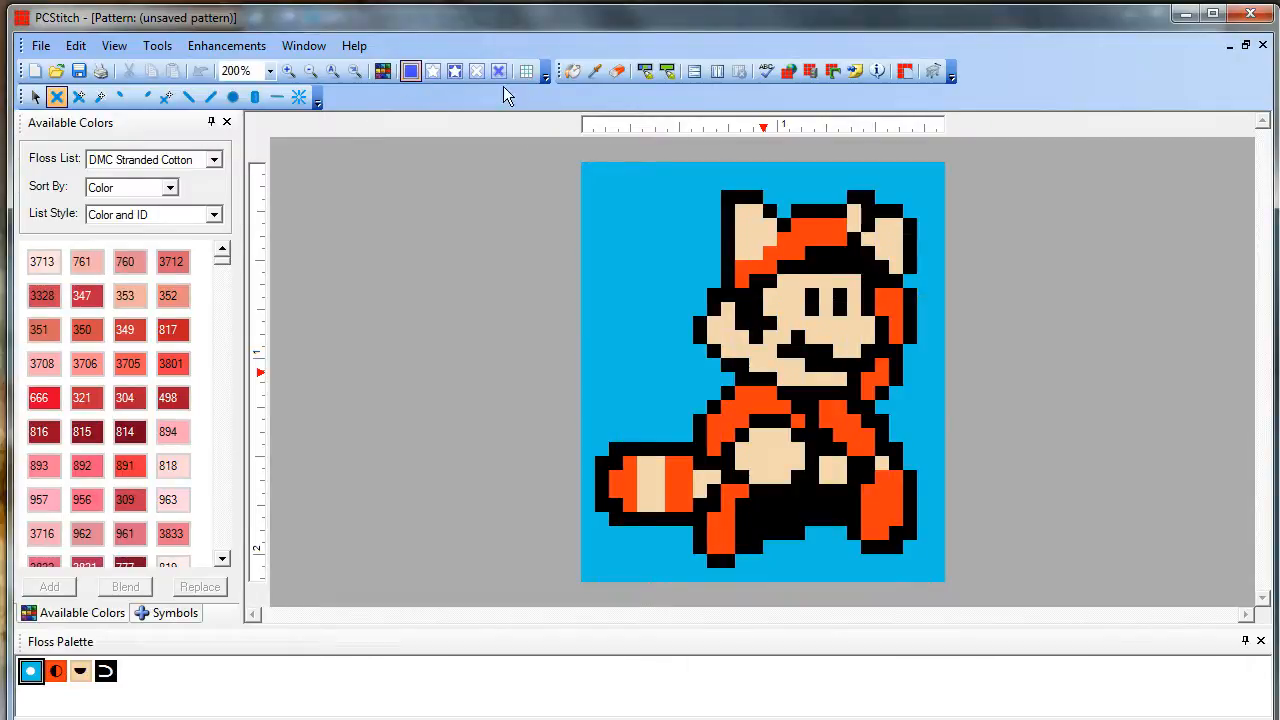
pyautogui.click(432, 71)
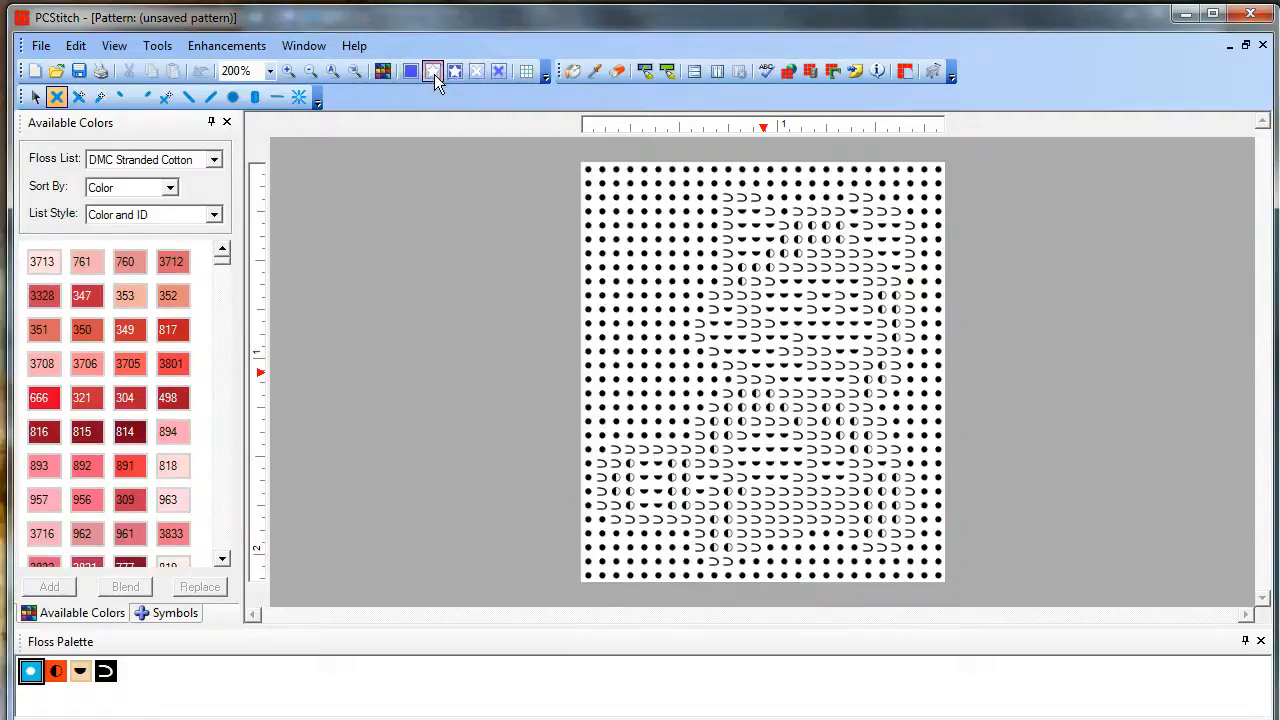
pyautogui.click(433, 71)
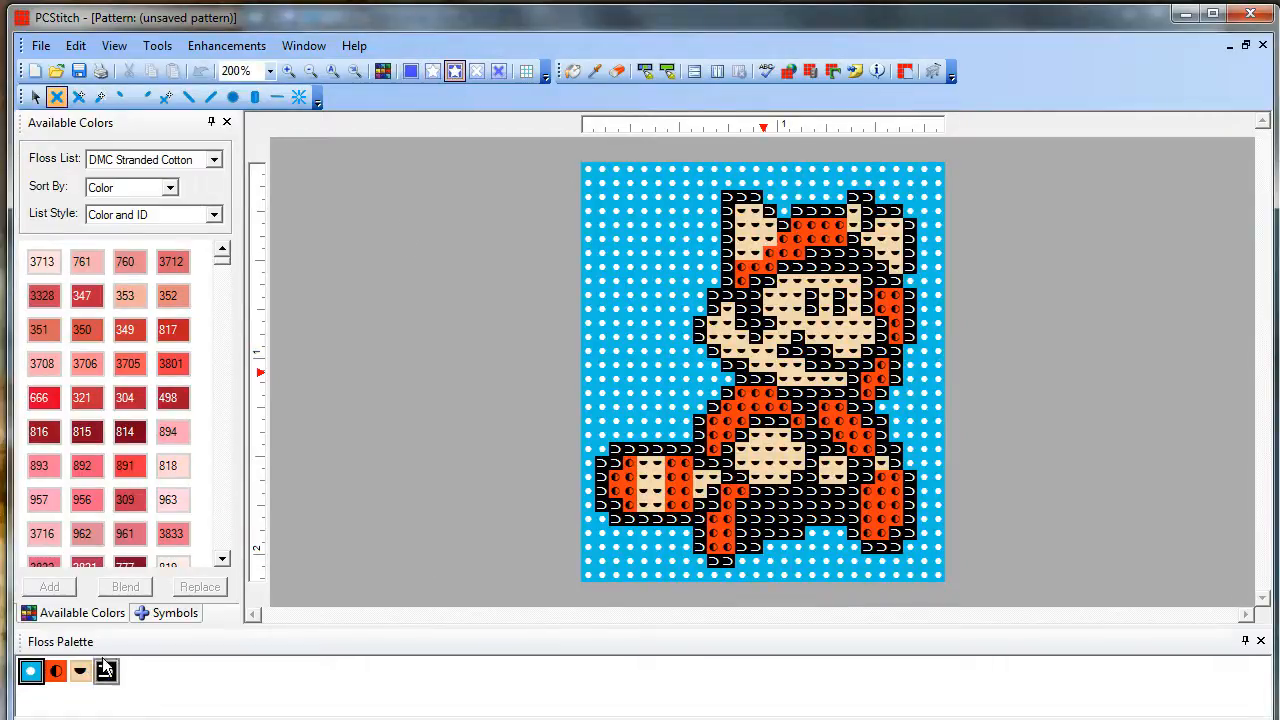
pyautogui.moveTo(220, 670)
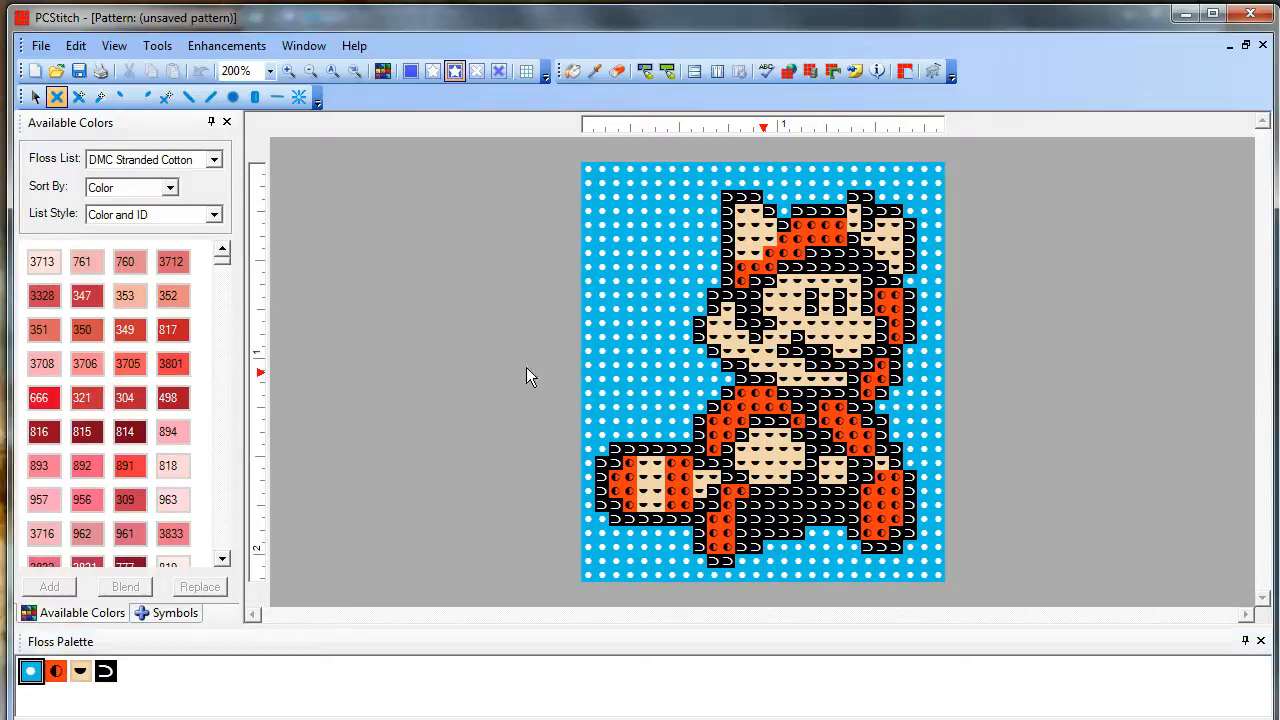
pyautogui.moveTo(520, 376)
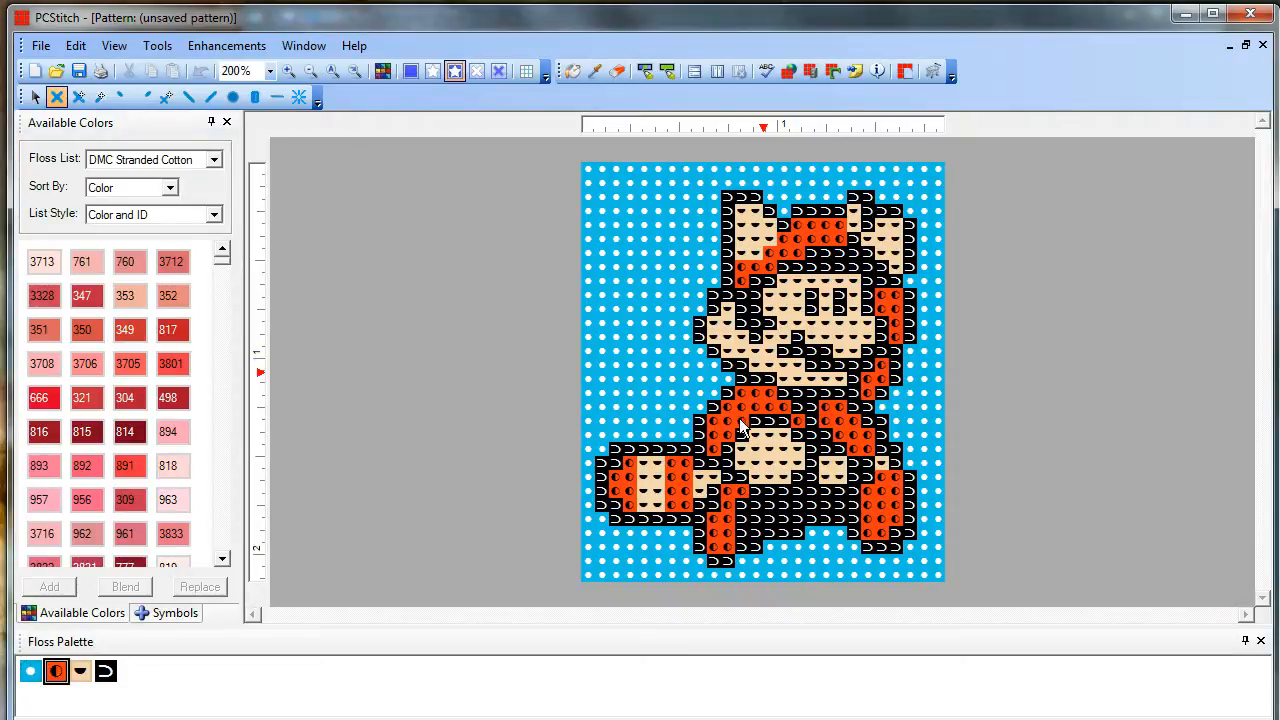
pyautogui.moveTo(215, 293)
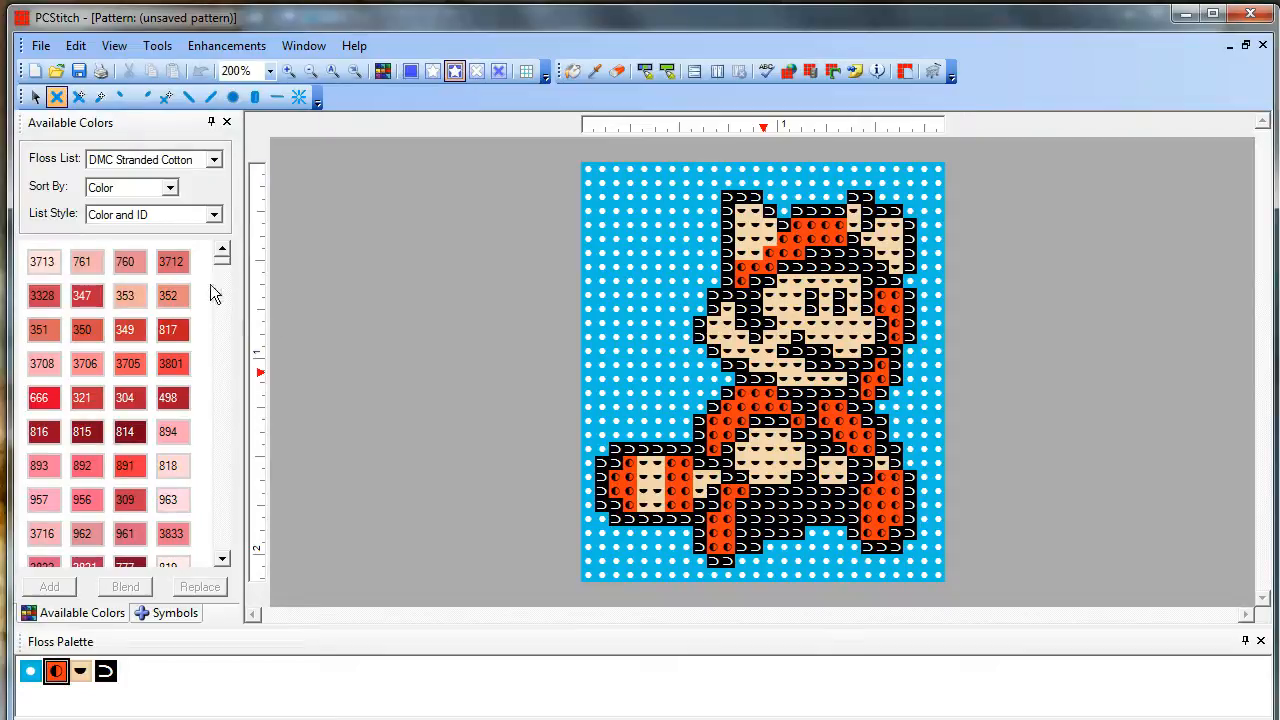
# Replace the orange floss with DMC 900 burnt orange dark.
pyautogui.scroll(-3)
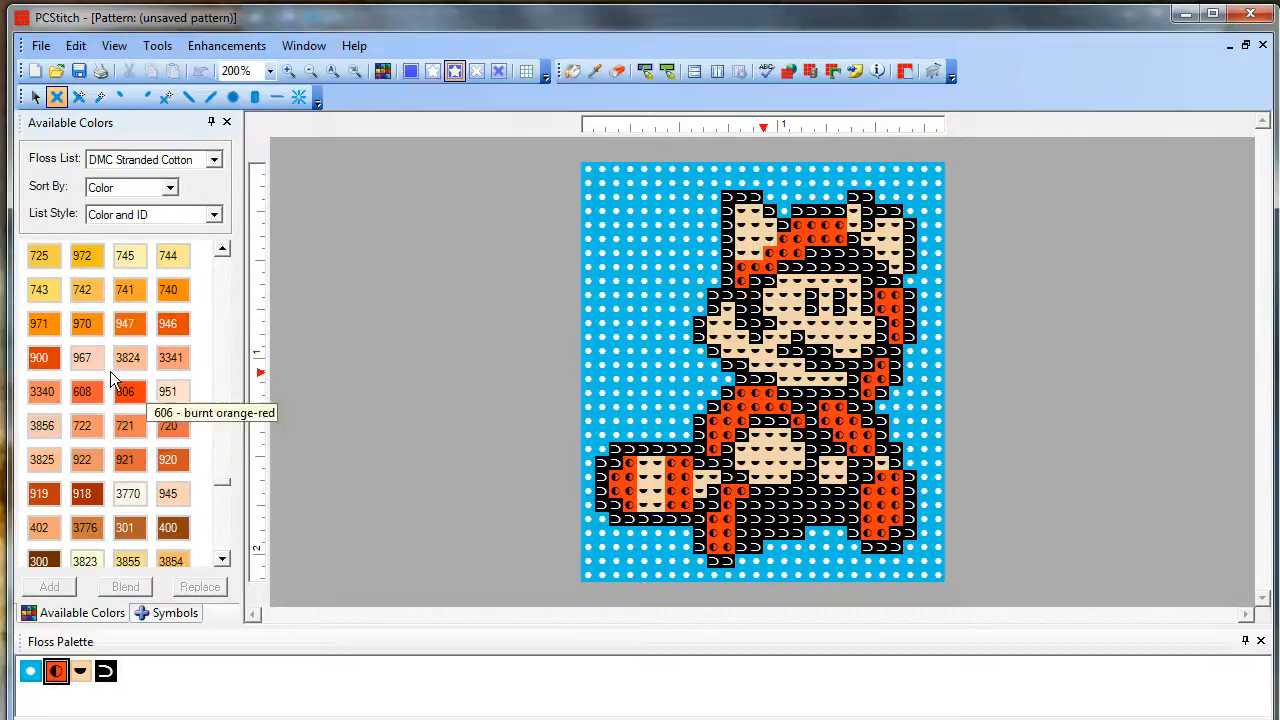
pyautogui.moveTo(40, 358)
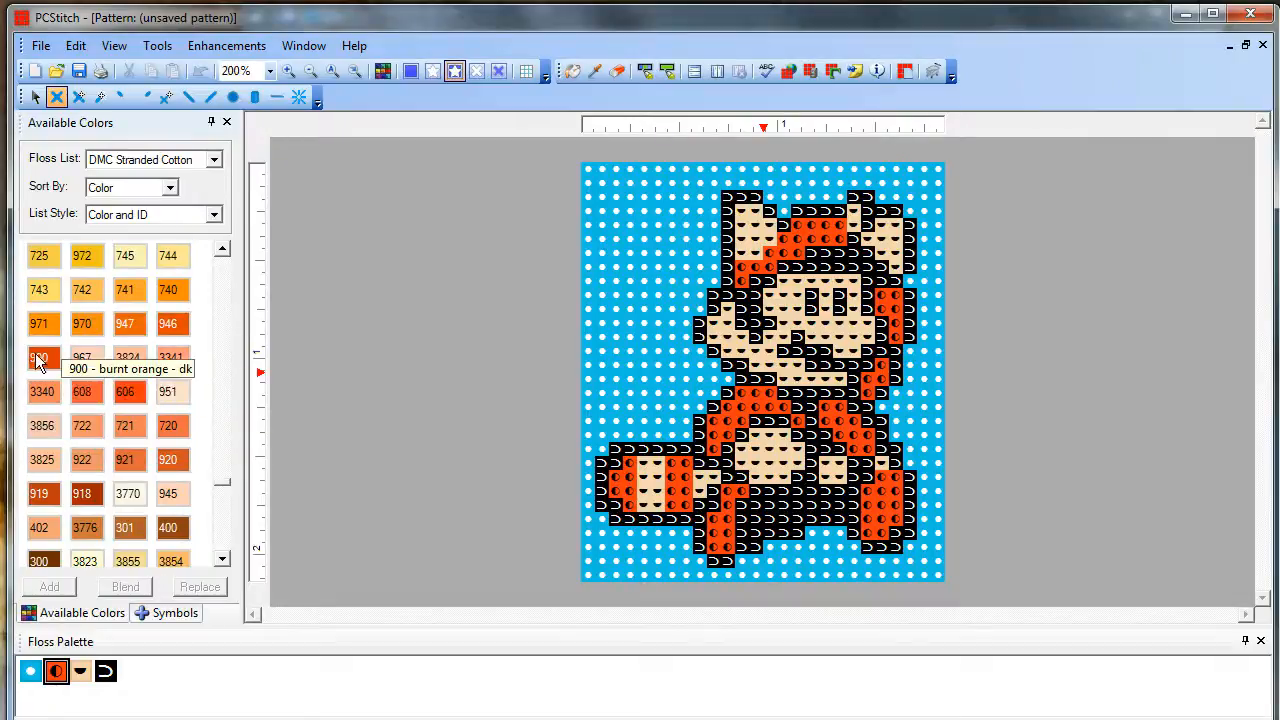
pyautogui.click(42, 357)
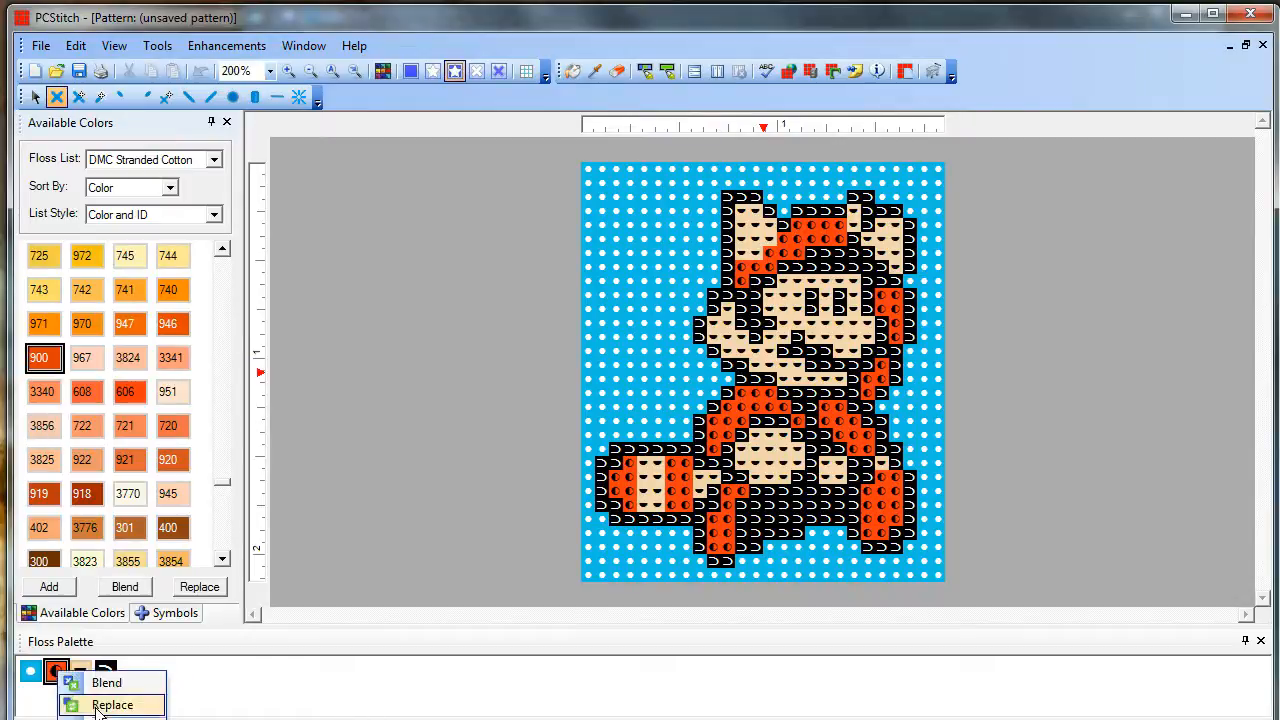
pyautogui.click(112, 705)
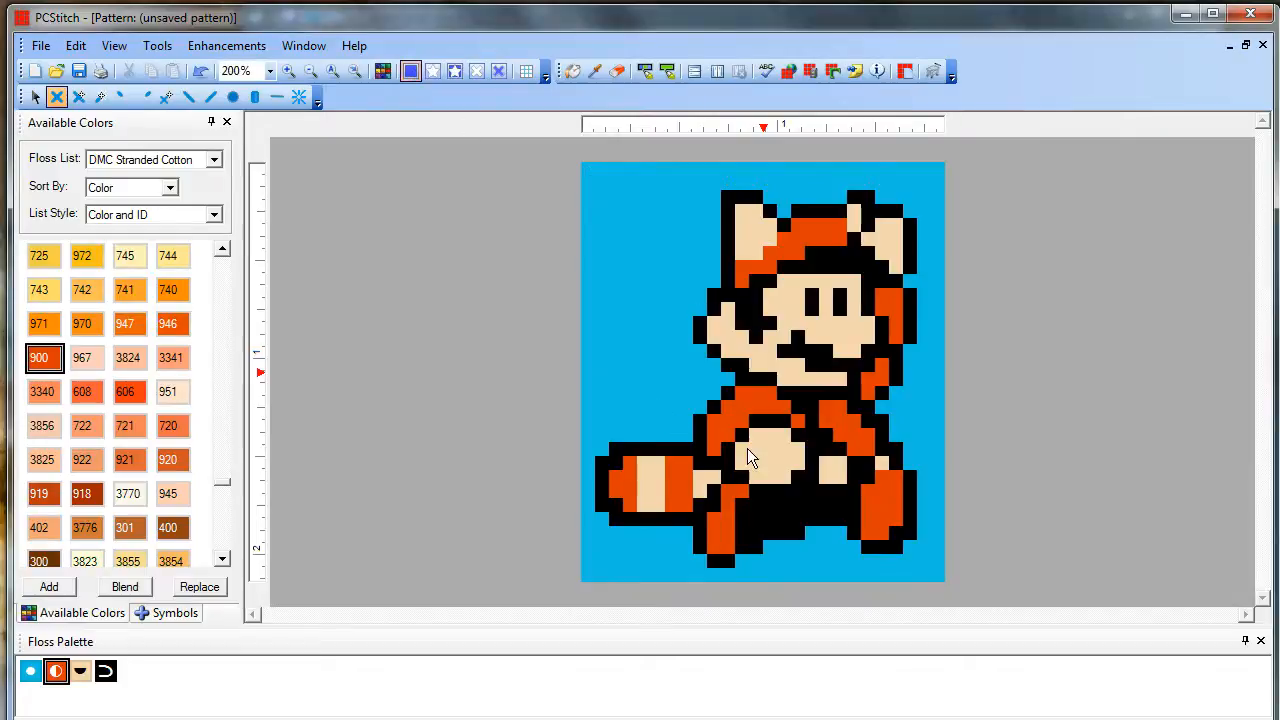
pyautogui.moveTo(770, 390)
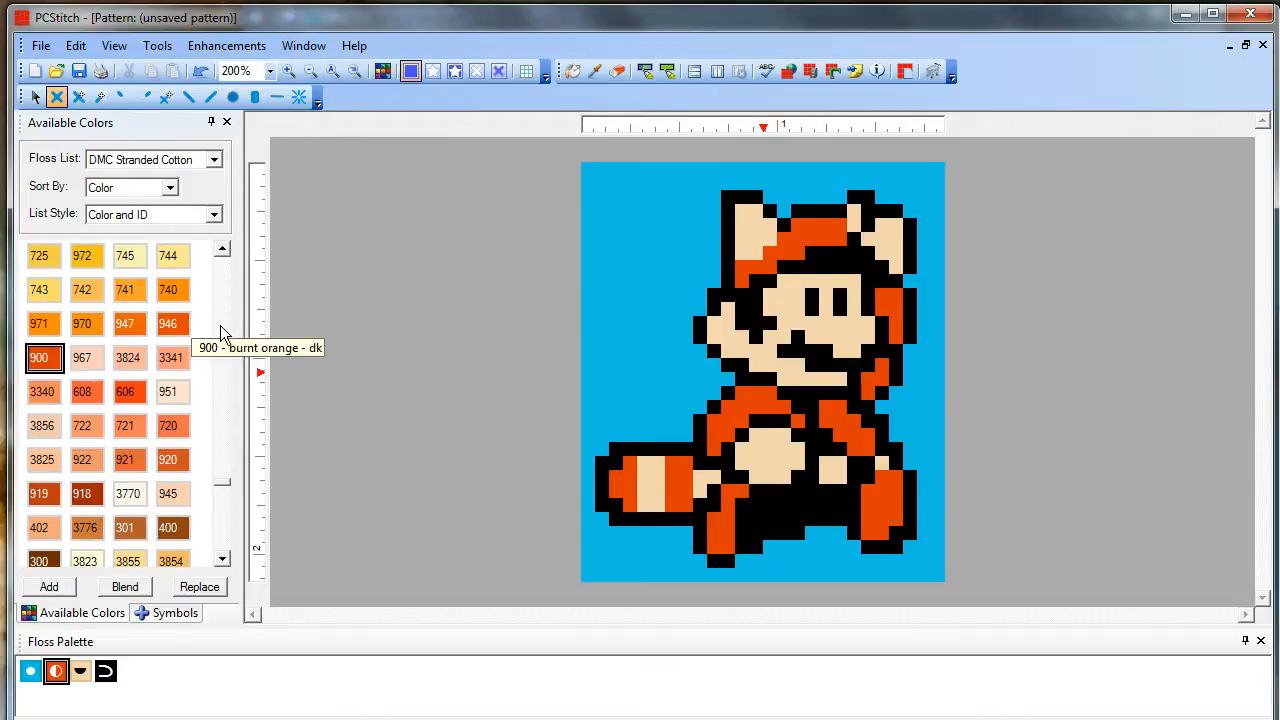
pyautogui.moveTo(125, 391)
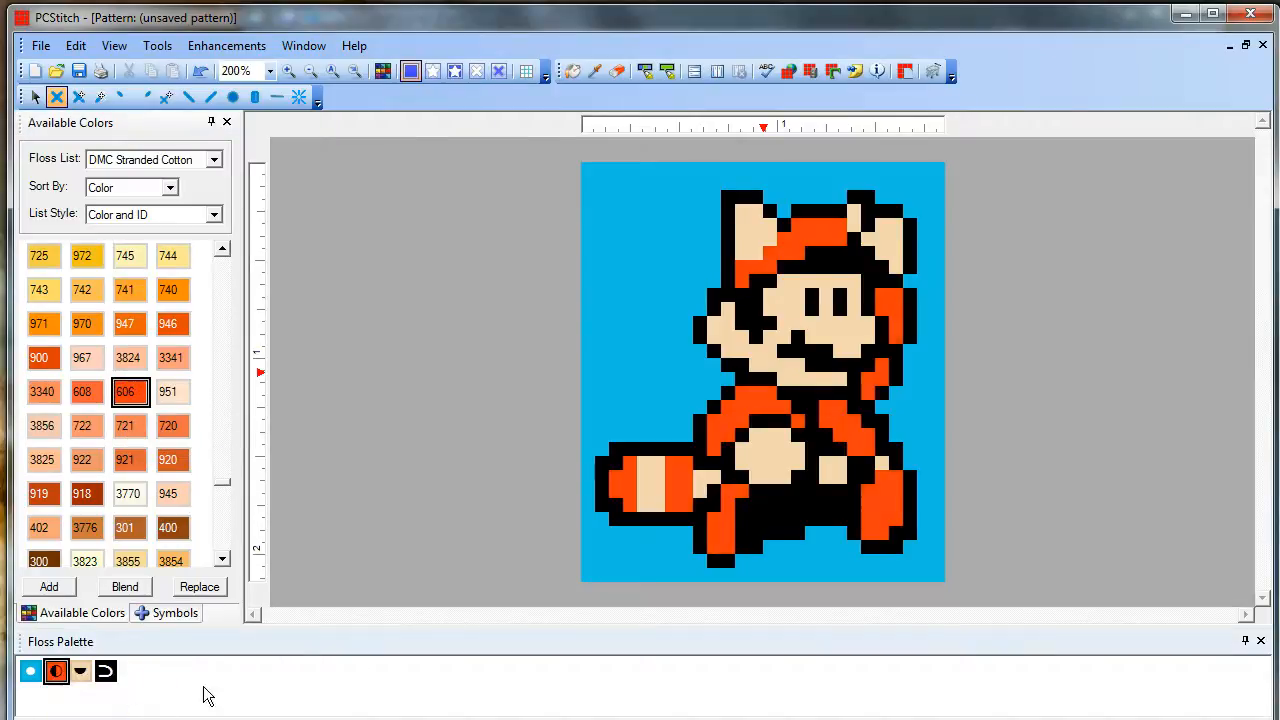
pyautogui.moveTo(463, 327)
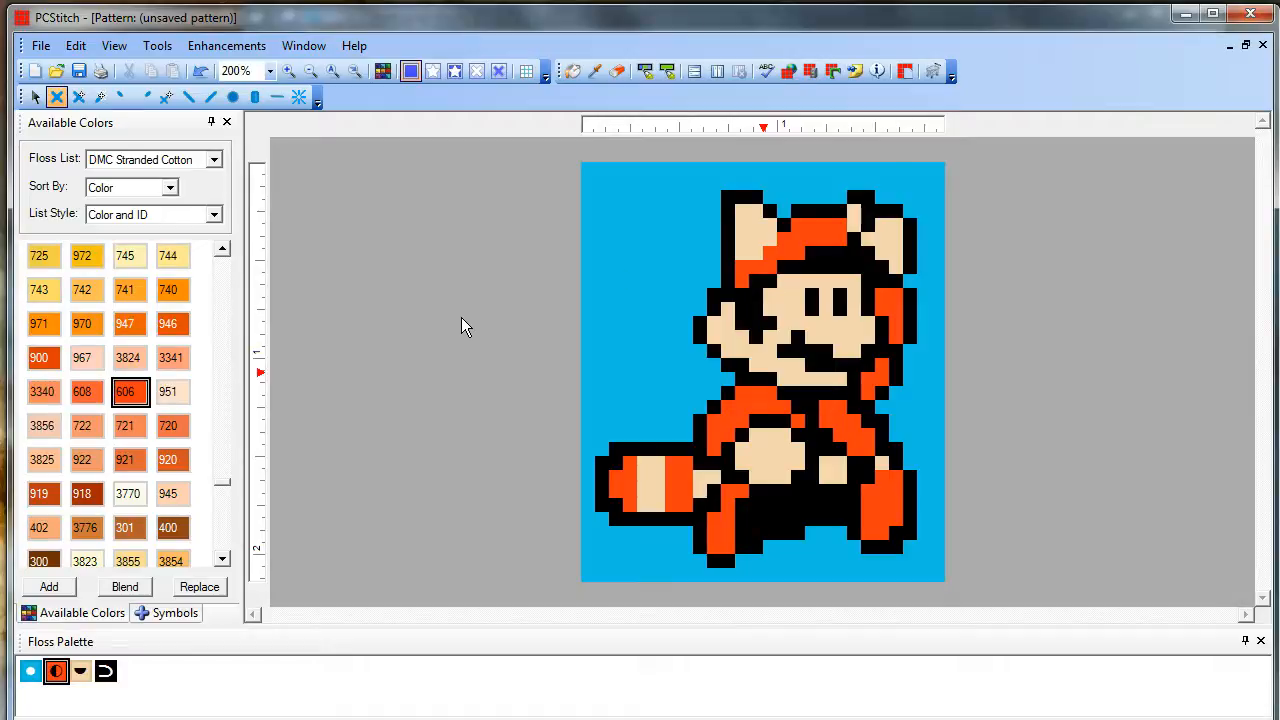
pyautogui.moveTo(718, 312)
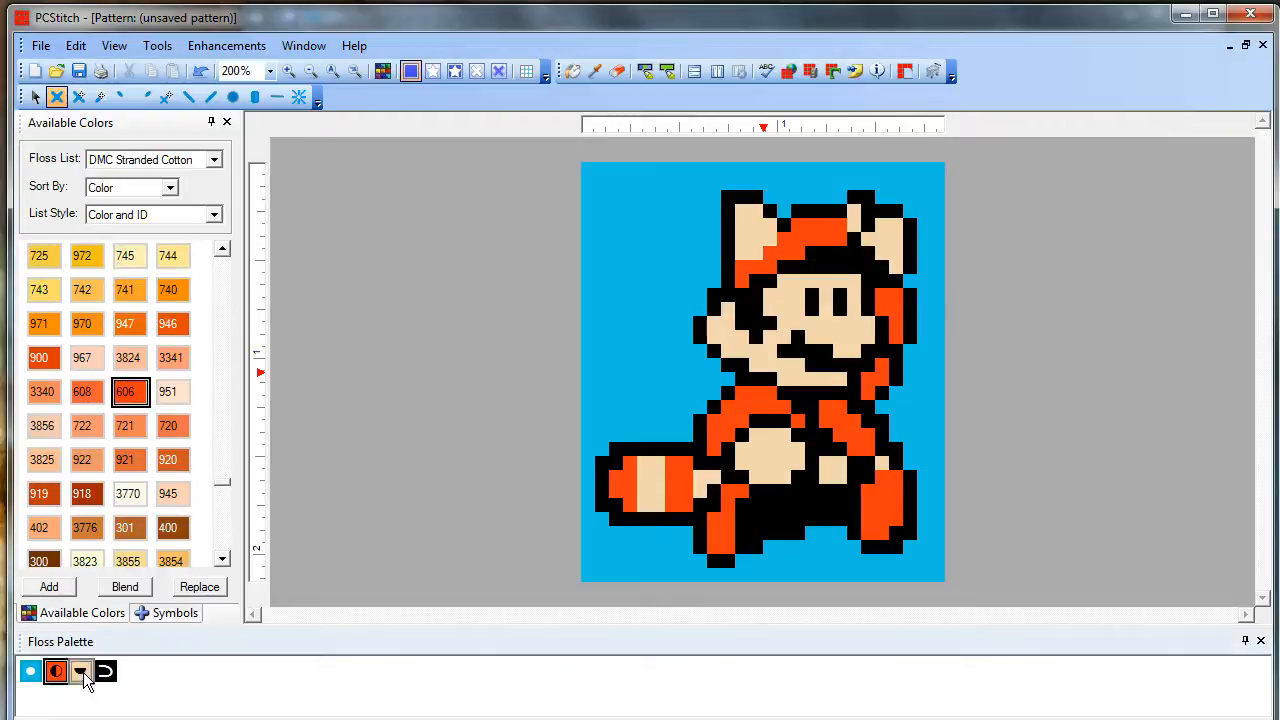
pyautogui.moveTo(128, 391)
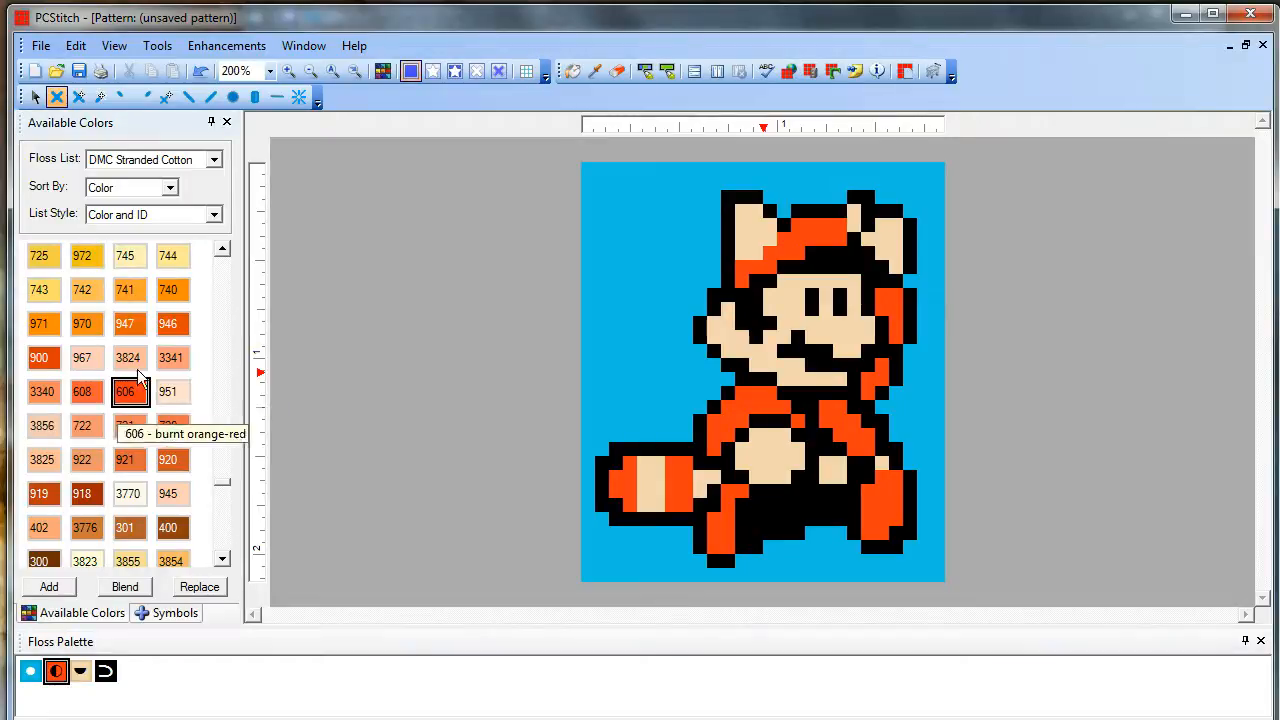
pyautogui.moveTo(825, 348)
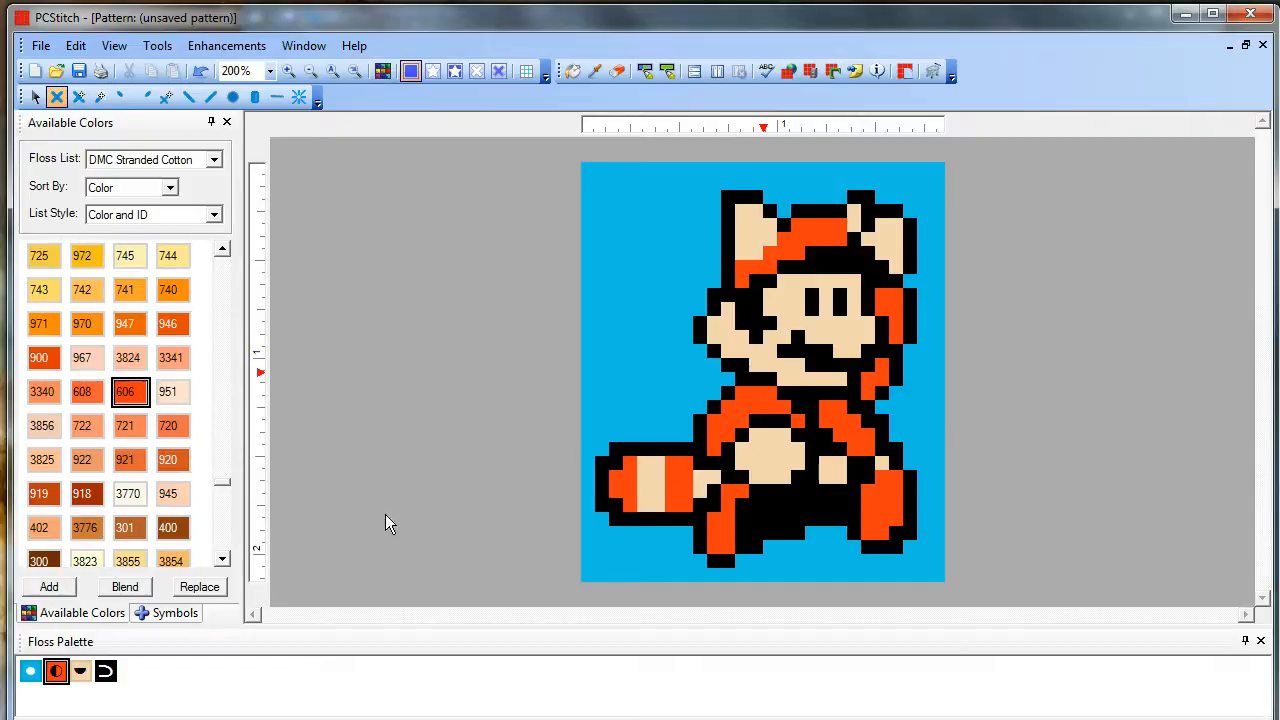
pyautogui.moveTo(420, 533)
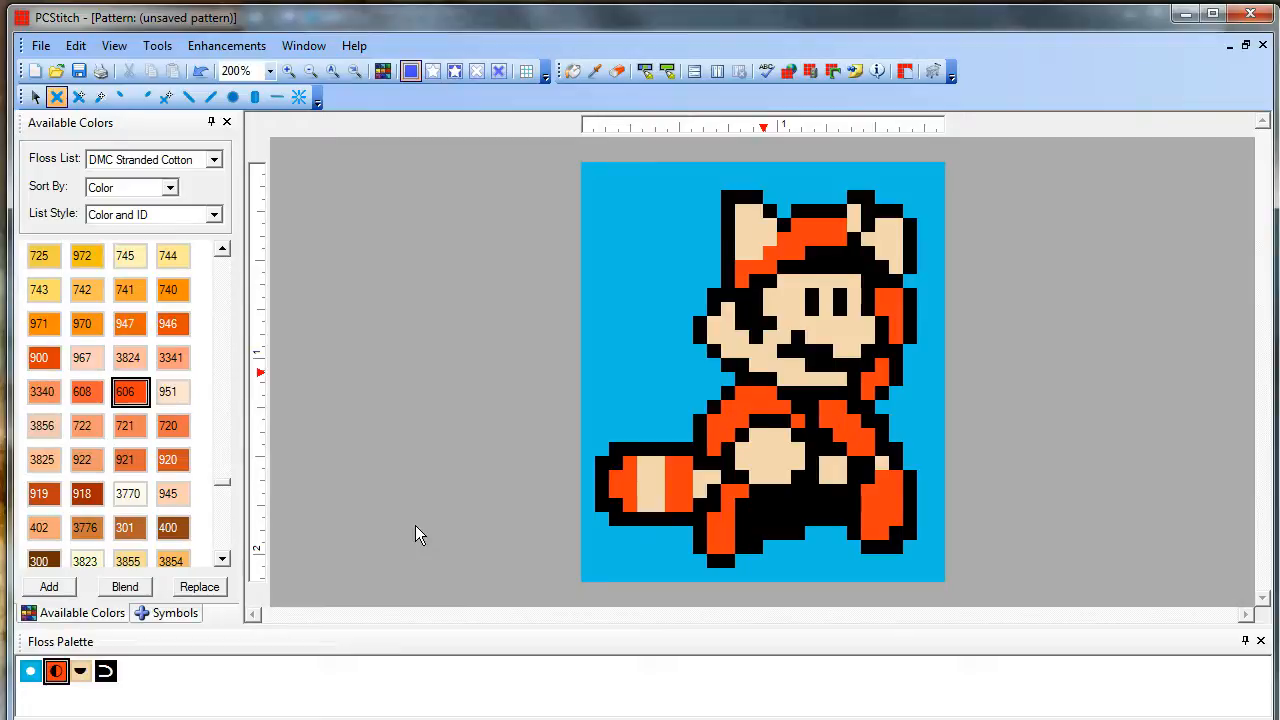
pyautogui.moveTo(697, 381)
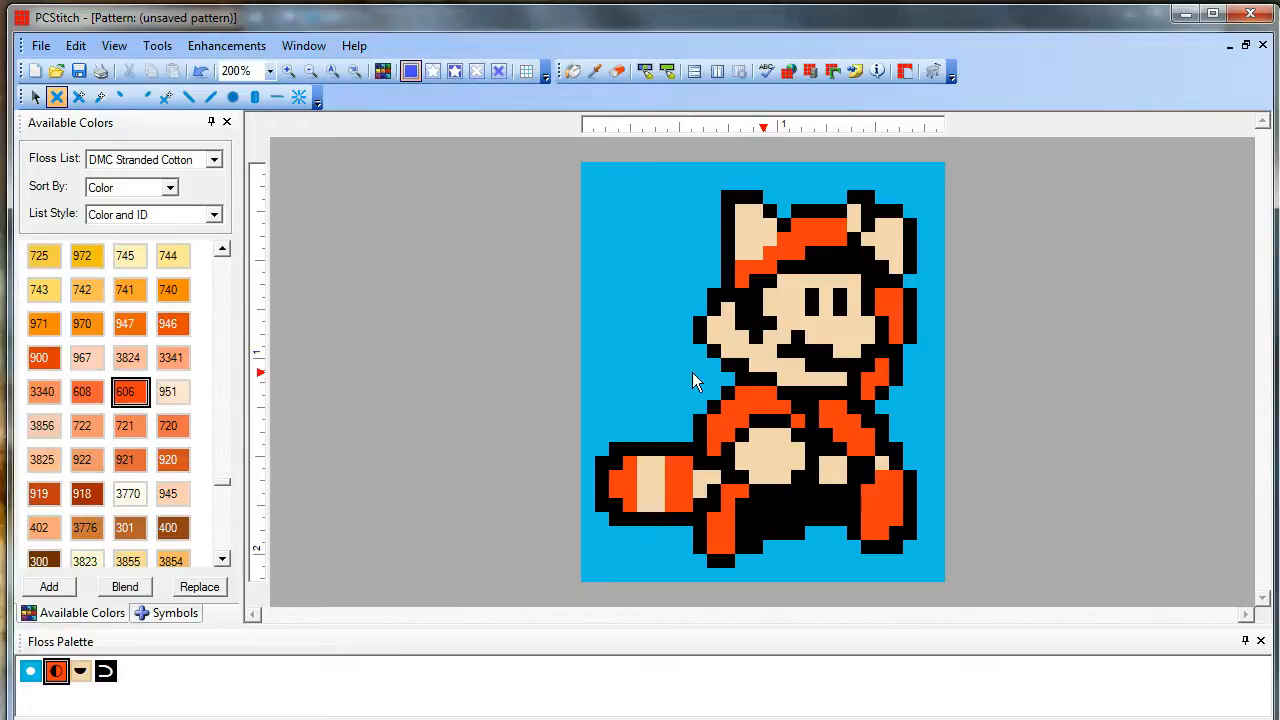
pyautogui.moveTo(578, 475)
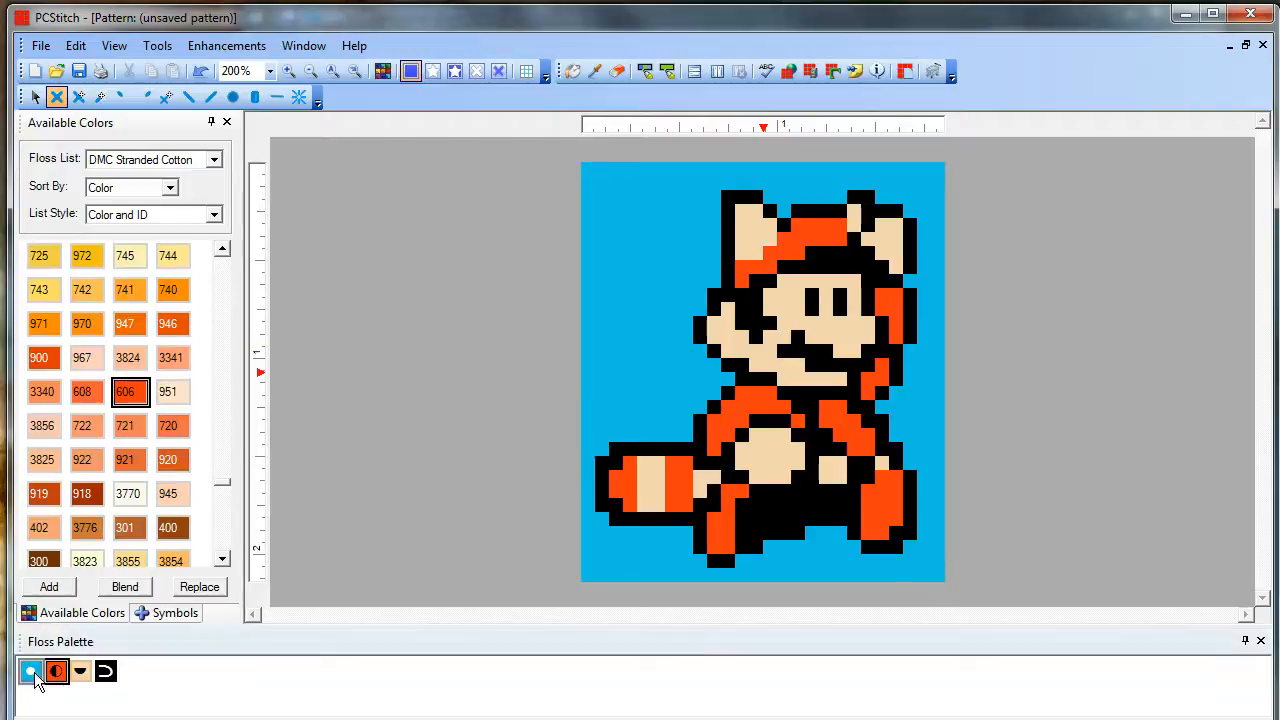
# Remove the electric blue background floss and its 384 stitches, showing symbols over colour.
pyautogui.click(31, 671)
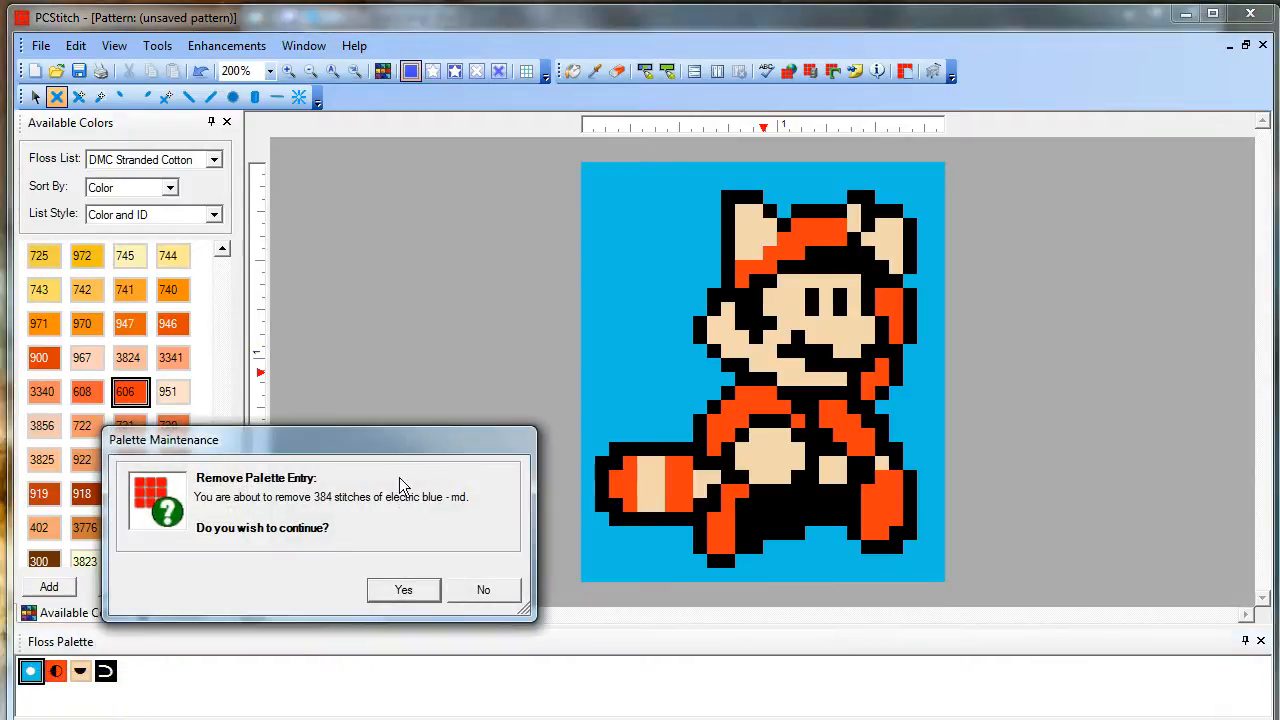
pyautogui.click(403, 589)
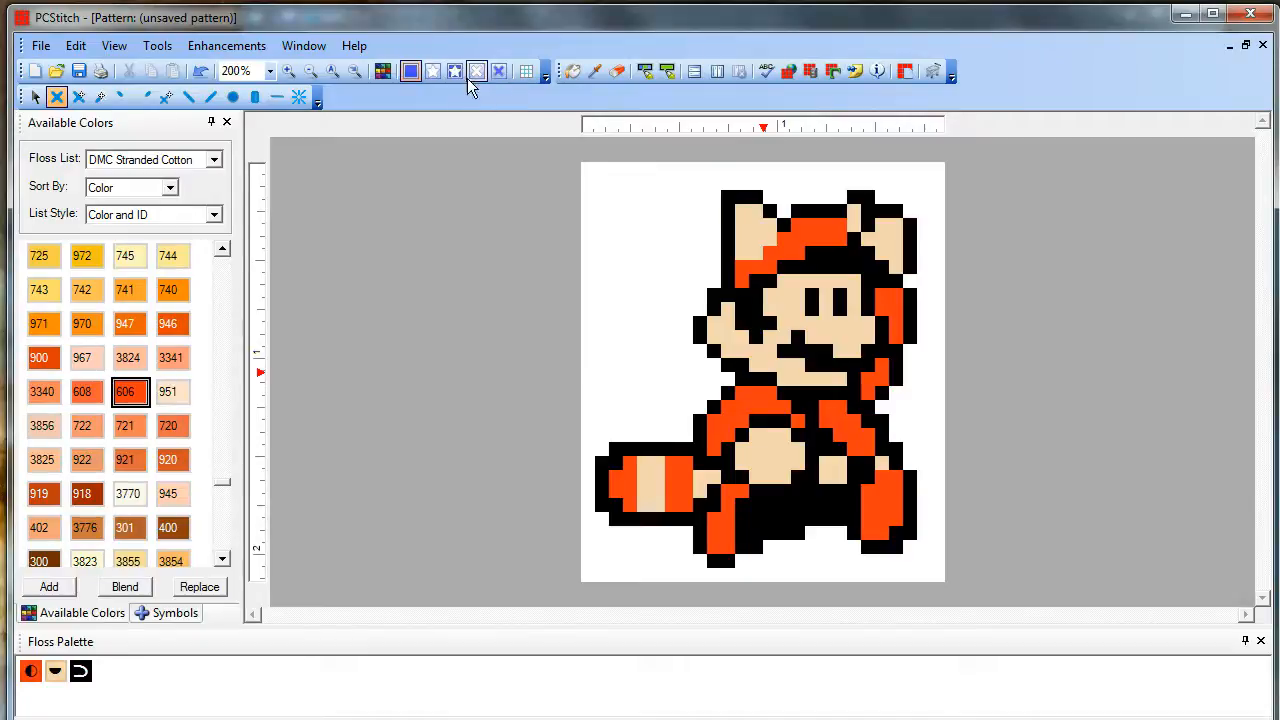
pyautogui.click(455, 70)
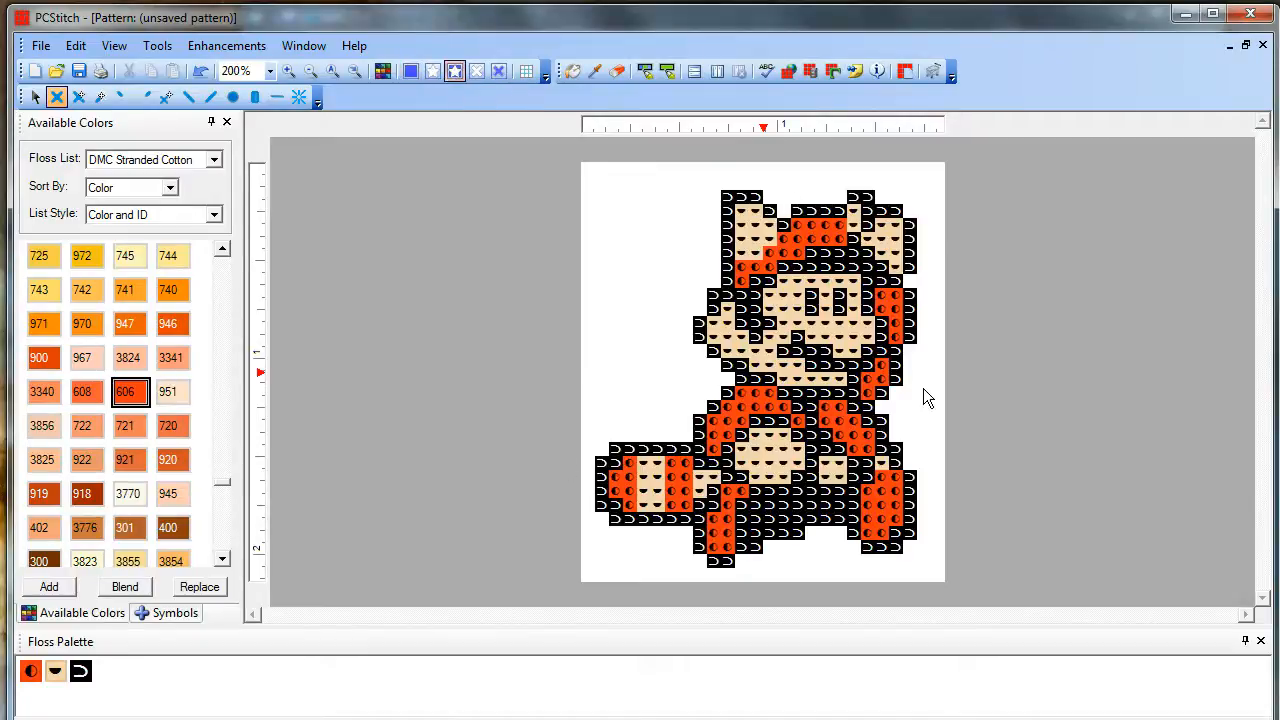
pyautogui.moveTo(398, 355)
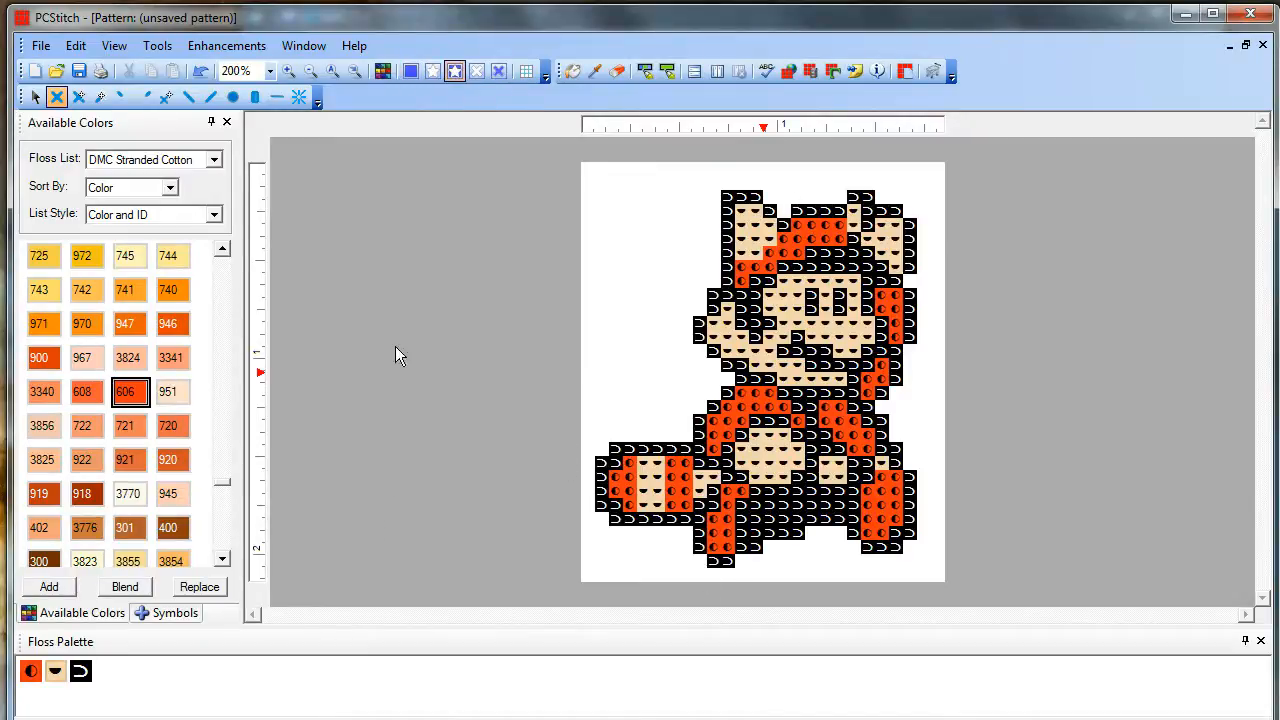
pyautogui.moveTo(500, 197)
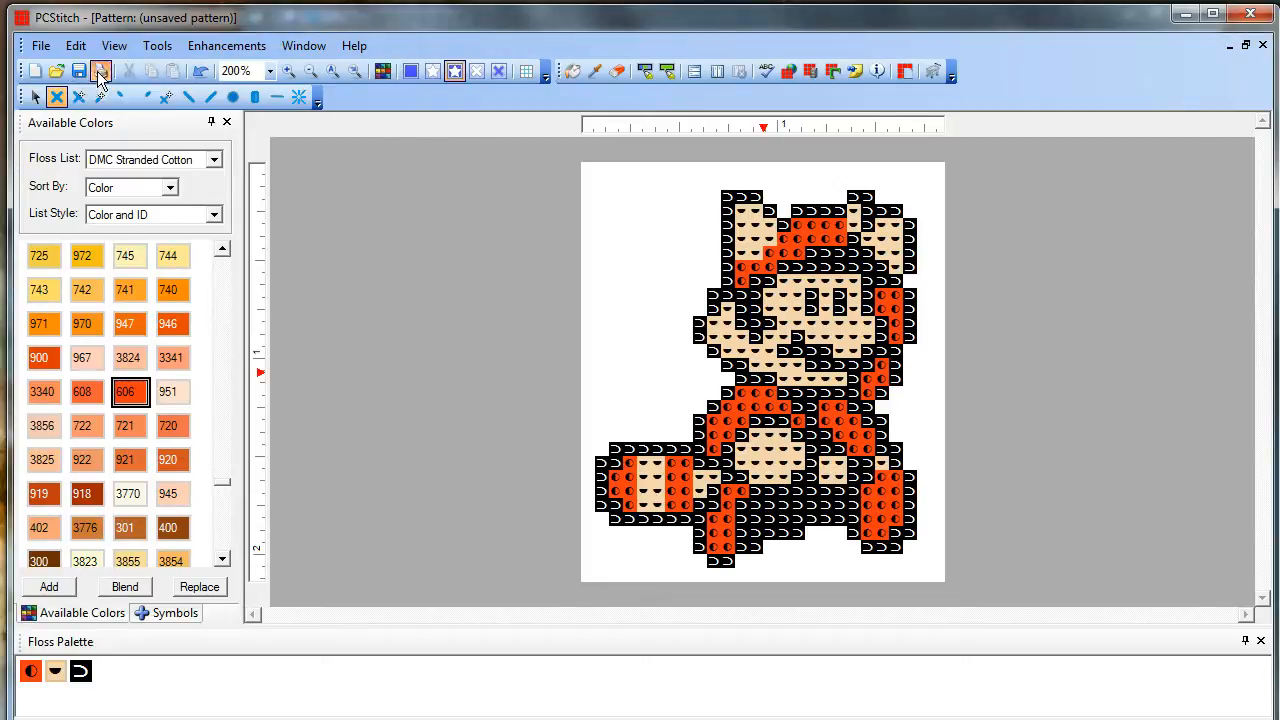
# Set printing to fit one page with stitches printed as symbols over colour.
pyautogui.click(100, 70)
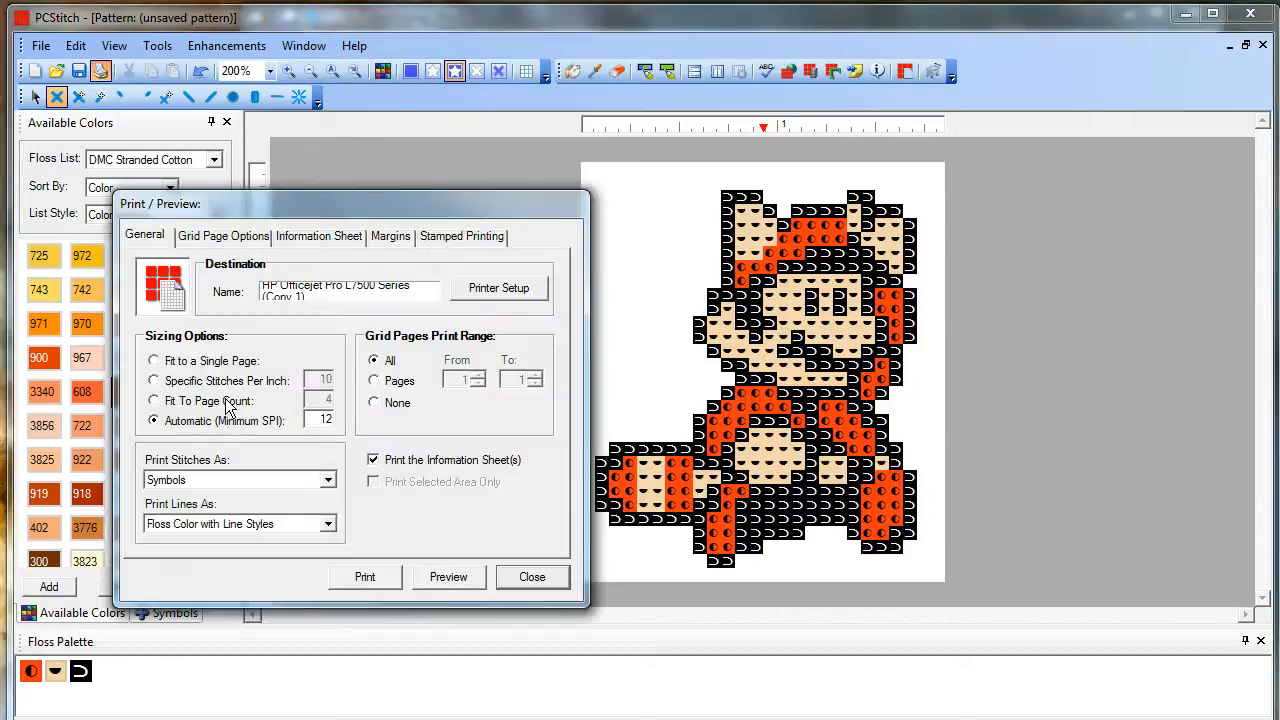
pyautogui.click(154, 401)
pyautogui.write('1')
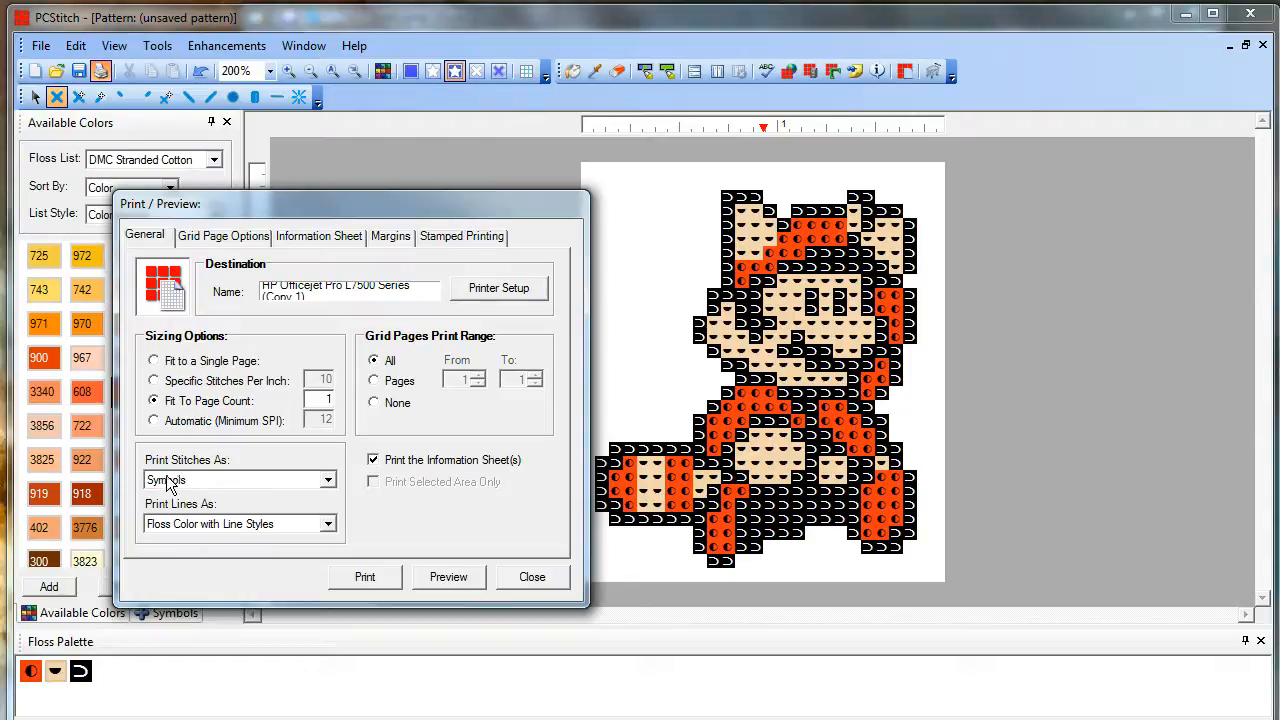
pyautogui.click(327, 480)
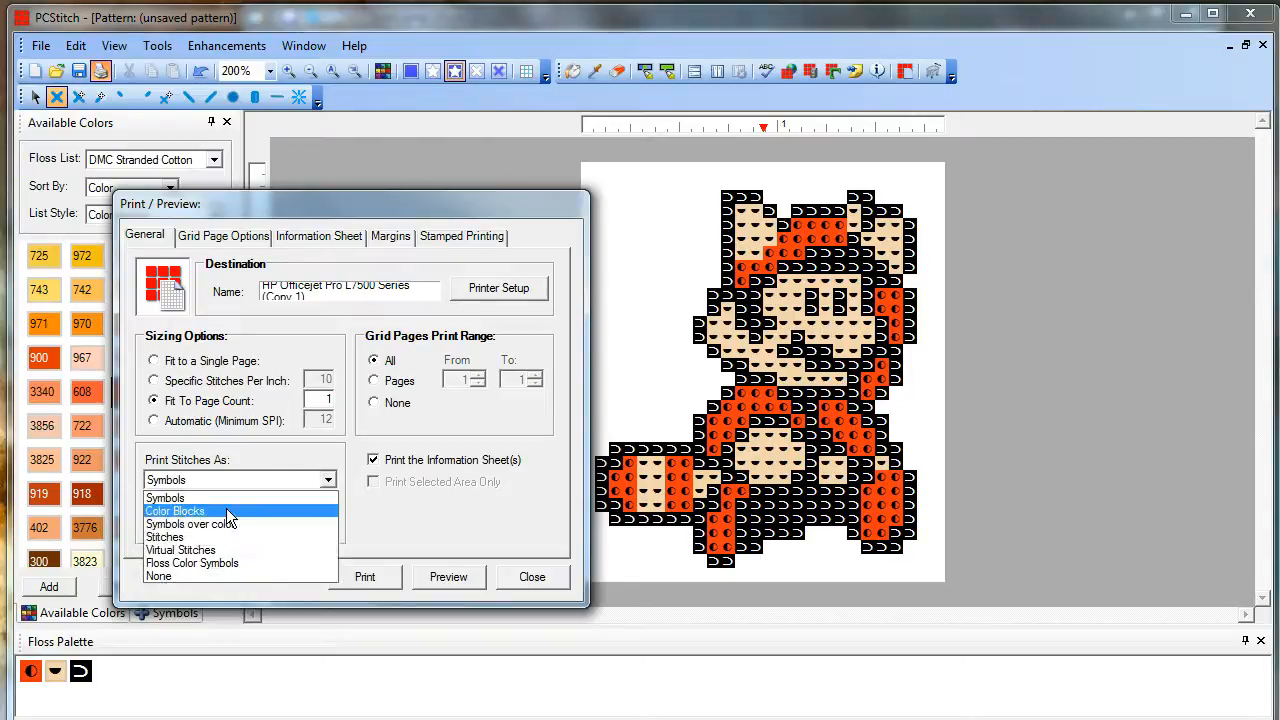
pyautogui.click(191, 524)
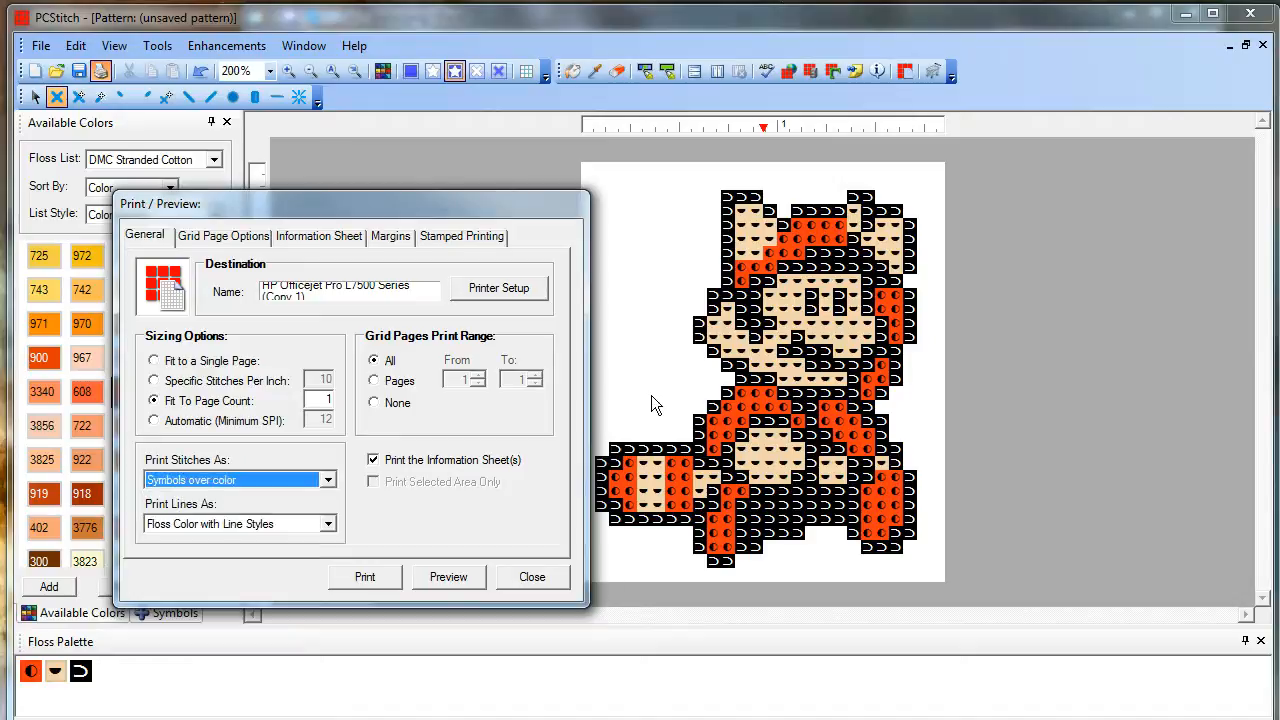
pyautogui.moveTo(728, 400)
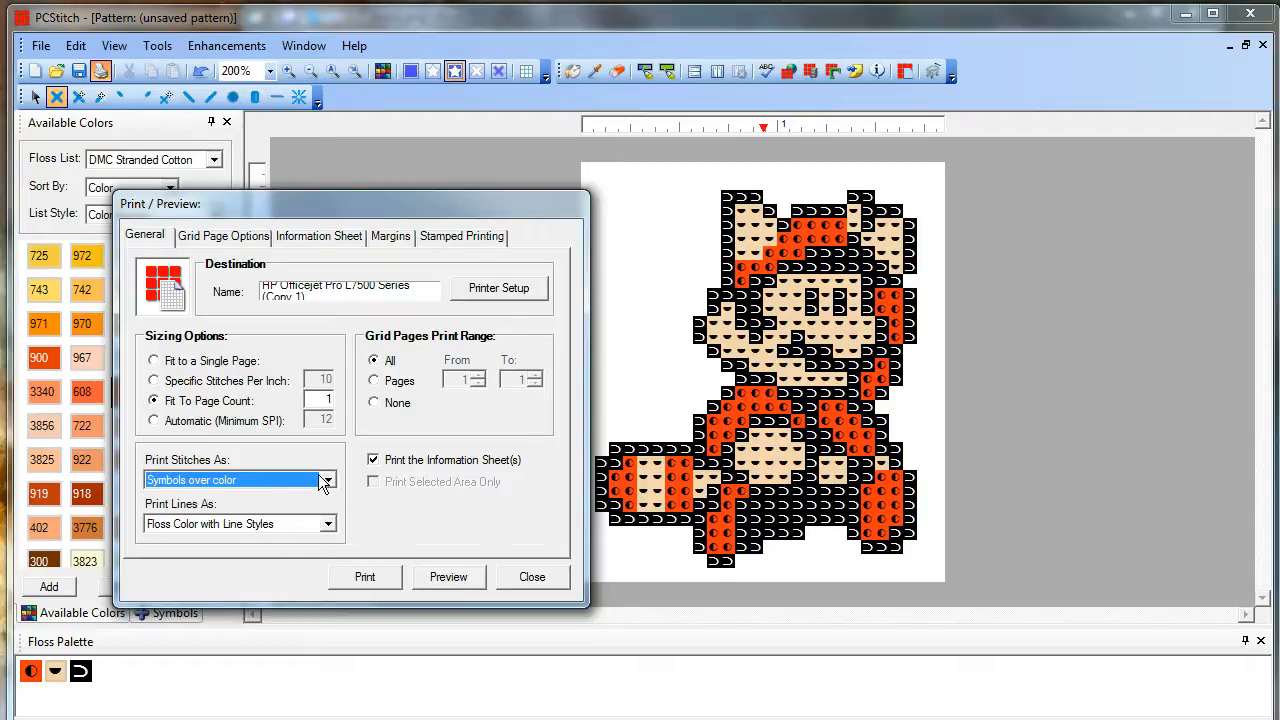
pyautogui.moveTo(437, 478)
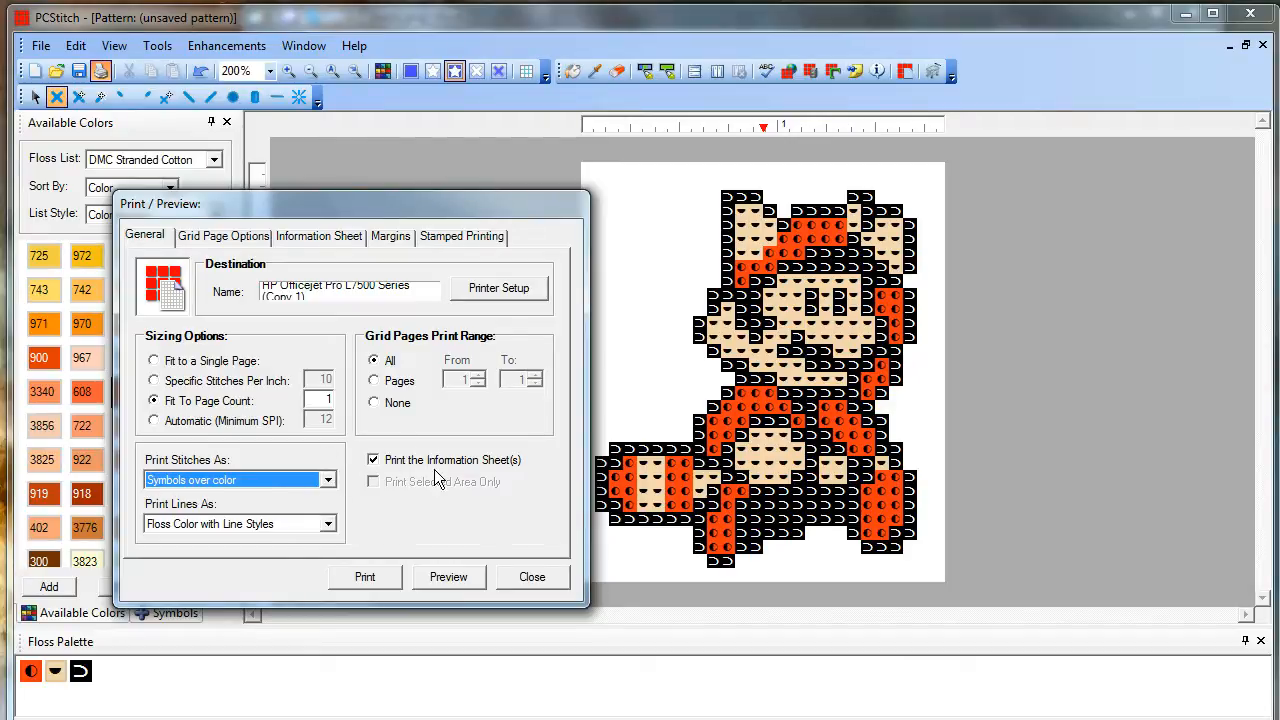
# Add skeins used to the information sheet legend.
pyautogui.click(319, 236)
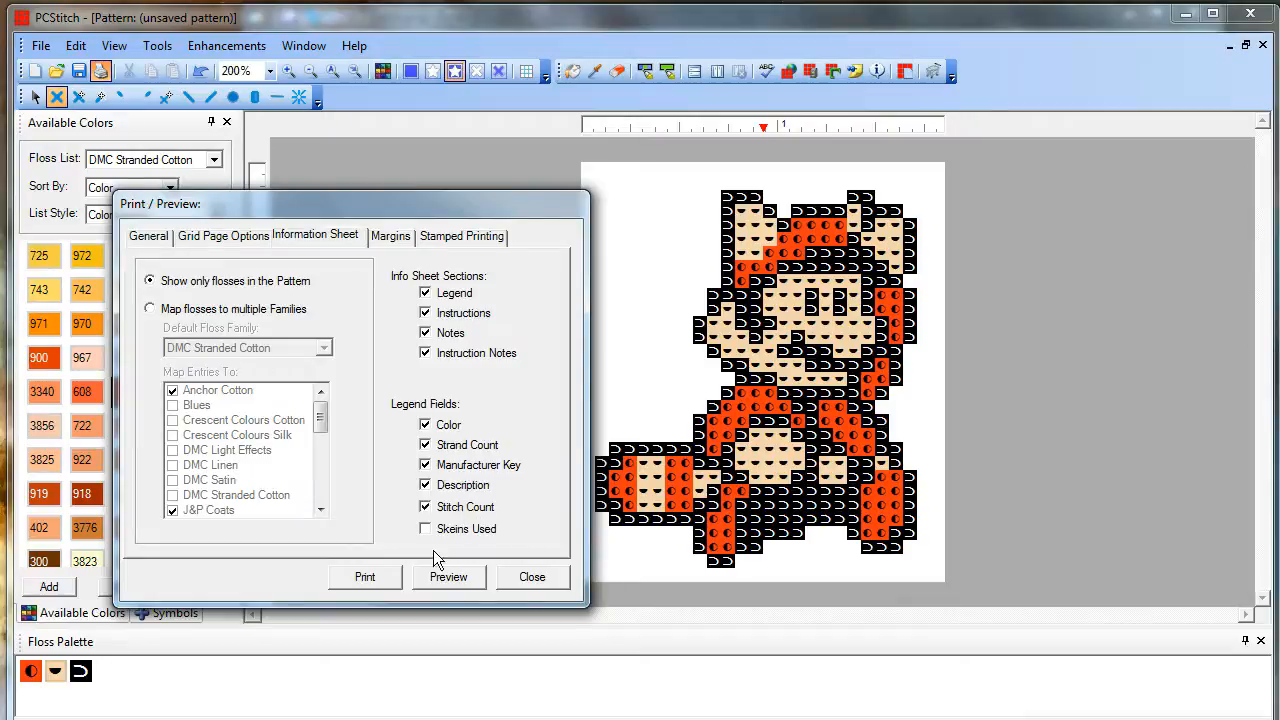
pyautogui.click(425, 528)
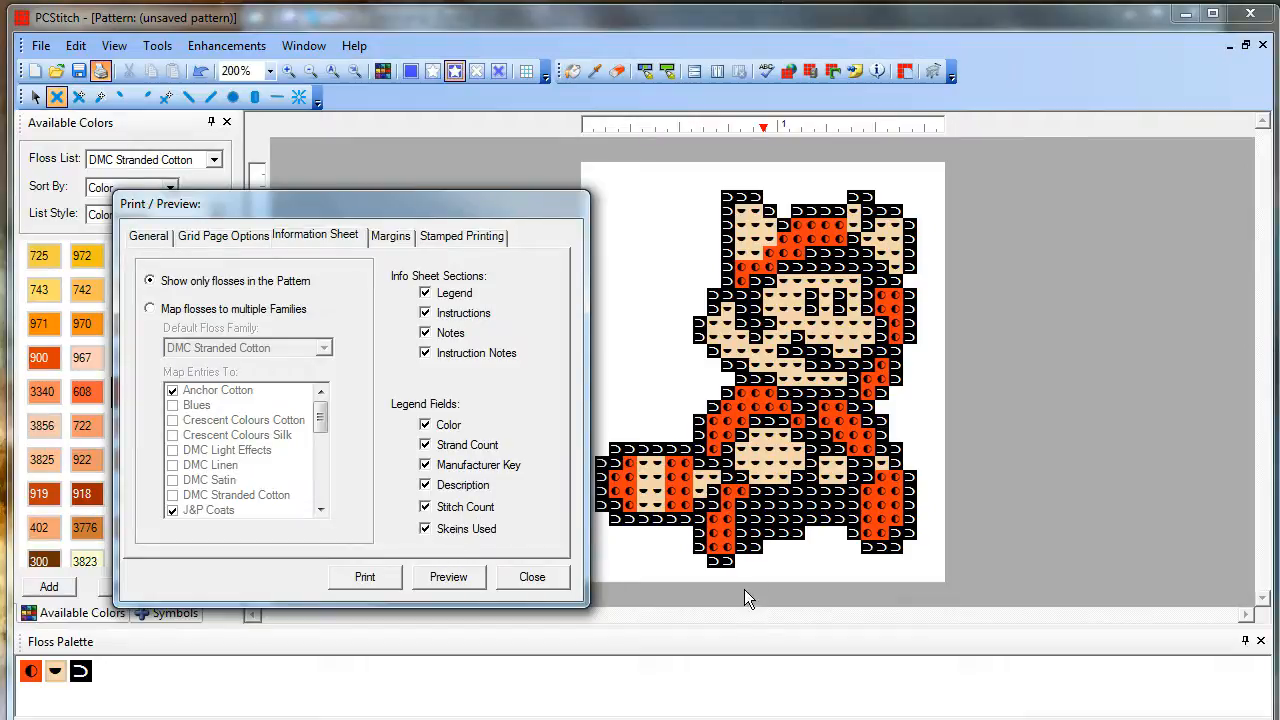
pyautogui.click(144, 236)
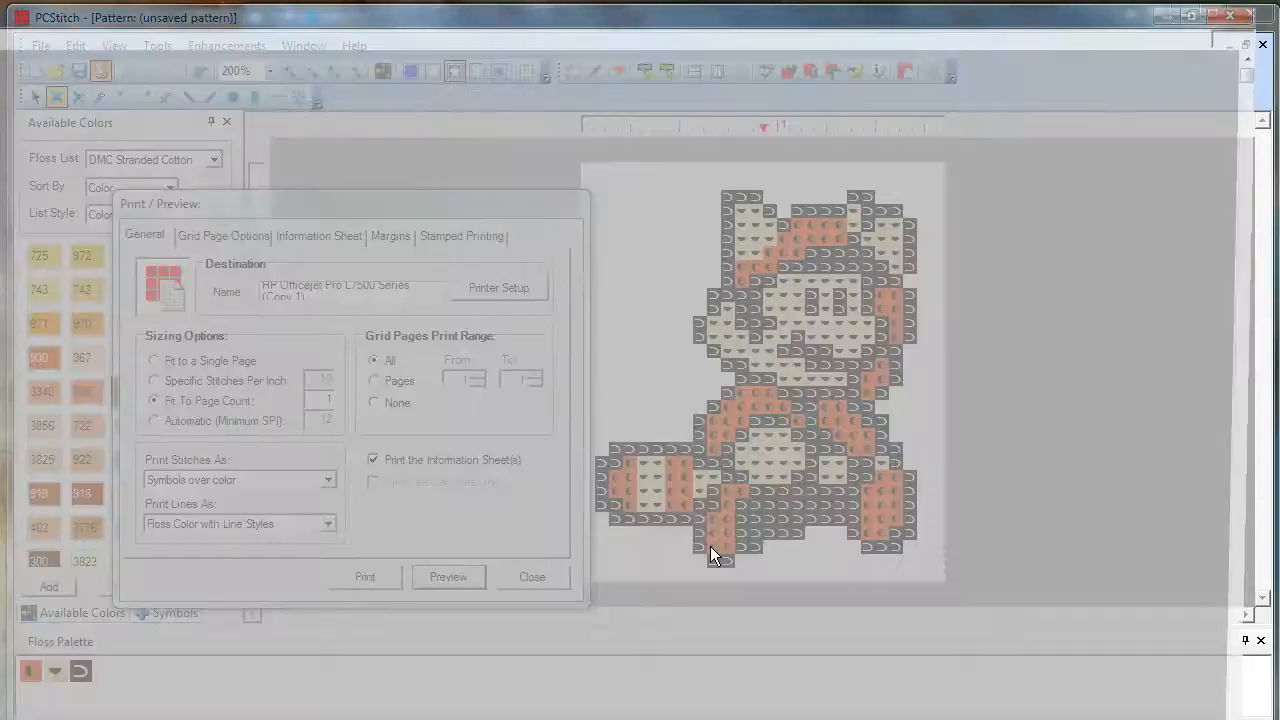
# Preview the printout zoomed in, checking the page 2 information sheet, then page 1.
pyautogui.click(448, 576)
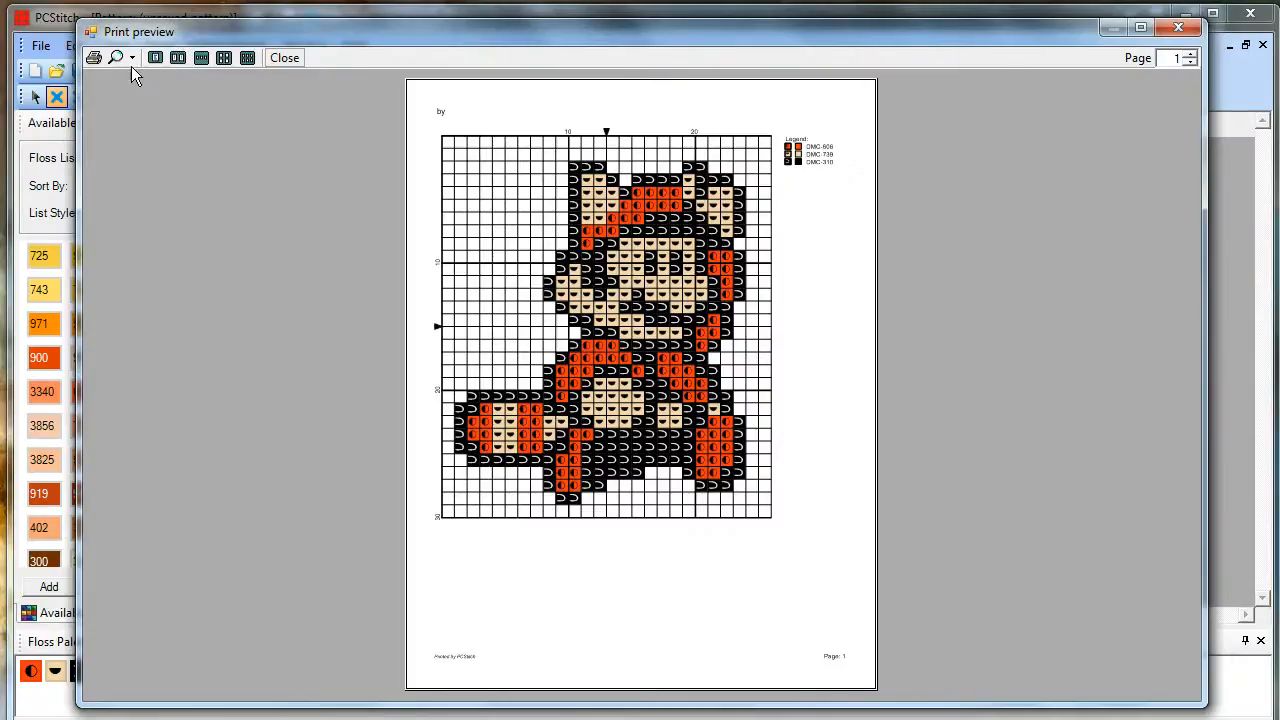
pyautogui.click(115, 57)
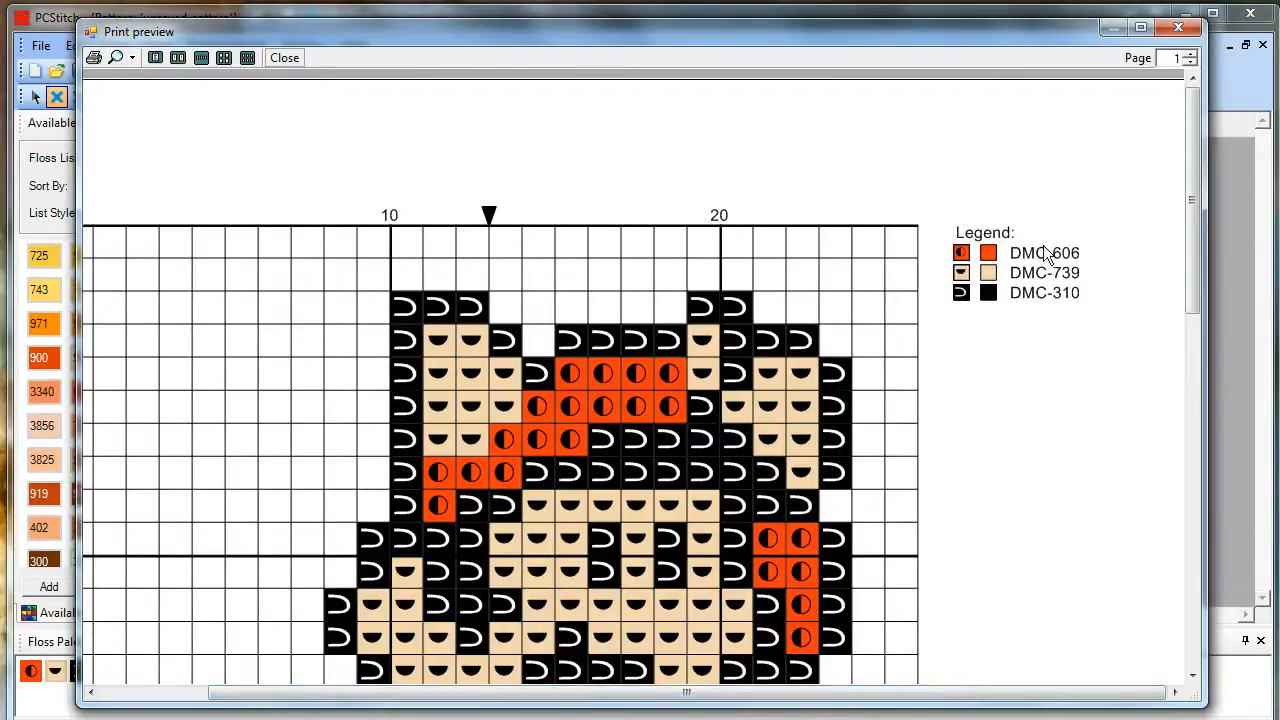
pyautogui.click(1190, 53)
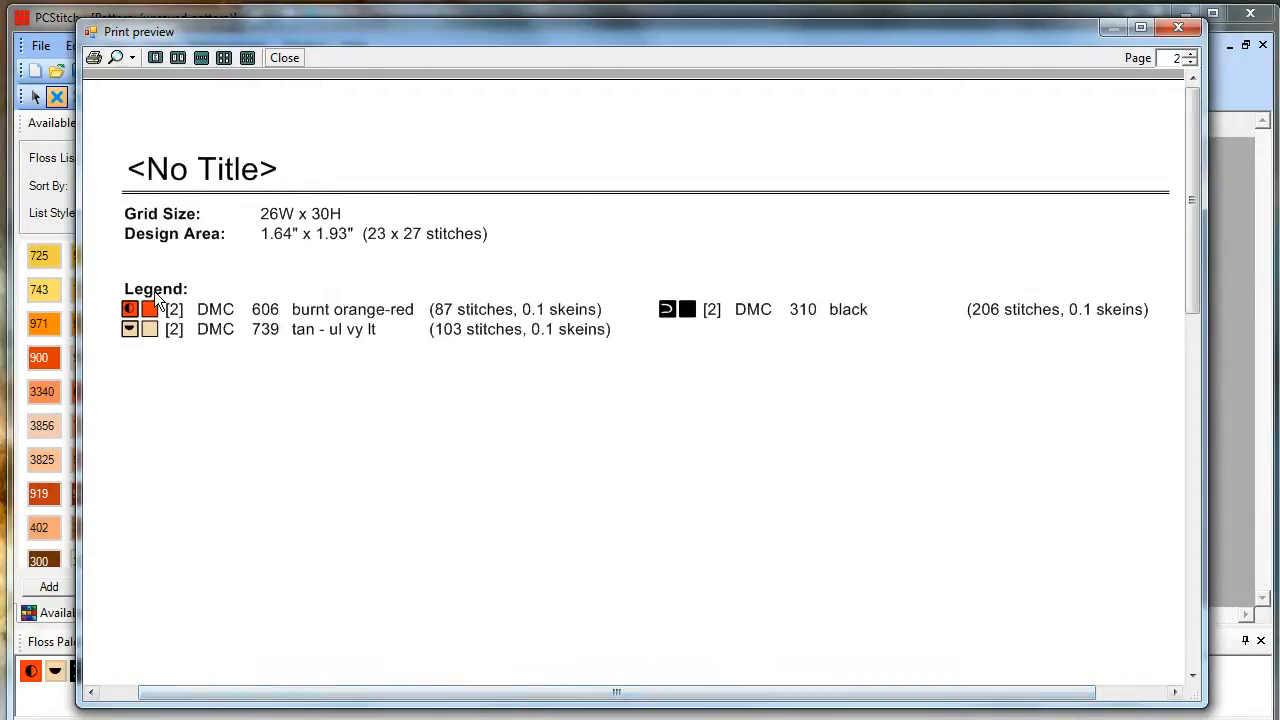
pyautogui.moveTo(1120, 285)
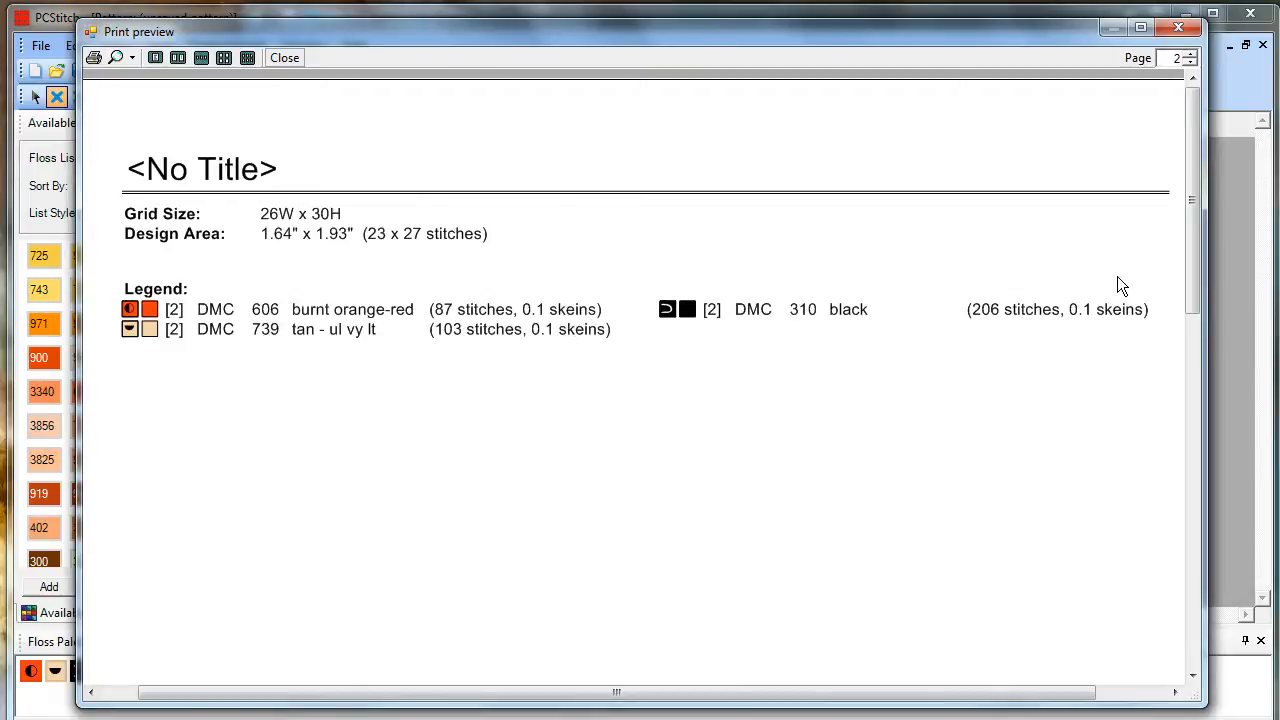
pyautogui.moveTo(1233, 92)
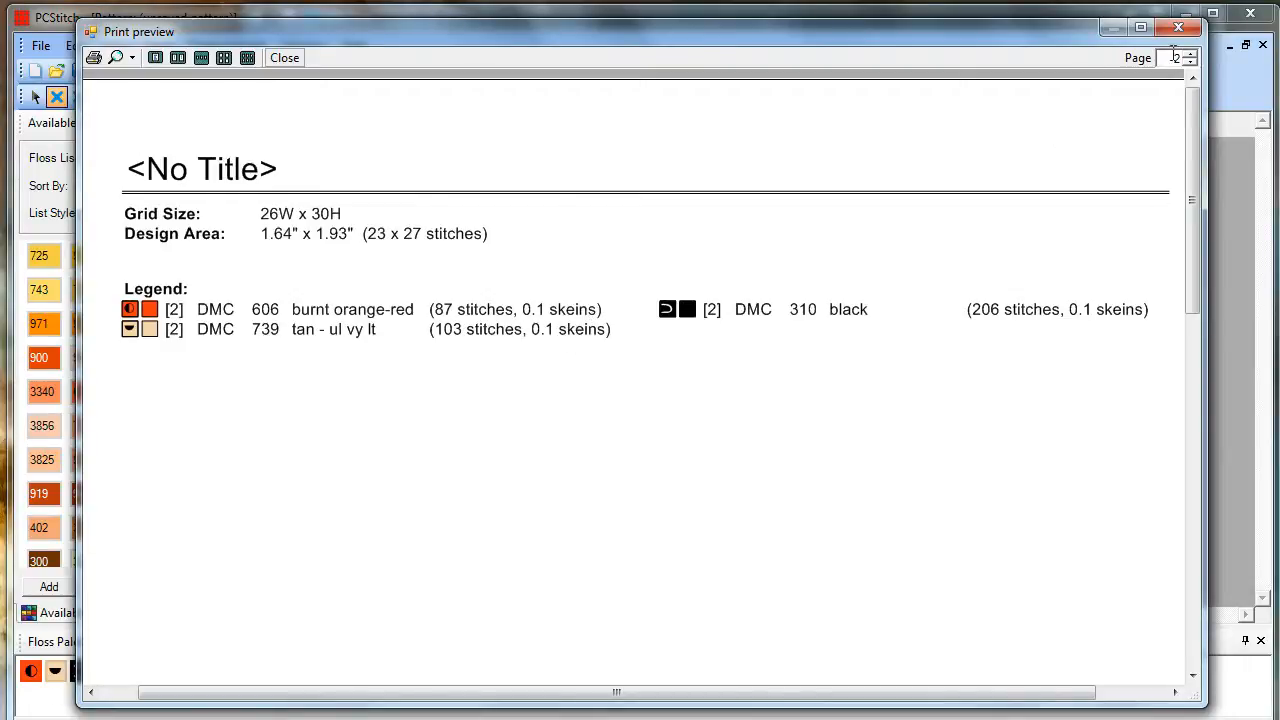
pyautogui.click(1190, 62)
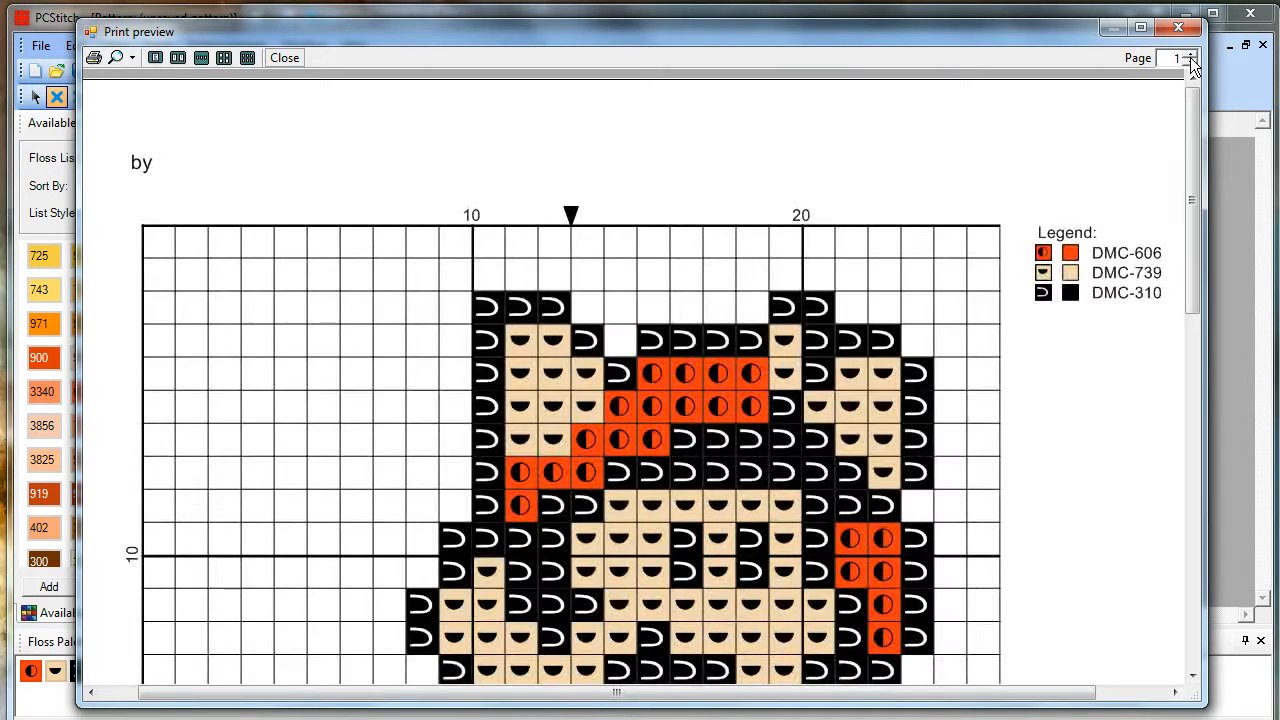
pyautogui.scroll(-3)
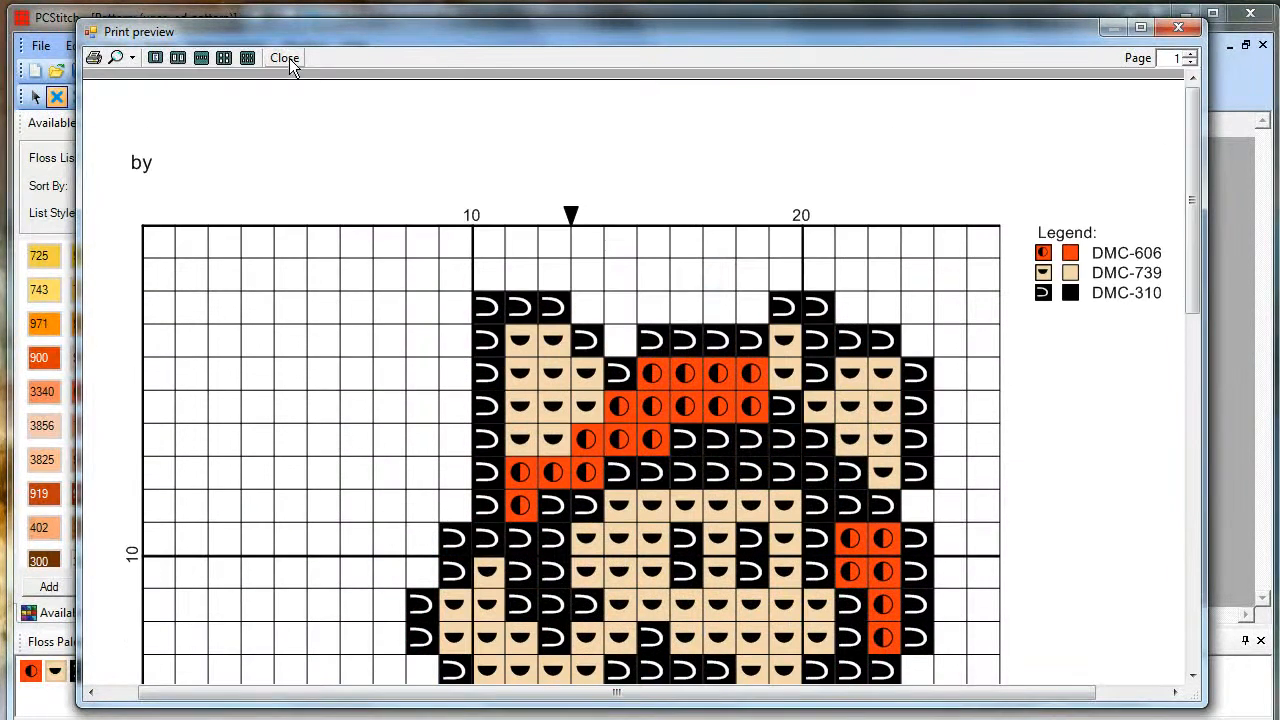
# Close the preview and print the Mario chart to CutePDF Writer.
pyautogui.click(284, 57)
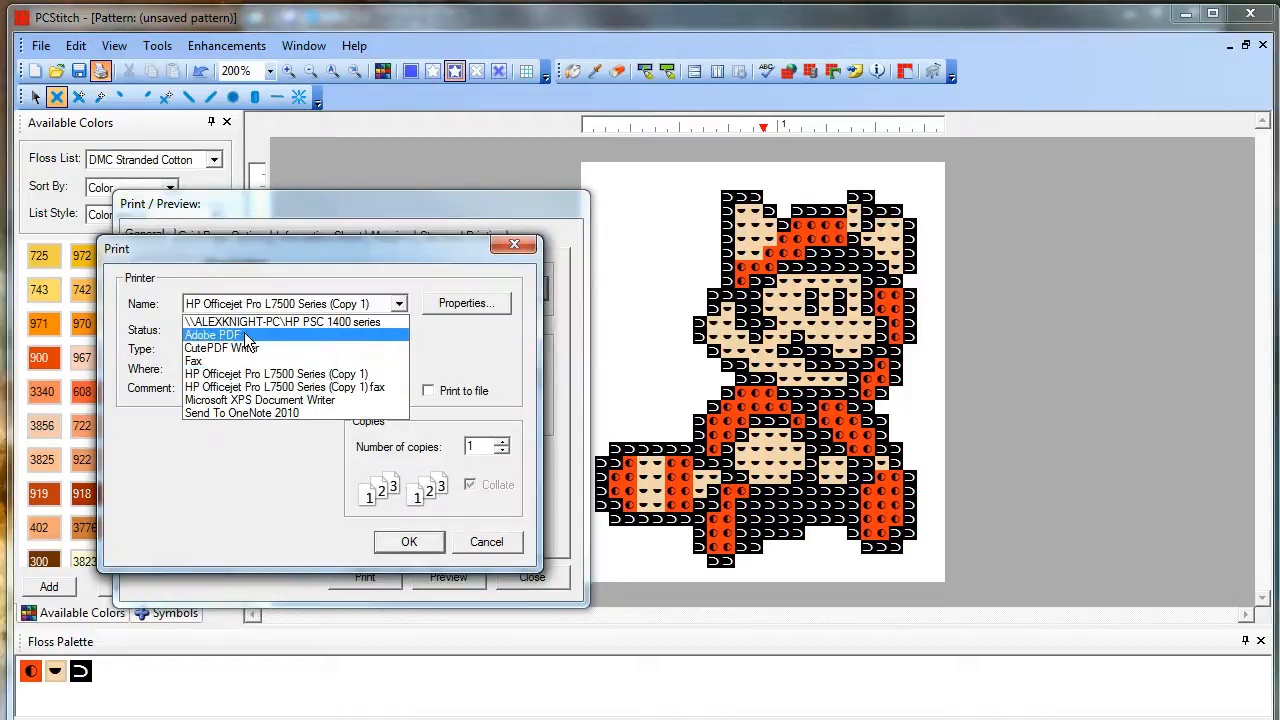
pyautogui.moveTo(220, 340)
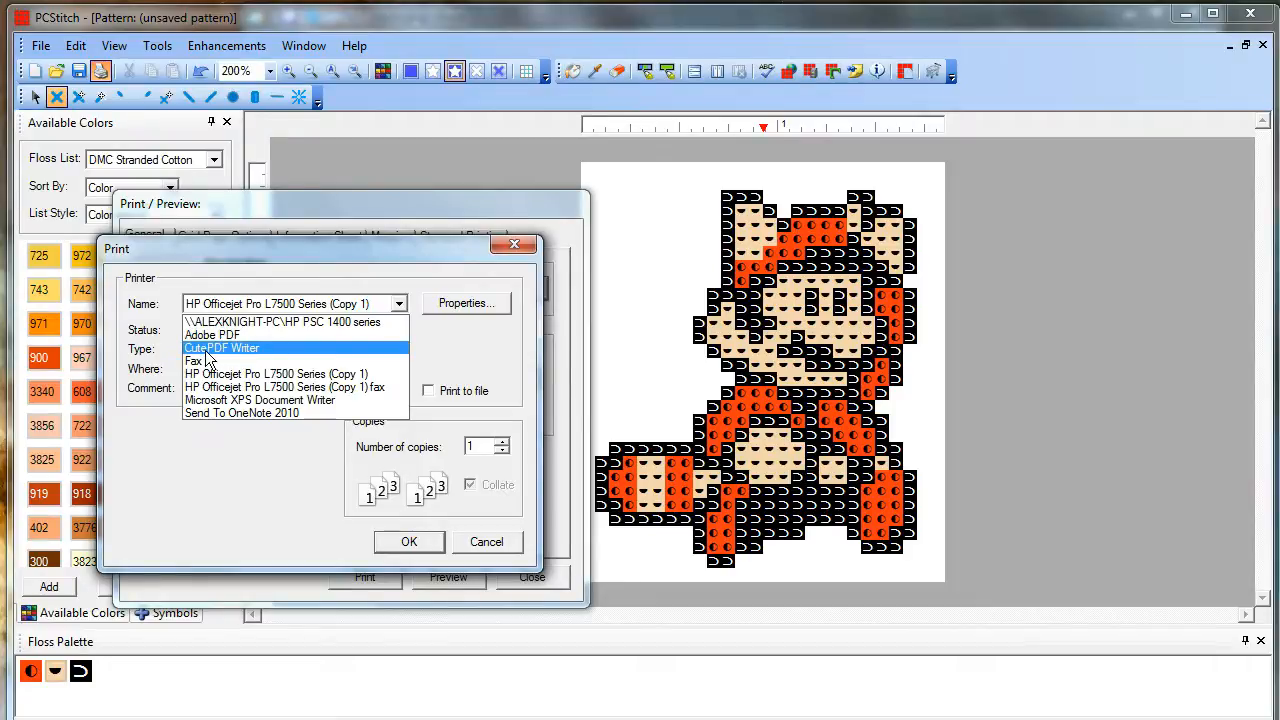
pyautogui.moveTo(235, 357)
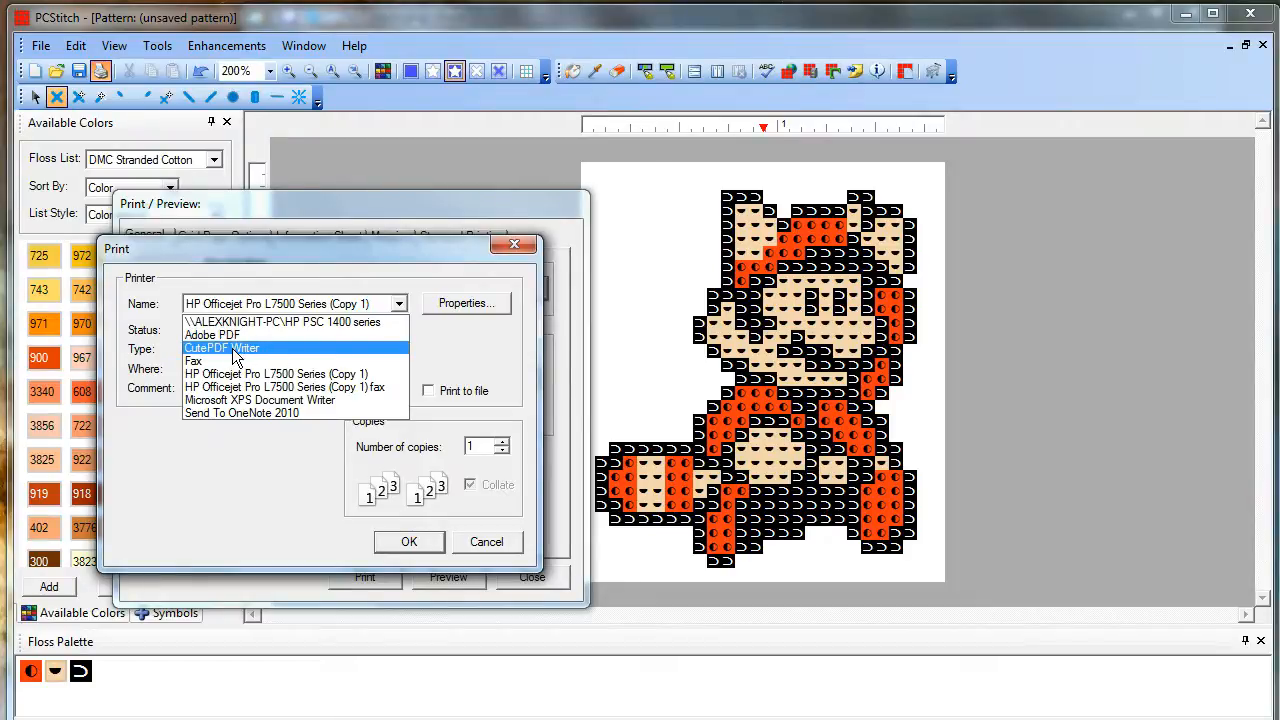
pyautogui.click(221, 348)
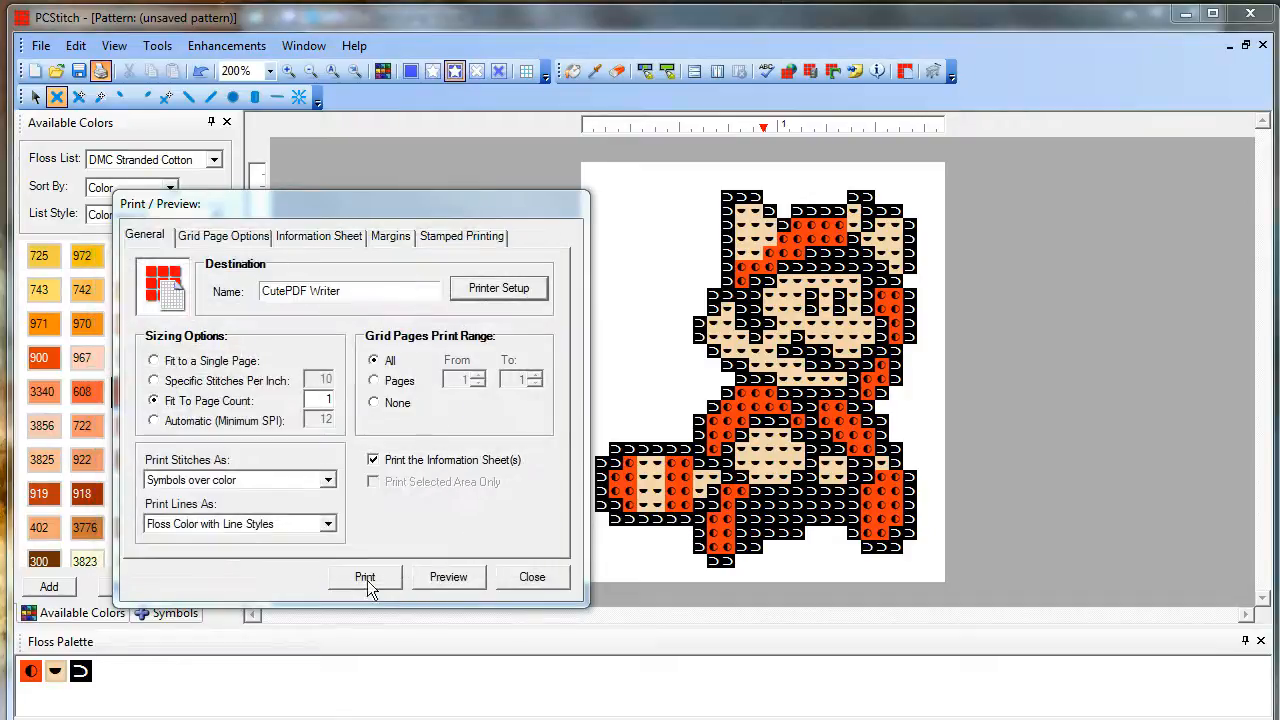
pyautogui.click(532, 576)
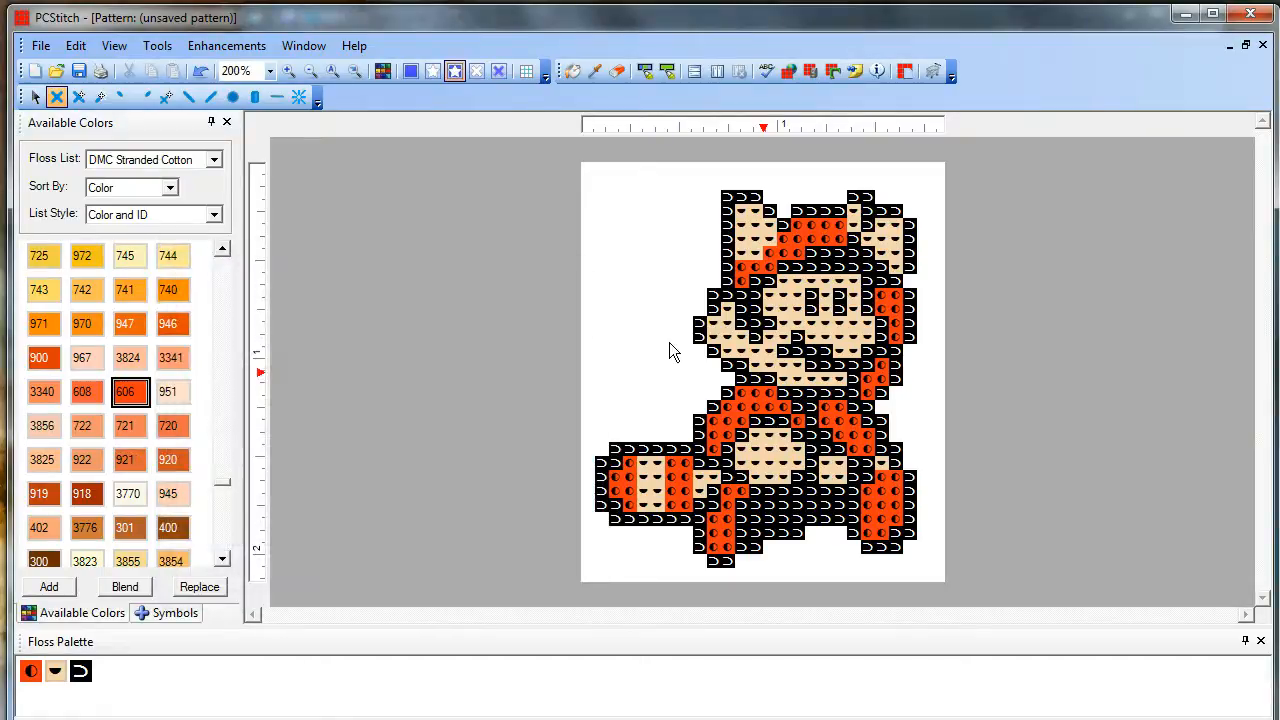
pyautogui.moveTo(820, 398)
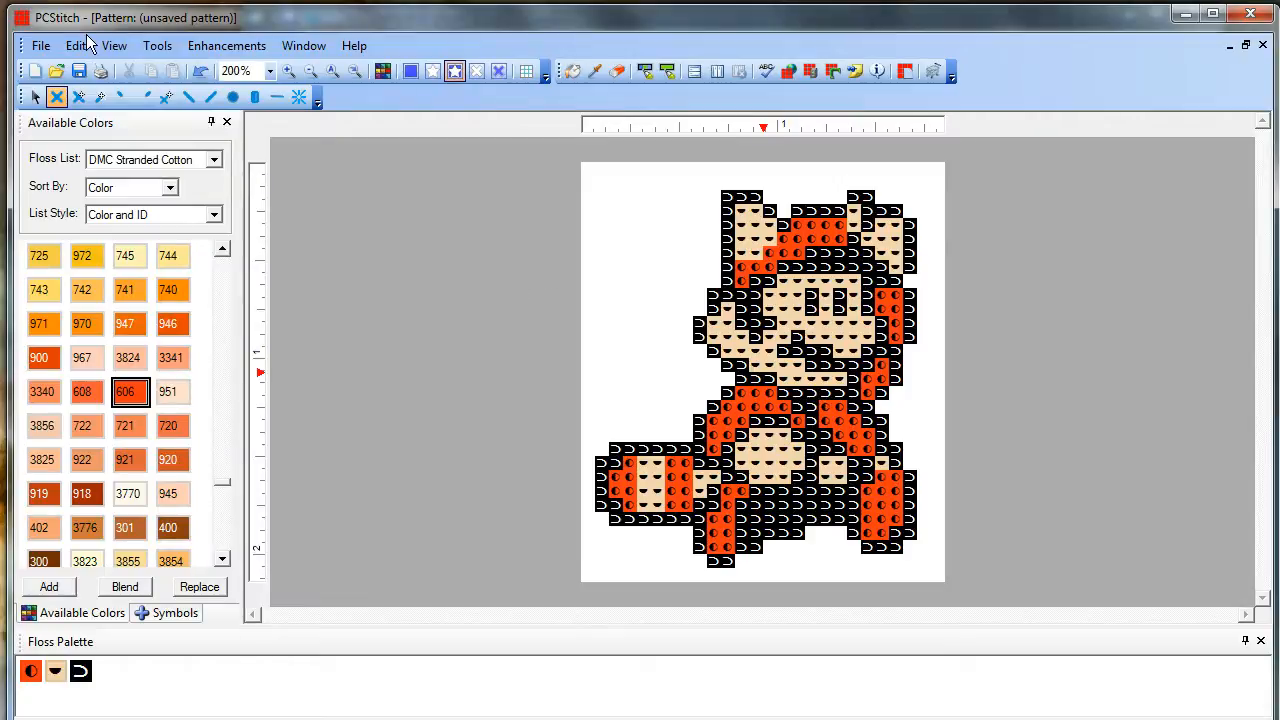
pyautogui.moveTo(420, 203)
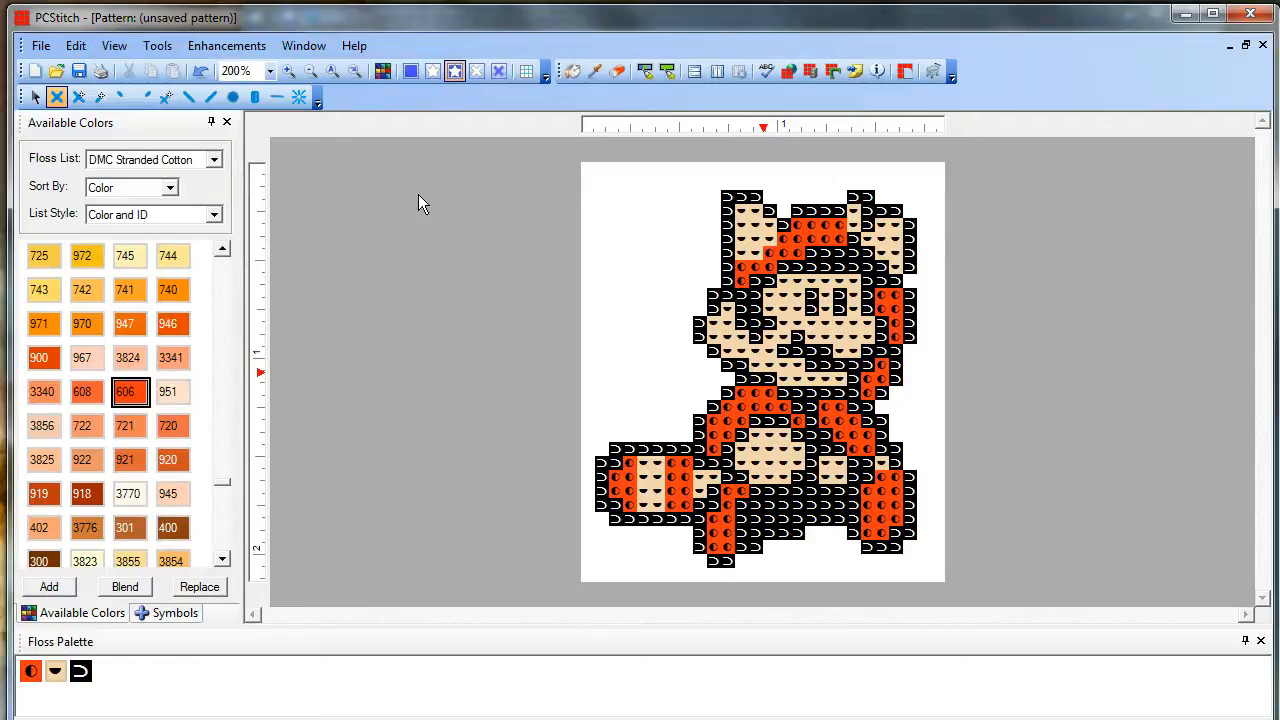
pyautogui.moveTo(504, 267)
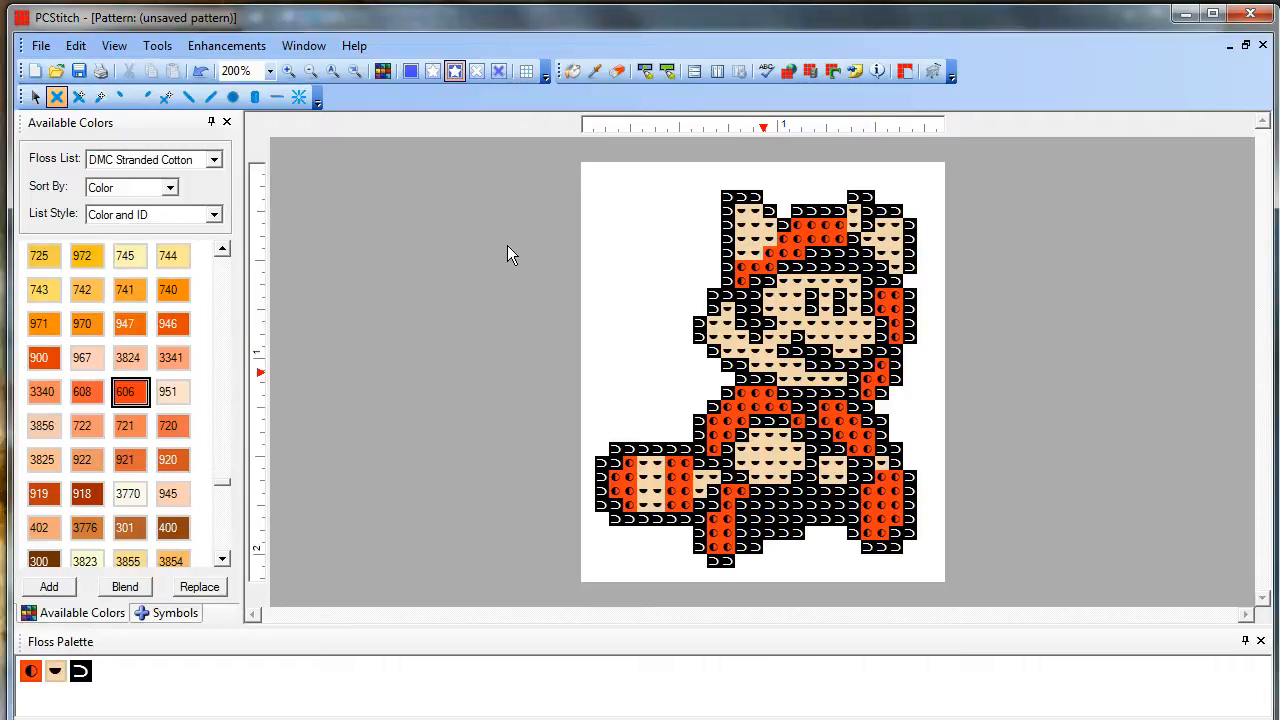
pyautogui.moveTo(520, 213)
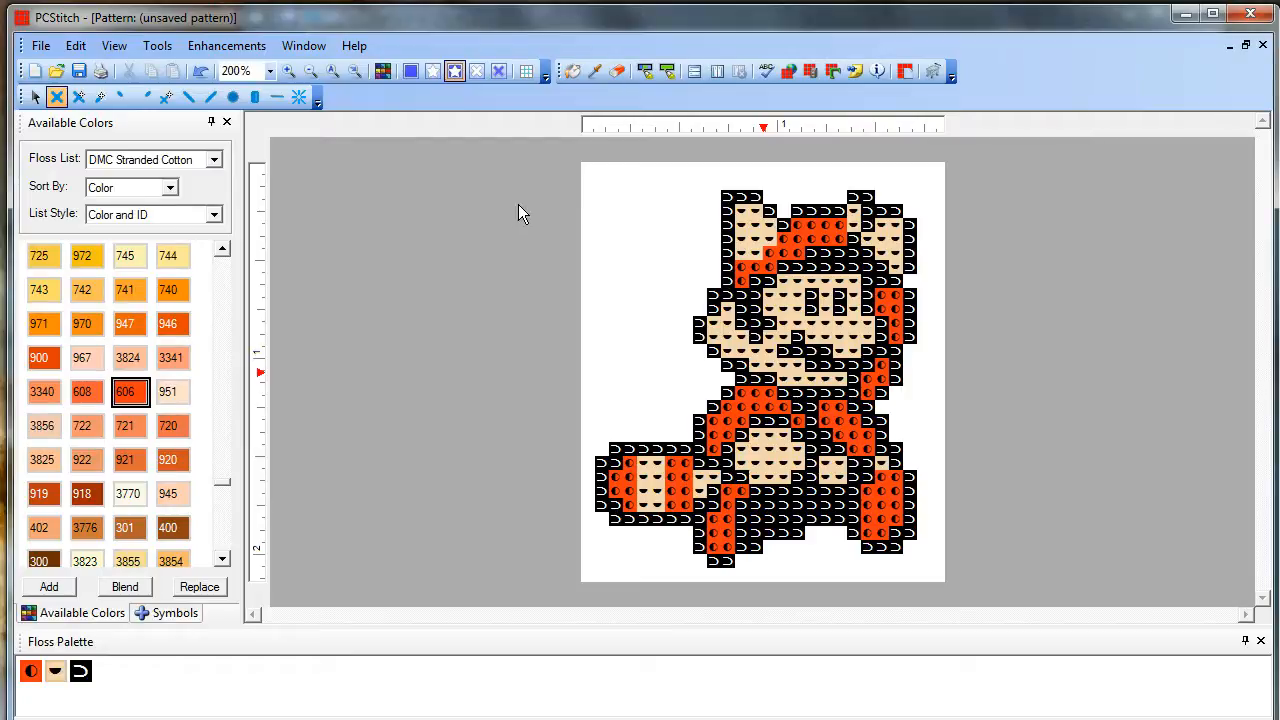
pyautogui.moveTo(500, 268)
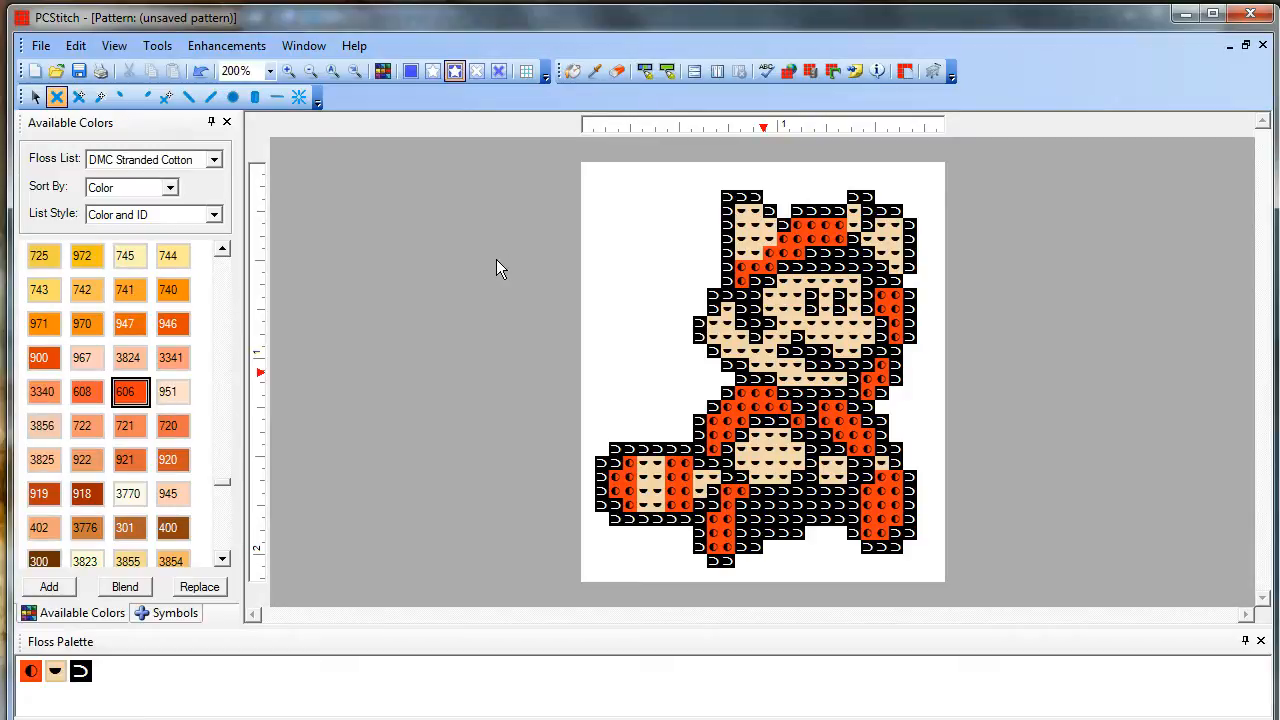
pyautogui.moveTo(448, 248)
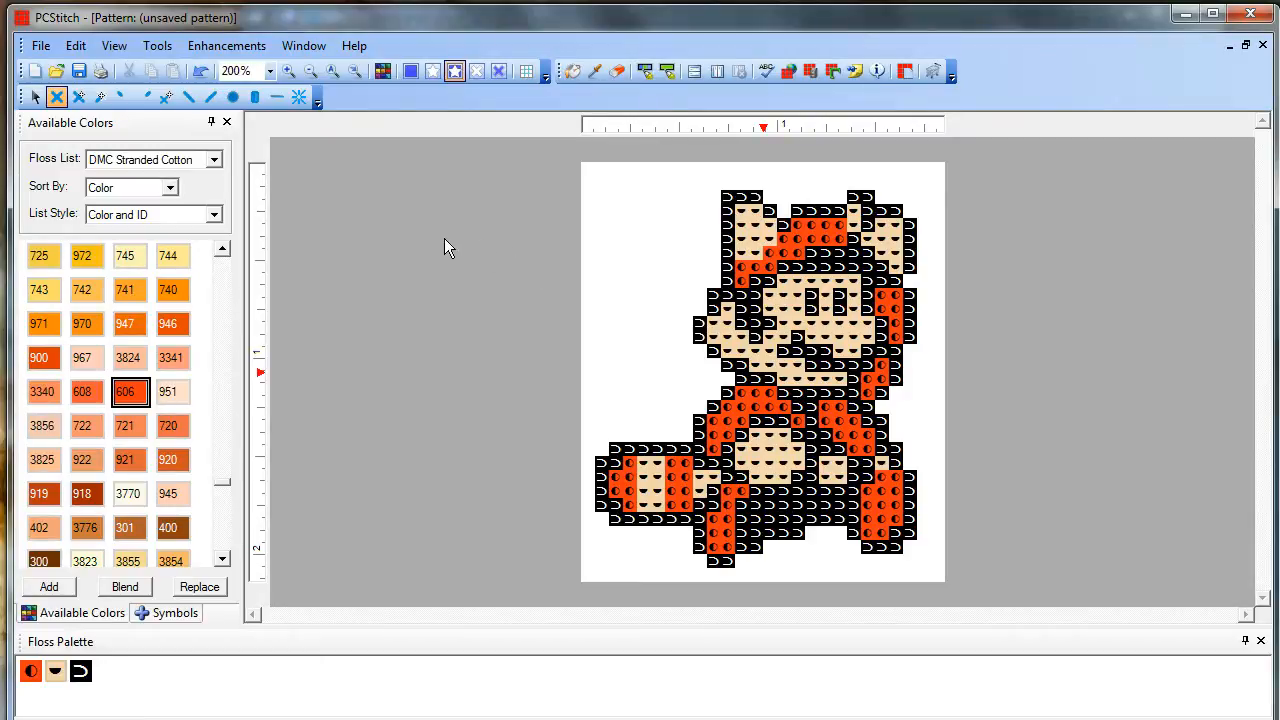
pyautogui.moveTo(148, 118)
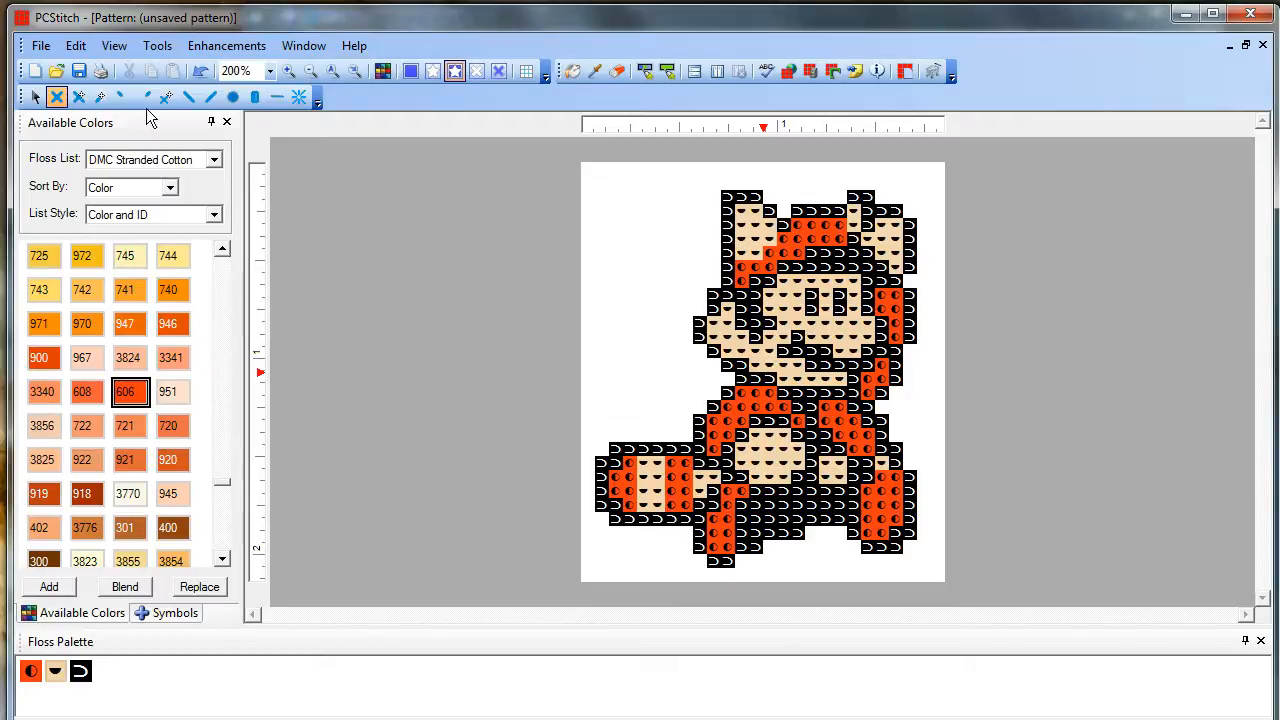
pyautogui.moveTo(41, 46)
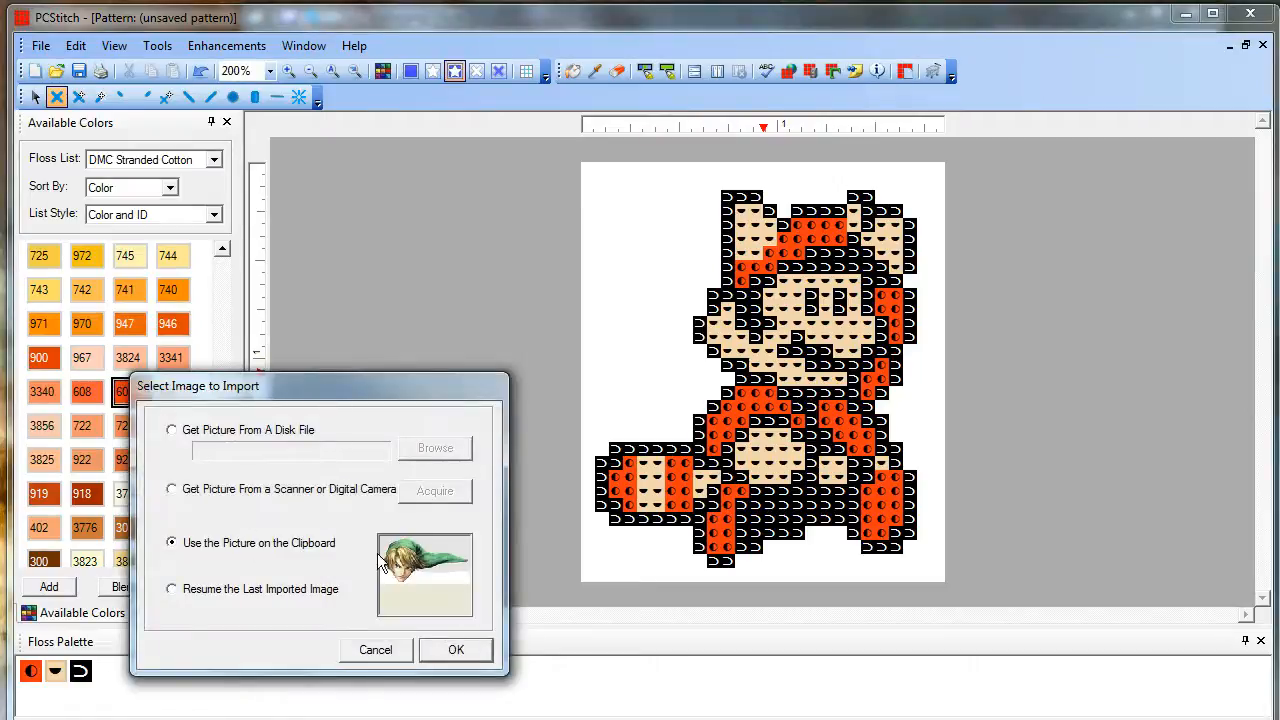
# Import the clipboard Link image at 140 stitches wide with live preview turned on.
pyautogui.click(455, 649)
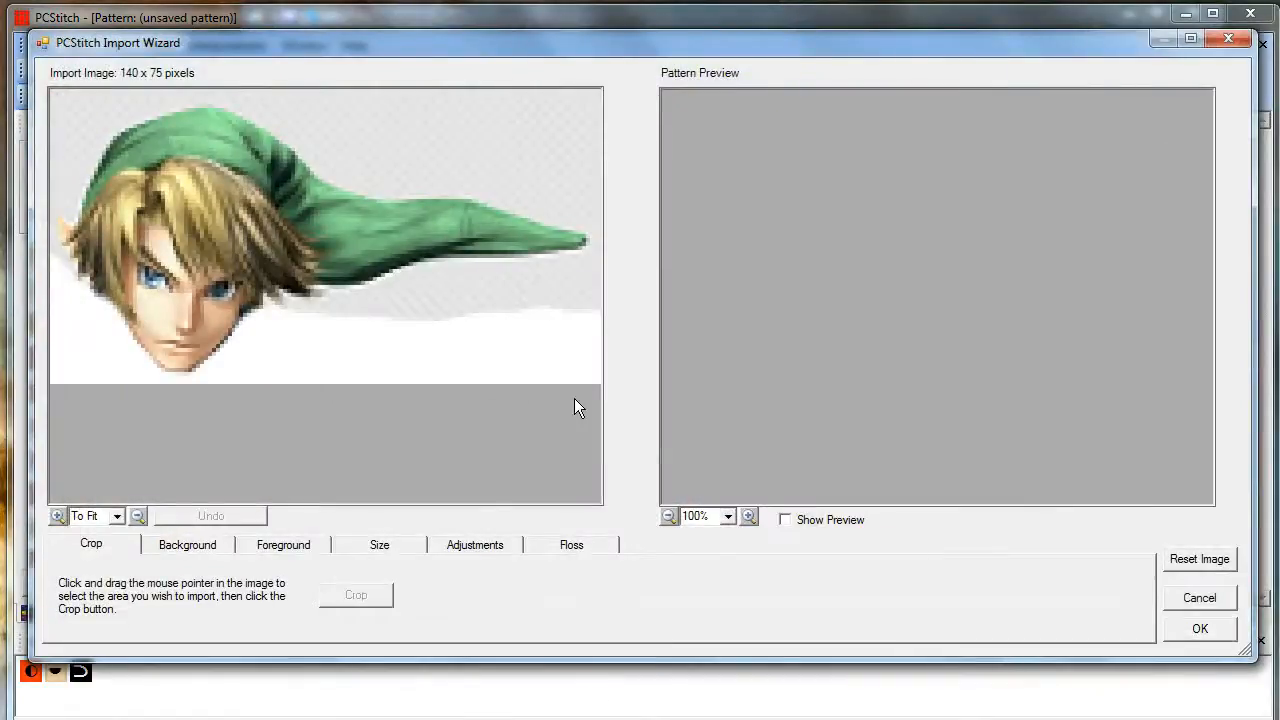
pyautogui.moveTo(380, 557)
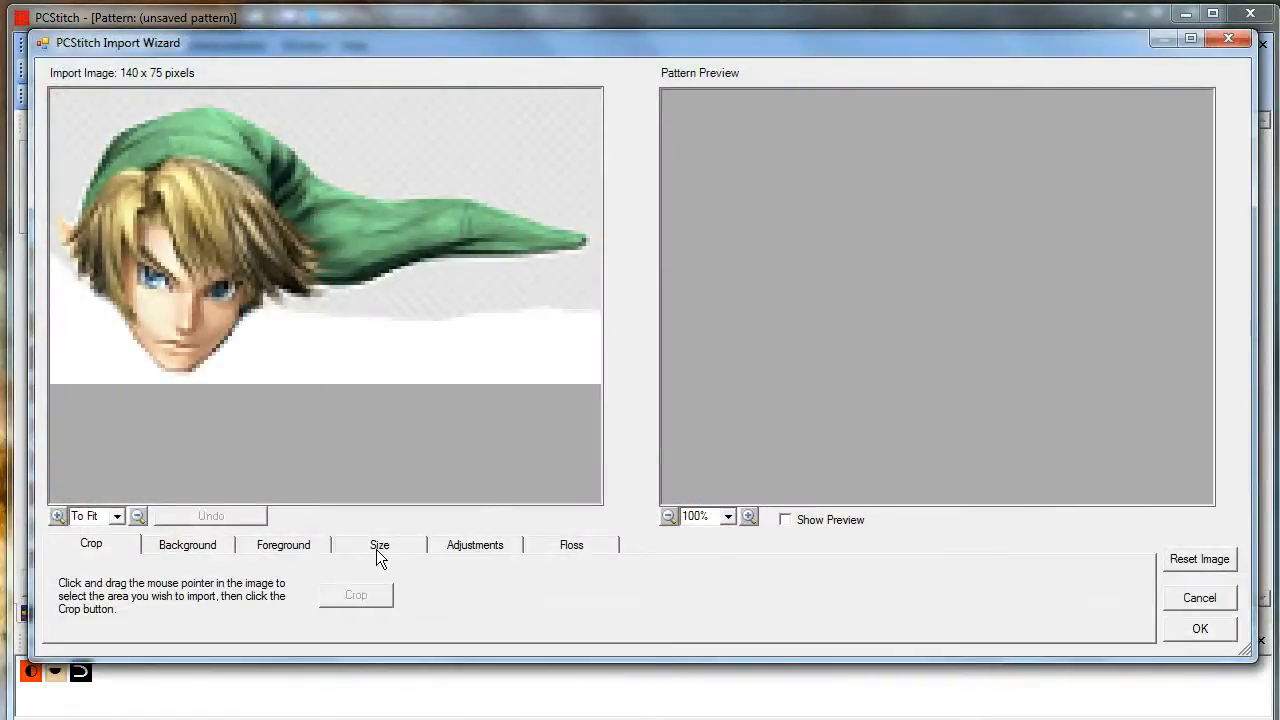
pyautogui.click(379, 544)
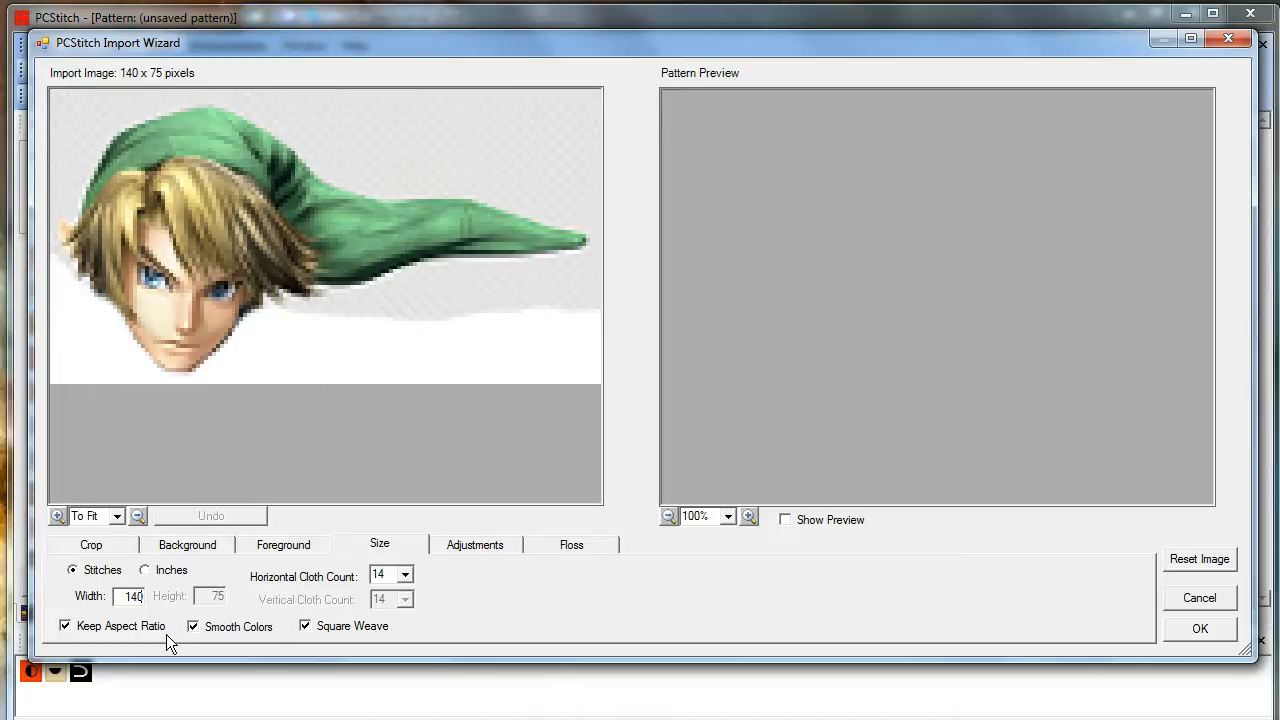
pyautogui.click(785, 519)
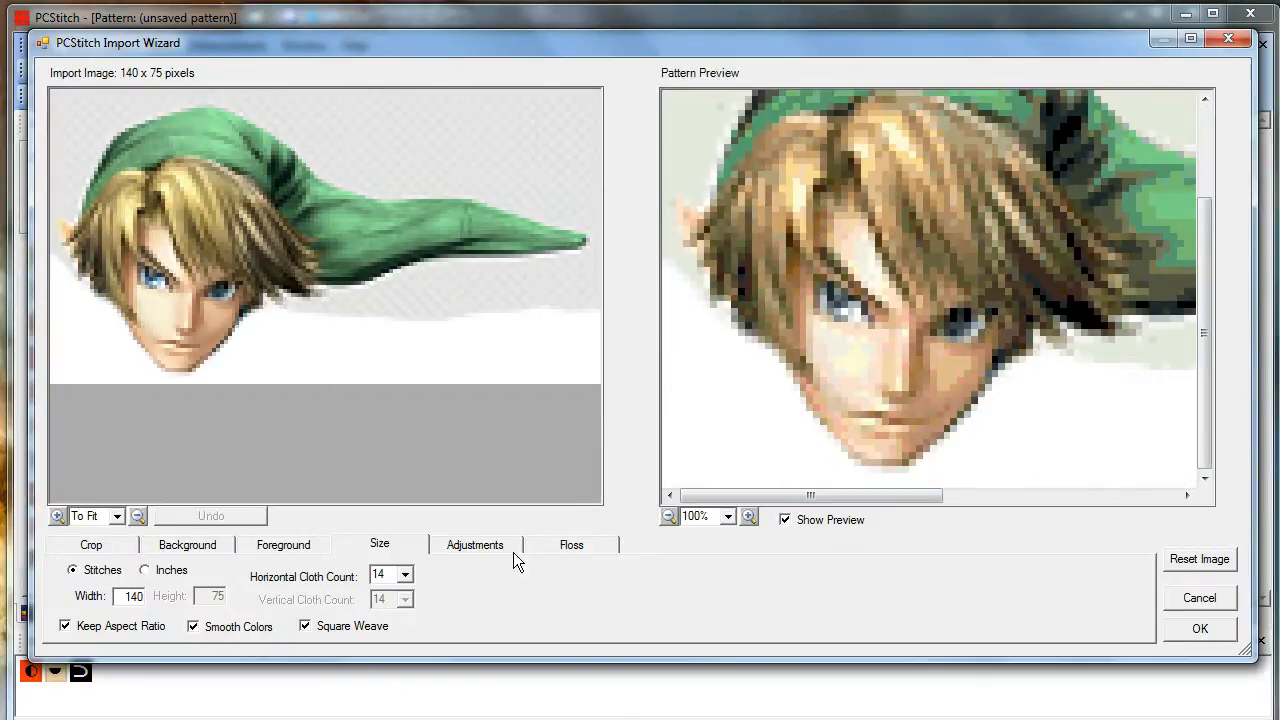
pyautogui.click(571, 544)
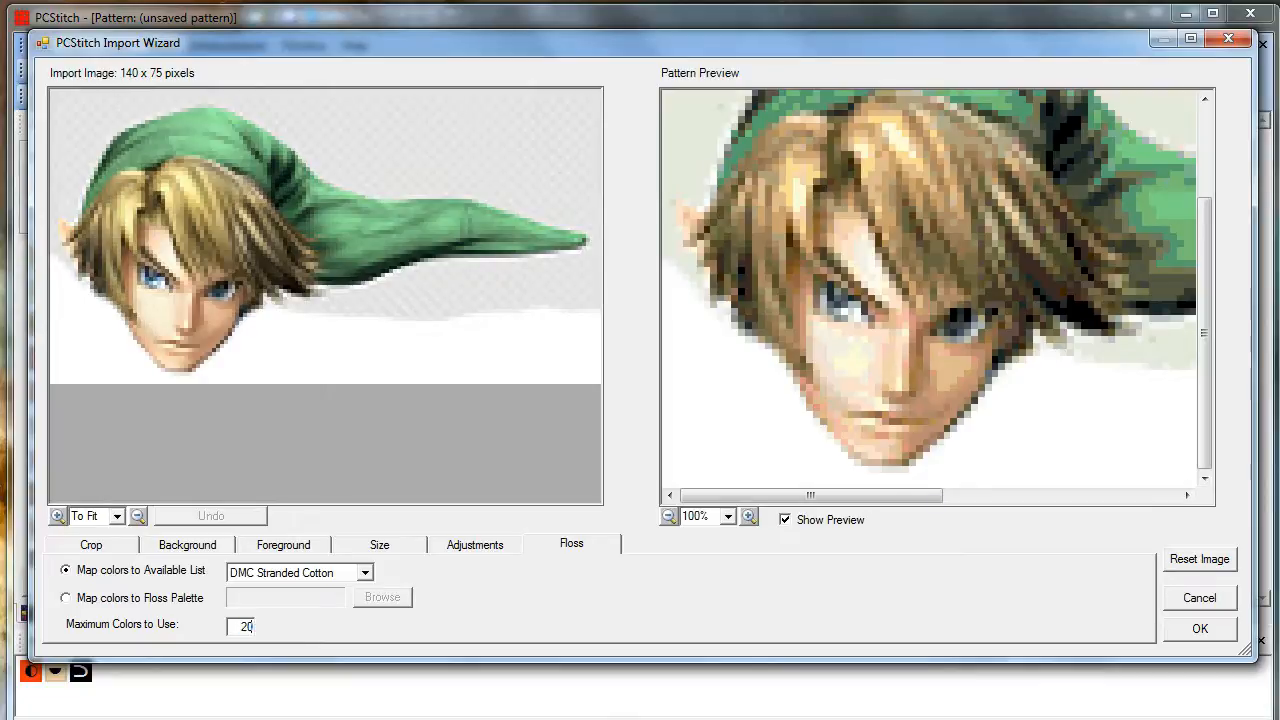
# Set the maximum floss colours to 60 after briefly testing 5.
pyautogui.click(1199, 628)
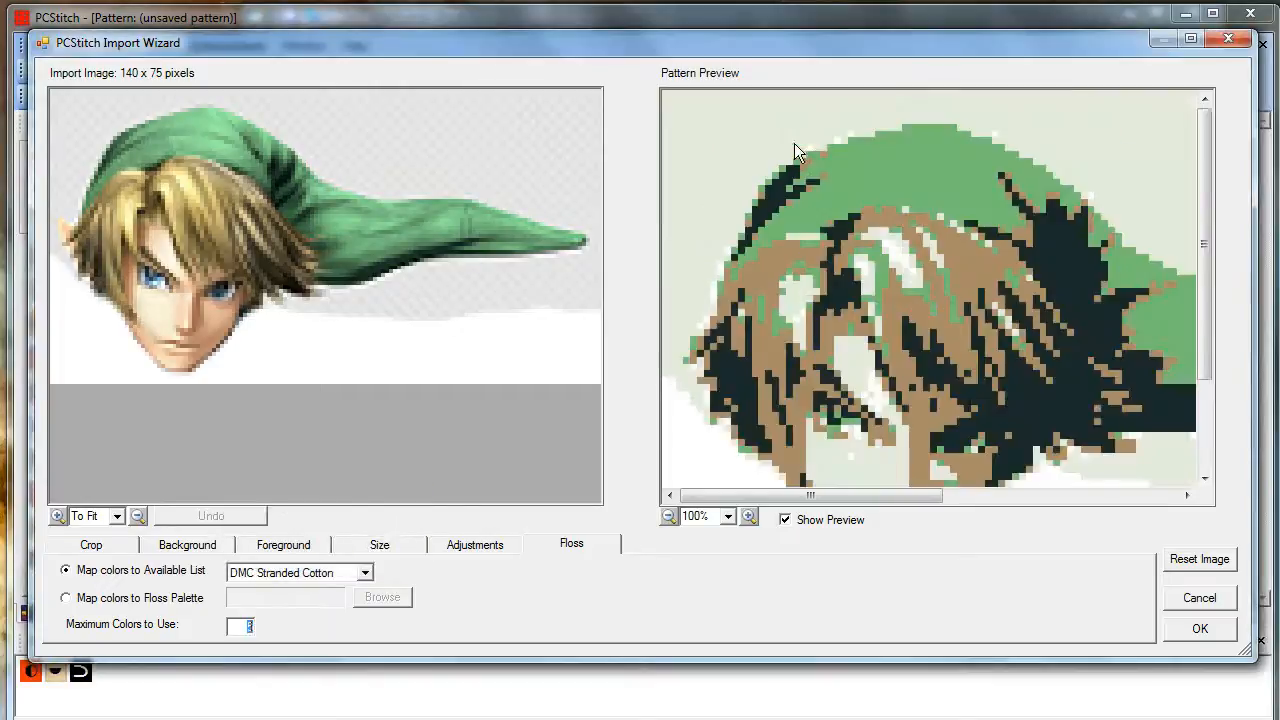
pyautogui.write('5')
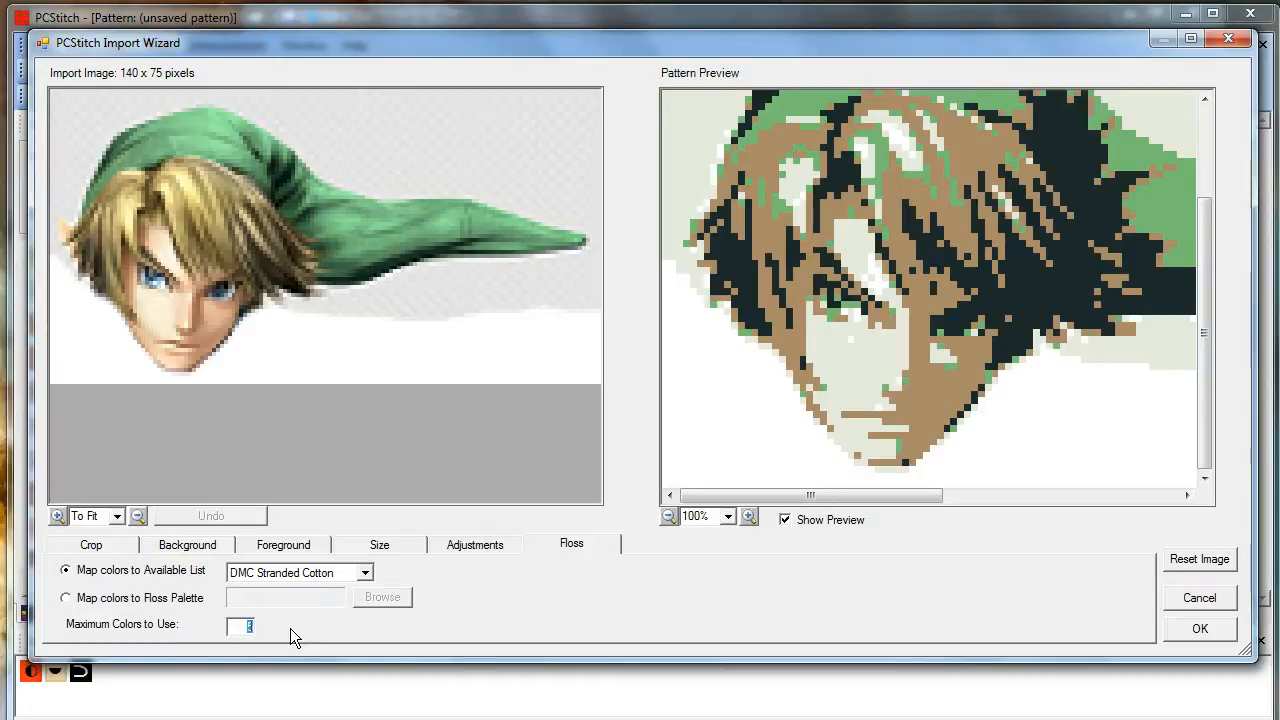
pyautogui.write('60')
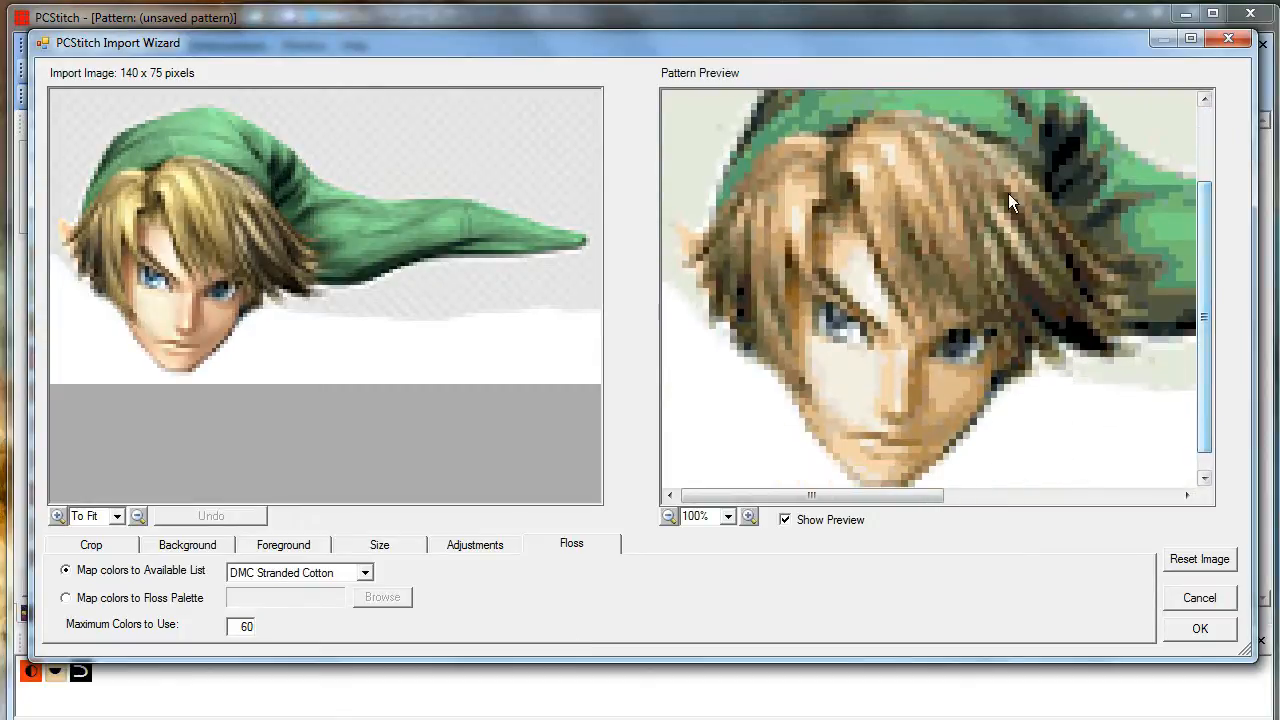
pyautogui.moveTo(815, 250)
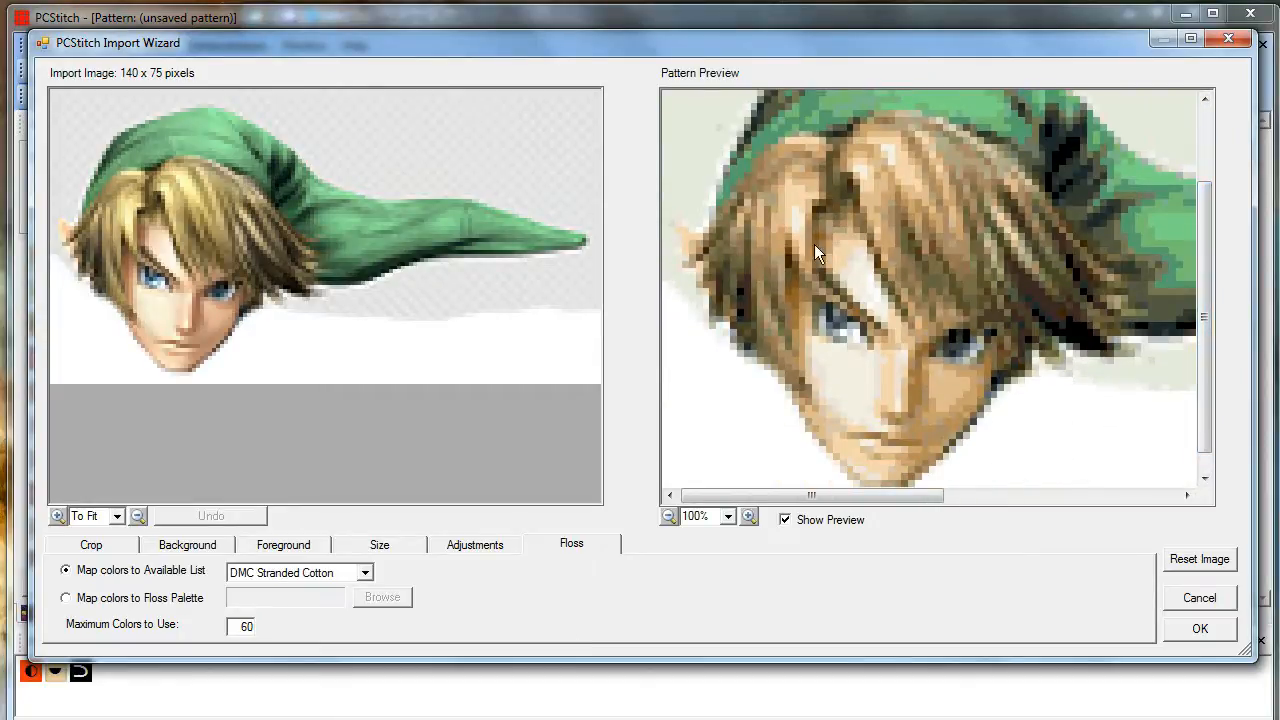
pyautogui.moveTo(965, 348)
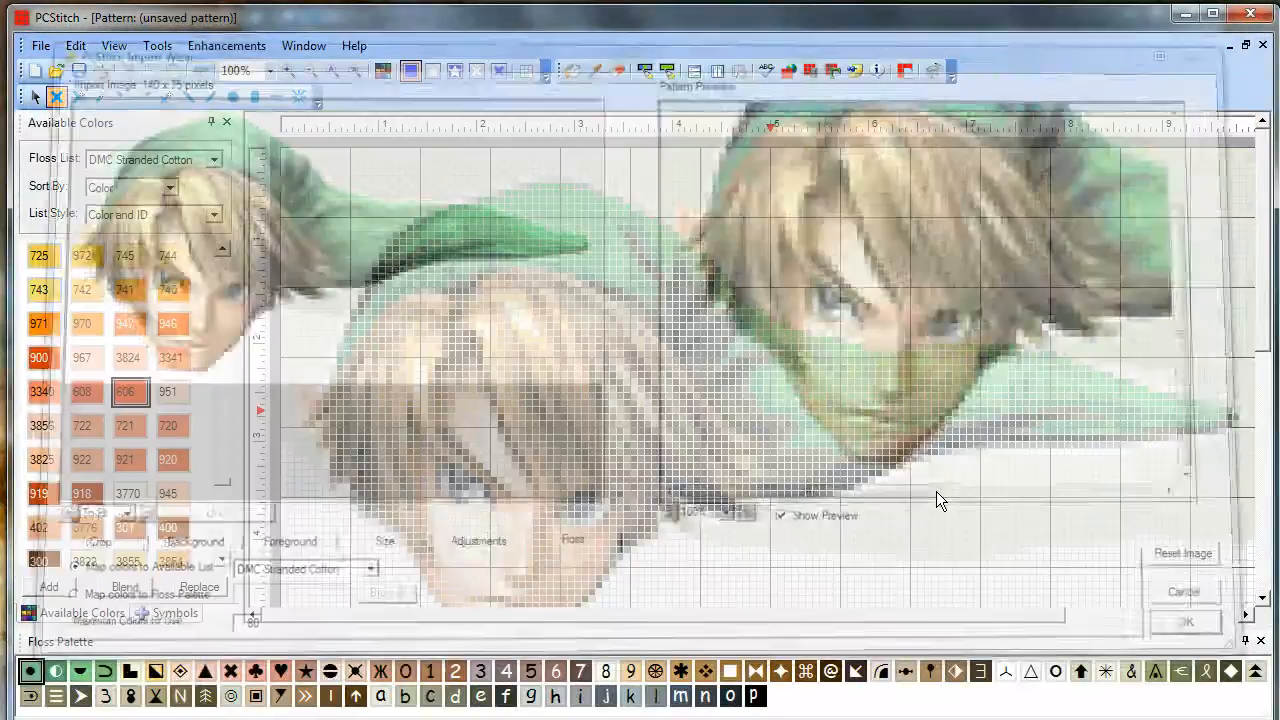
pyautogui.click(1185, 621)
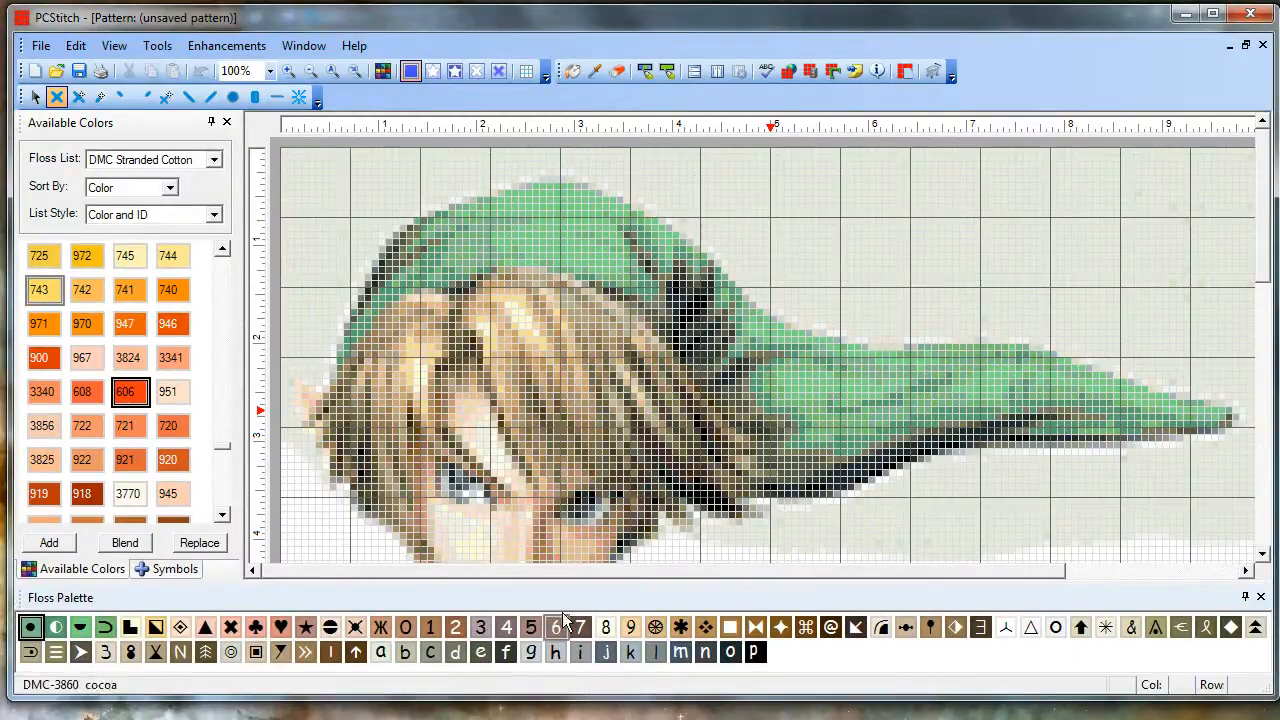
pyautogui.click(289, 71)
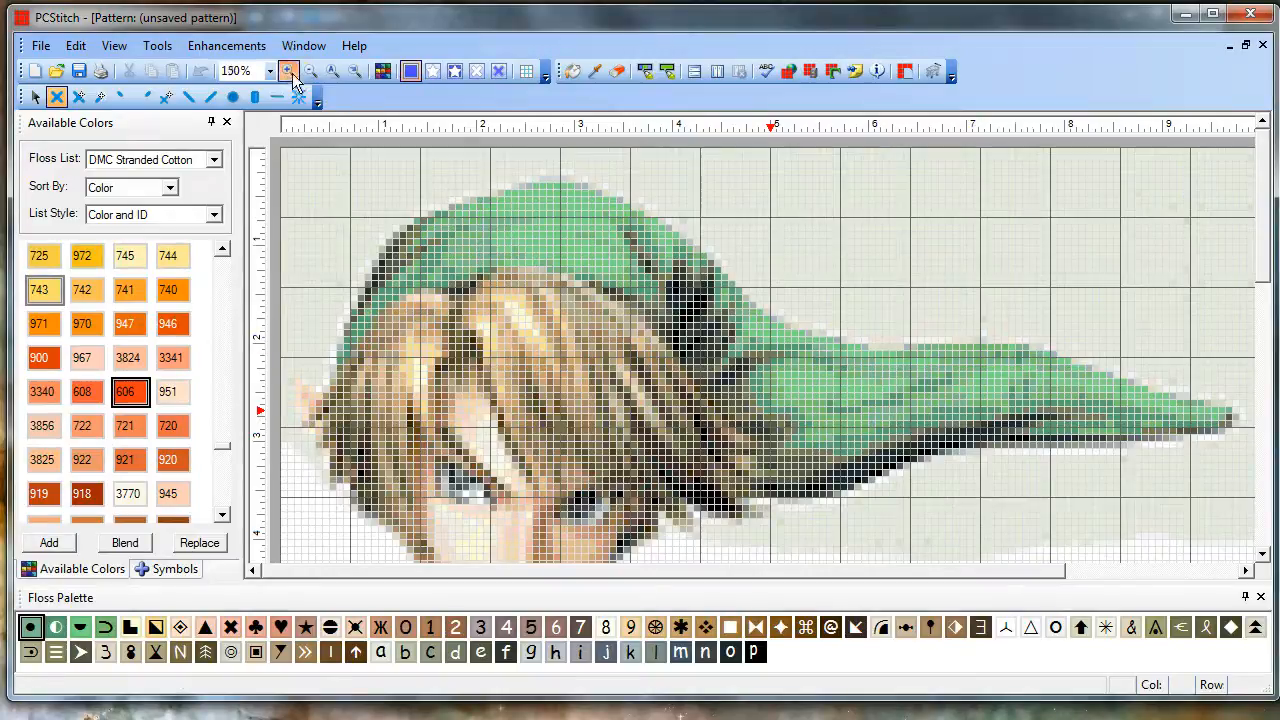
pyautogui.click(289, 71)
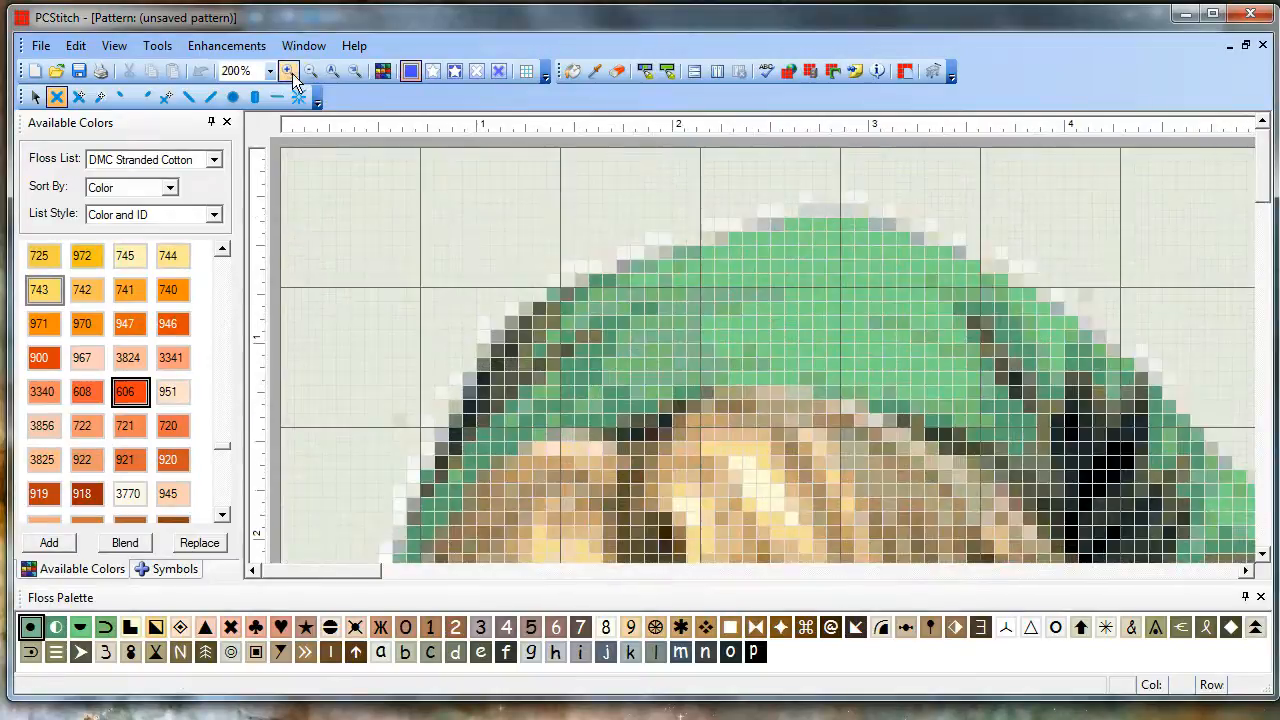
pyautogui.click(433, 71)
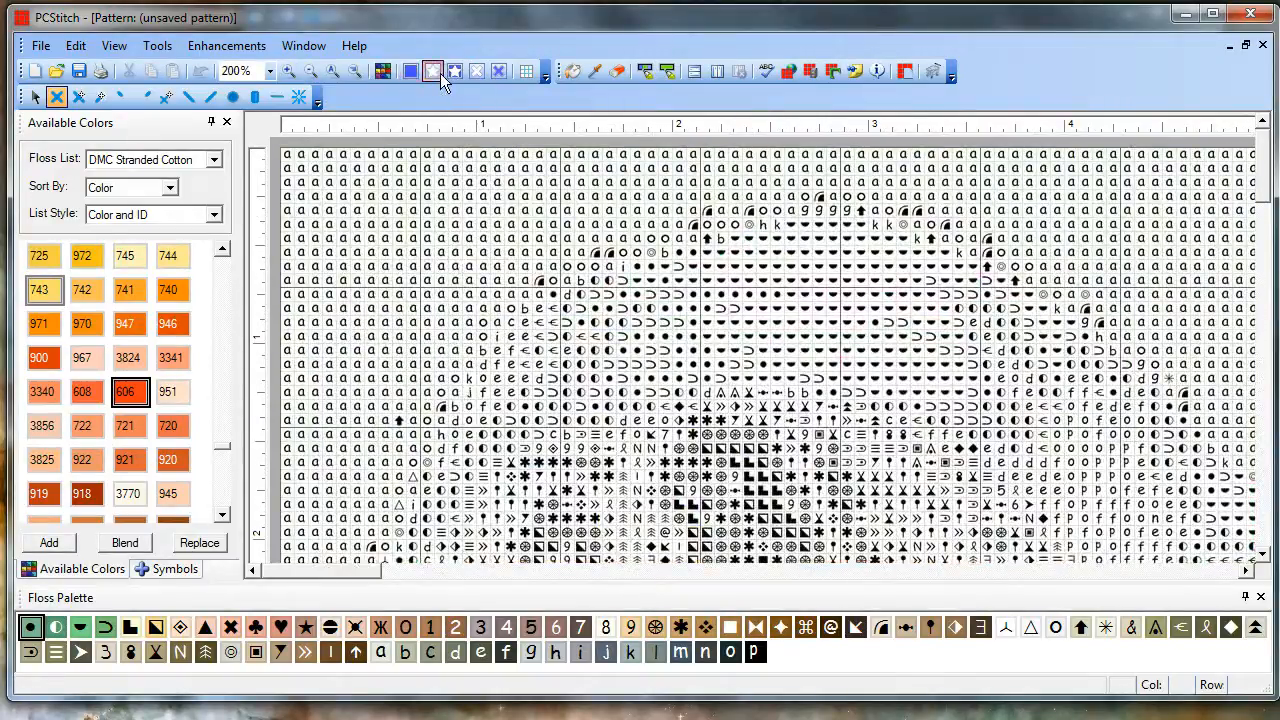
pyautogui.click(454, 71)
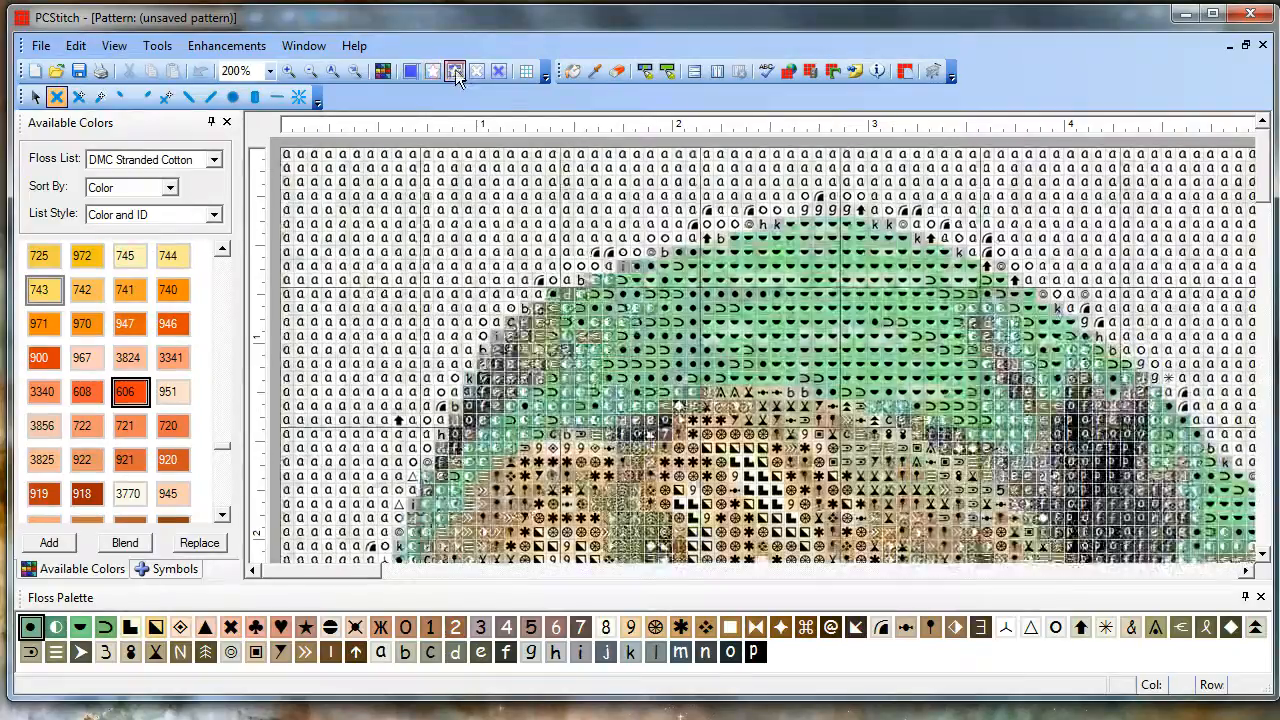
pyautogui.click(477, 71)
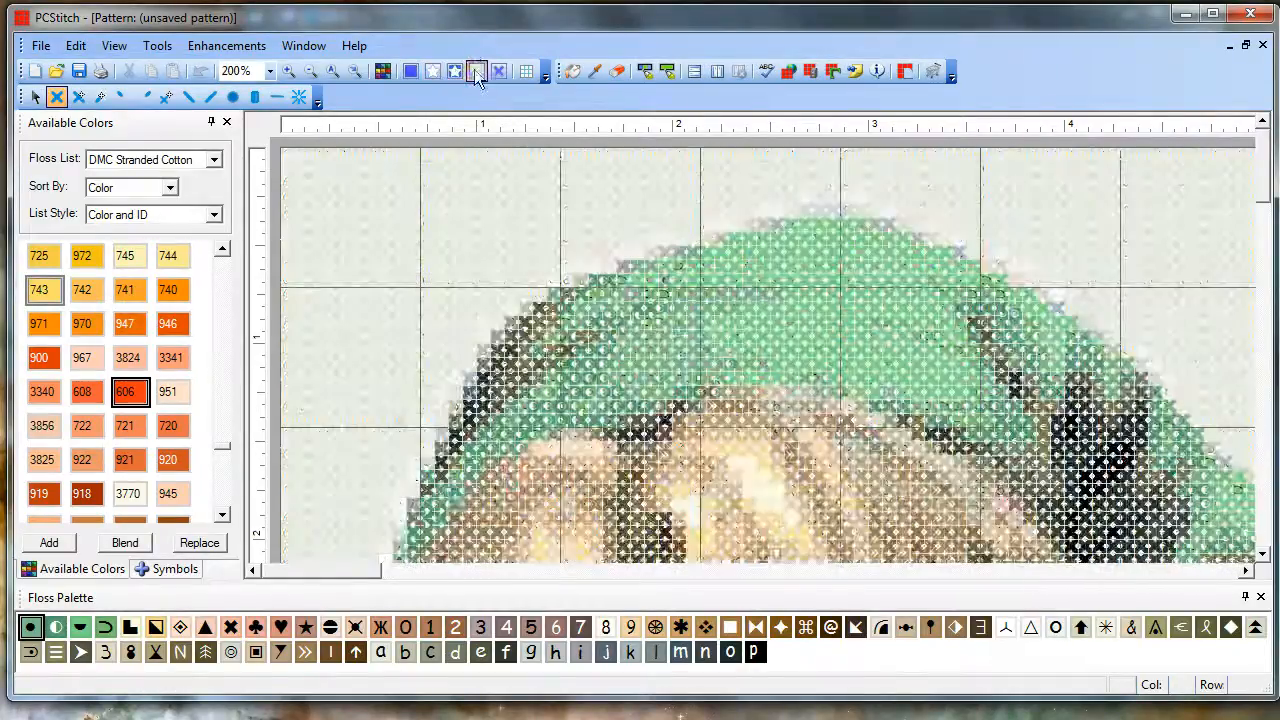
pyautogui.click(500, 70)
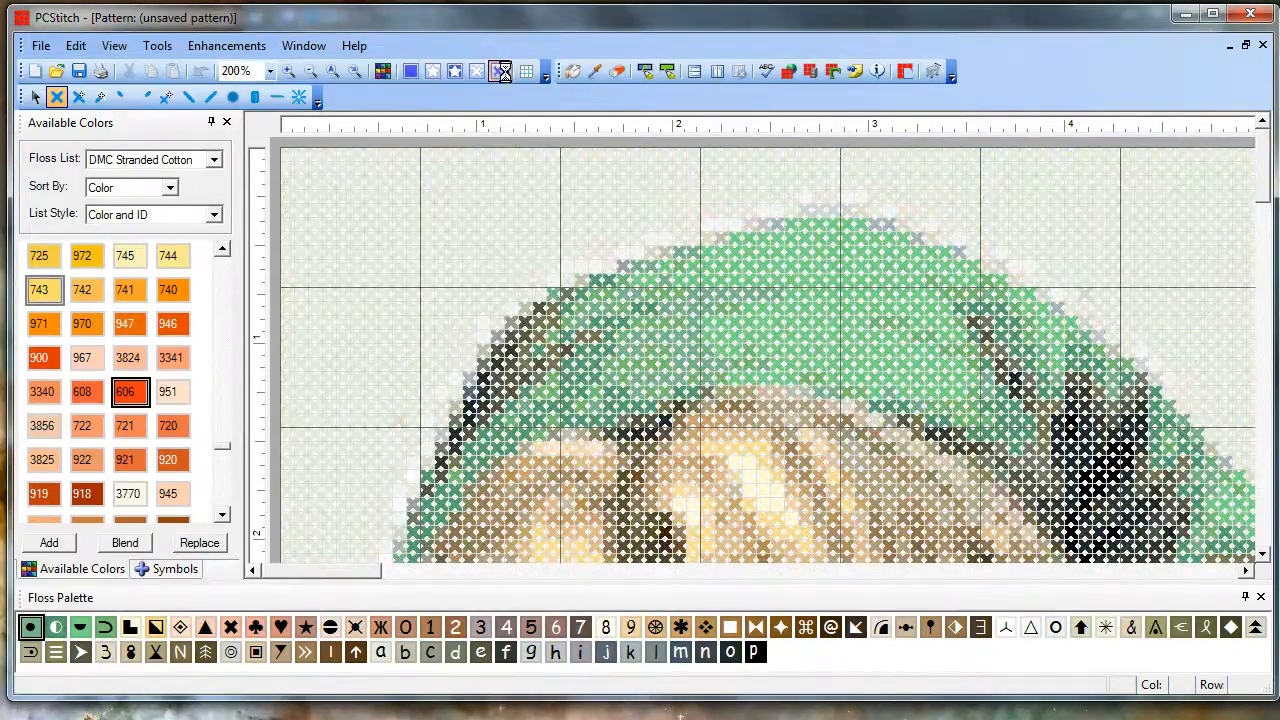
pyautogui.click(500, 70)
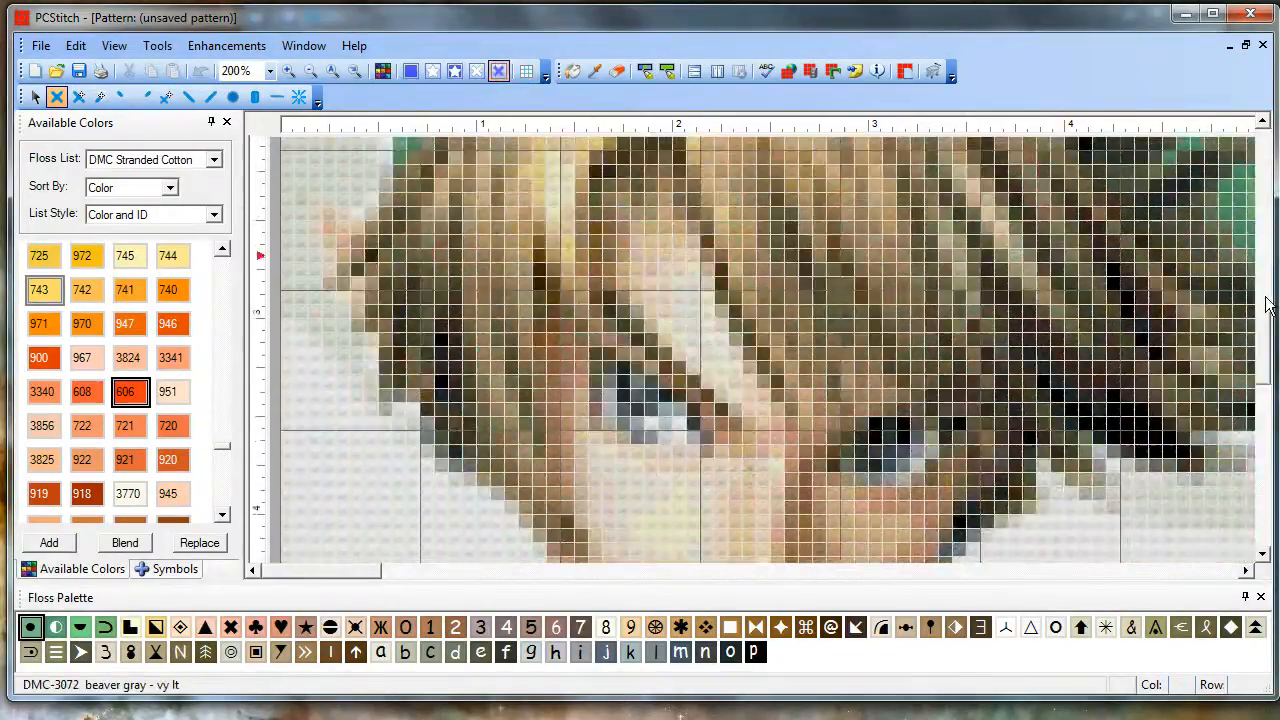
pyautogui.click(527, 71)
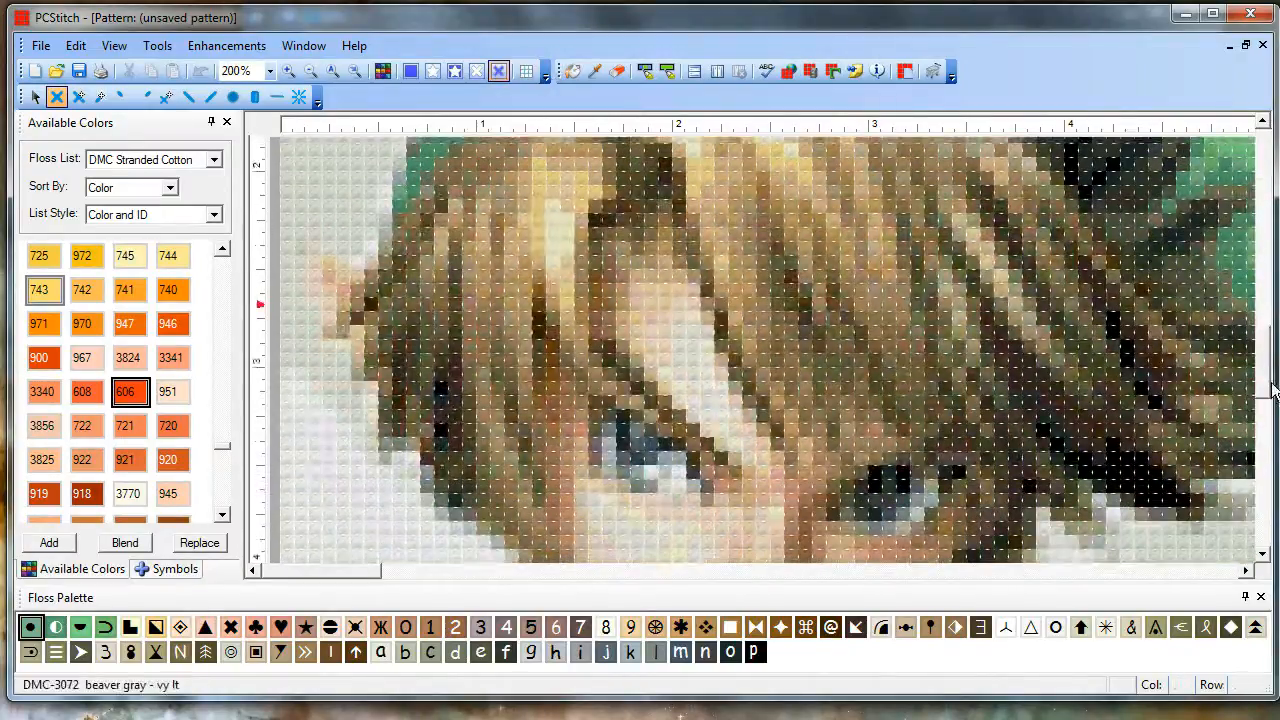
pyautogui.click(498, 71)
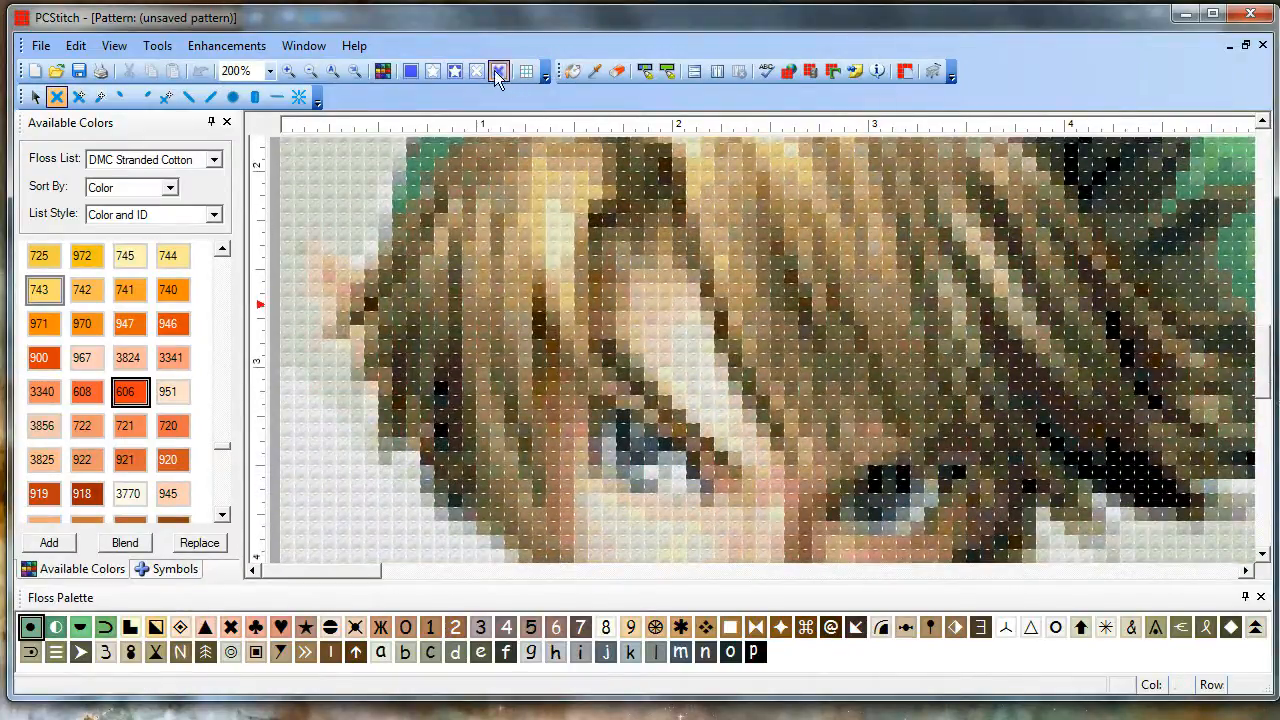
pyautogui.click(310, 71)
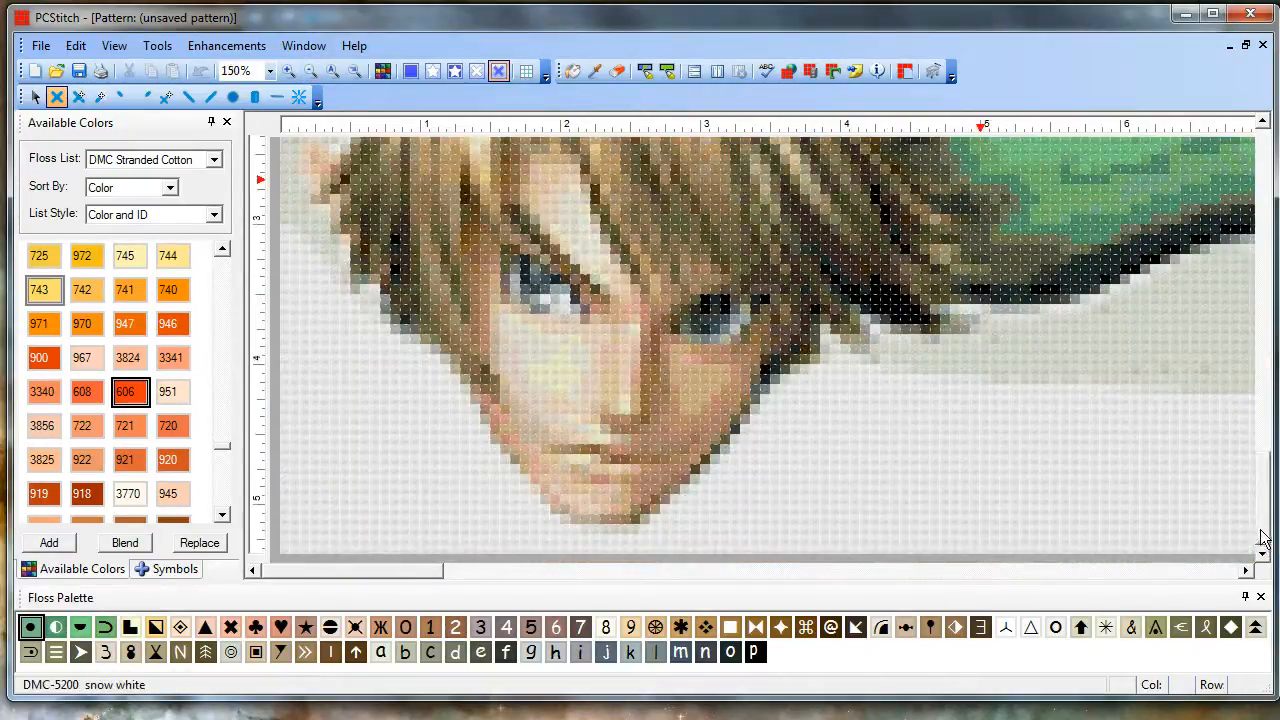
pyautogui.scroll(-3)
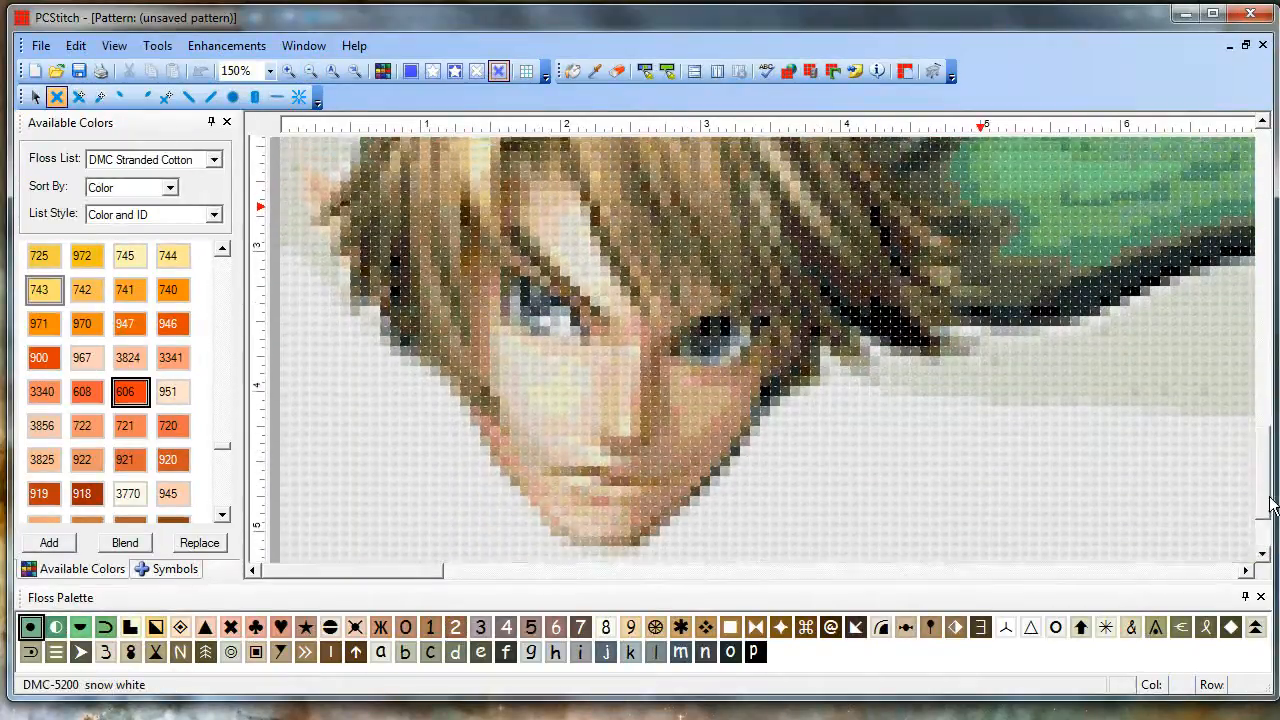
pyautogui.scroll(3)
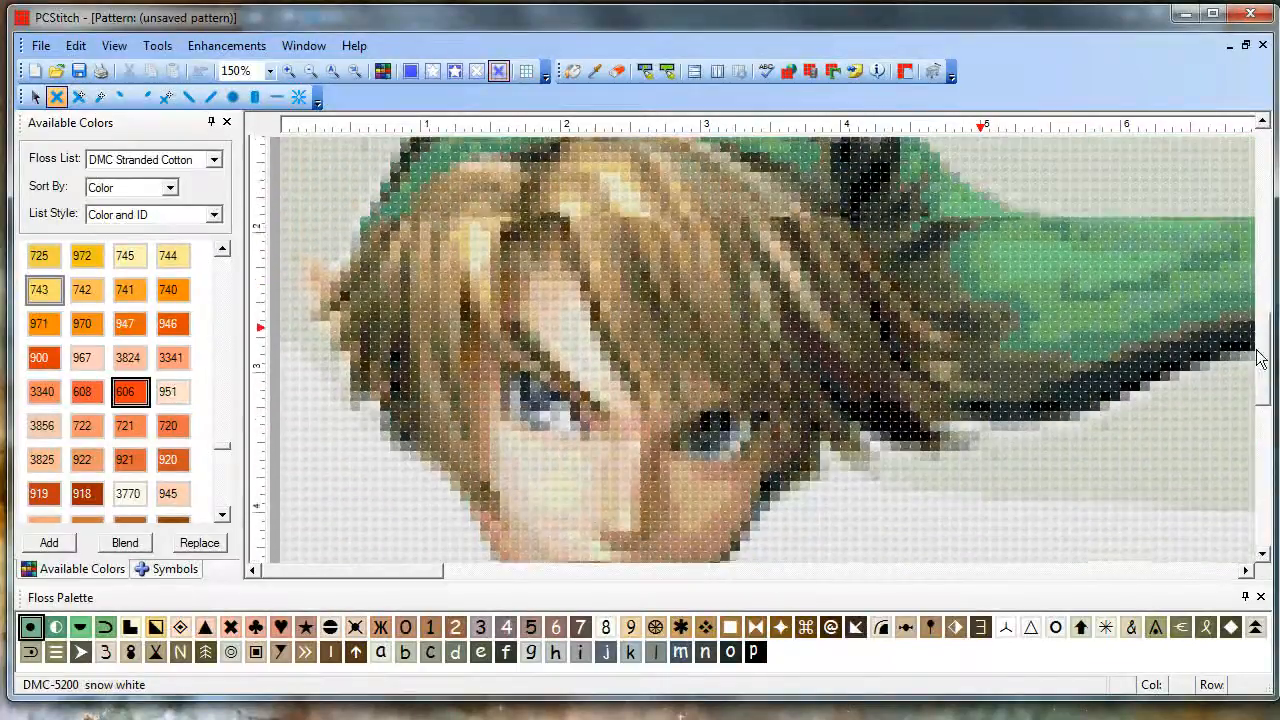
pyautogui.scroll(3)
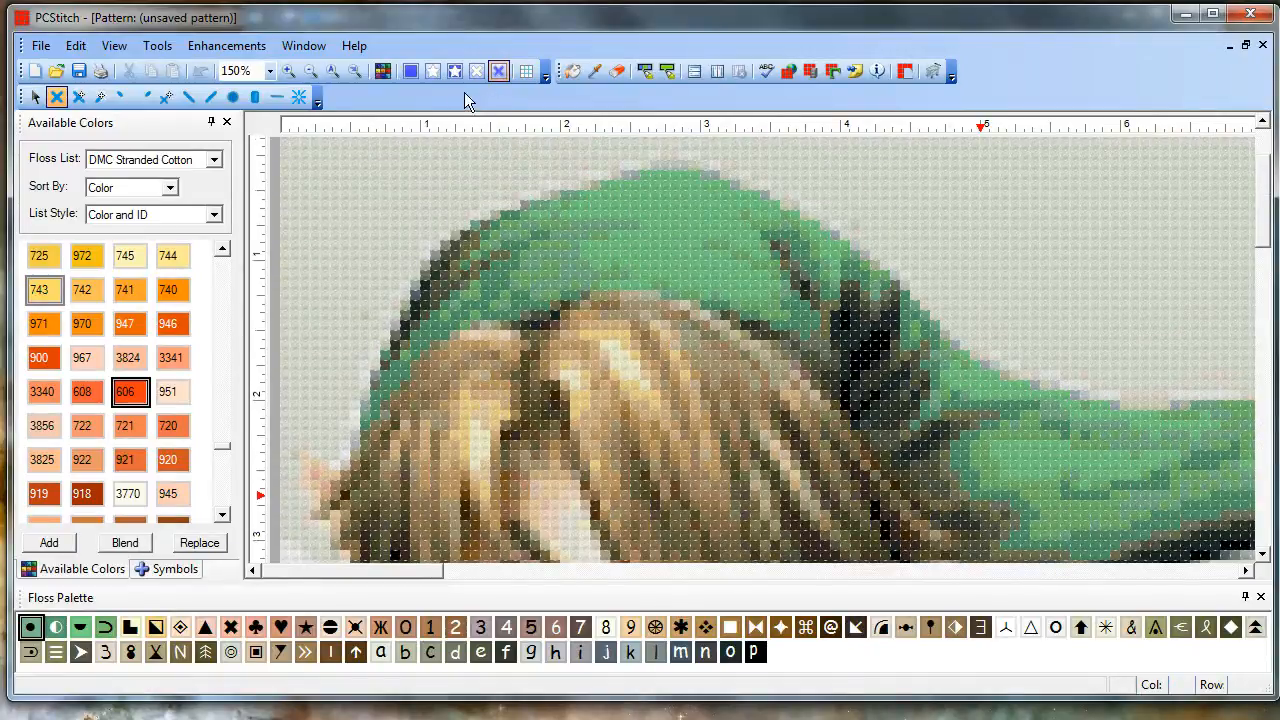
# Show symbols over colour blocks, clear the top-left background, and switch to erasing.
pyautogui.click(453, 71)
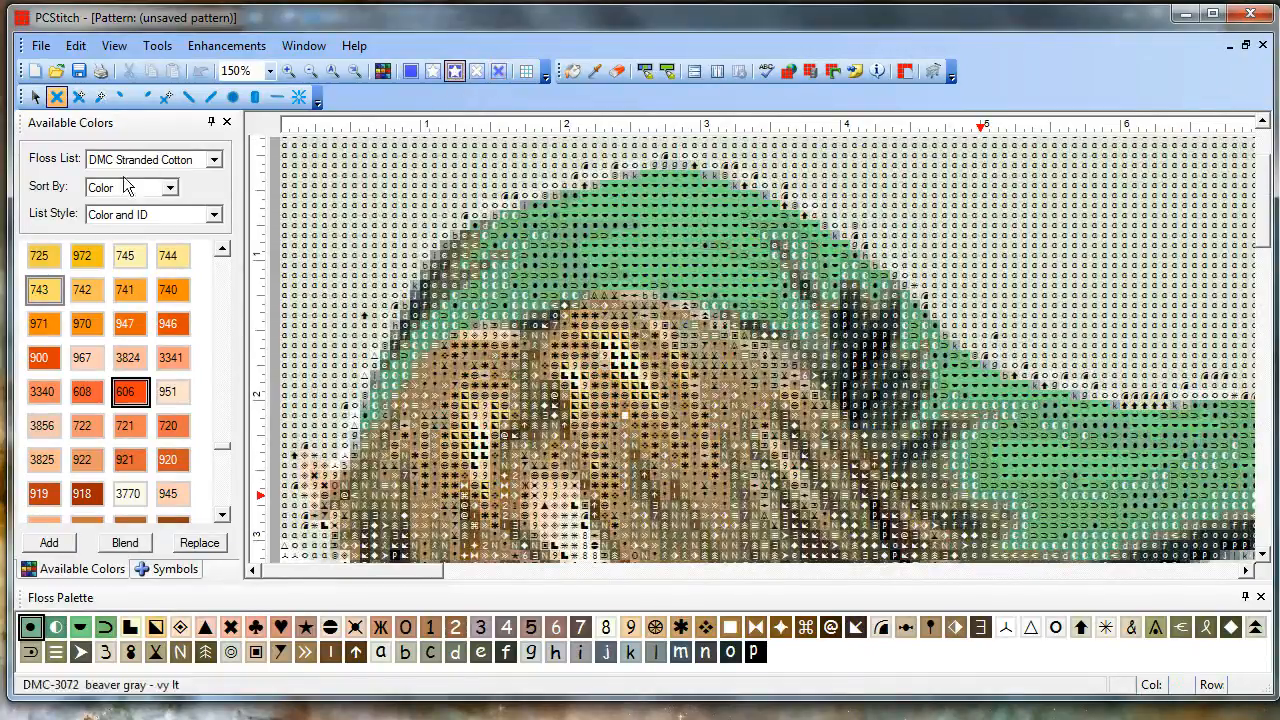
pyautogui.moveTo(39, 357)
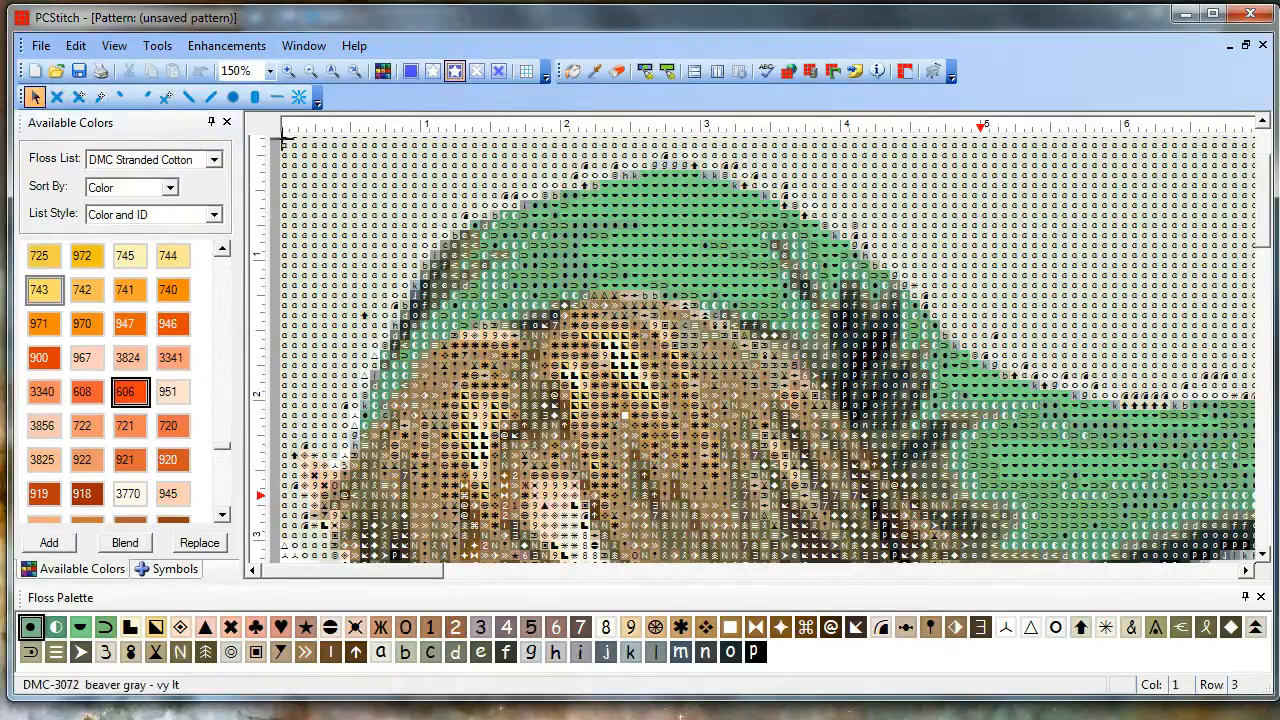
pyautogui.moveTo(283, 145); pyautogui.dragTo(360, 205)
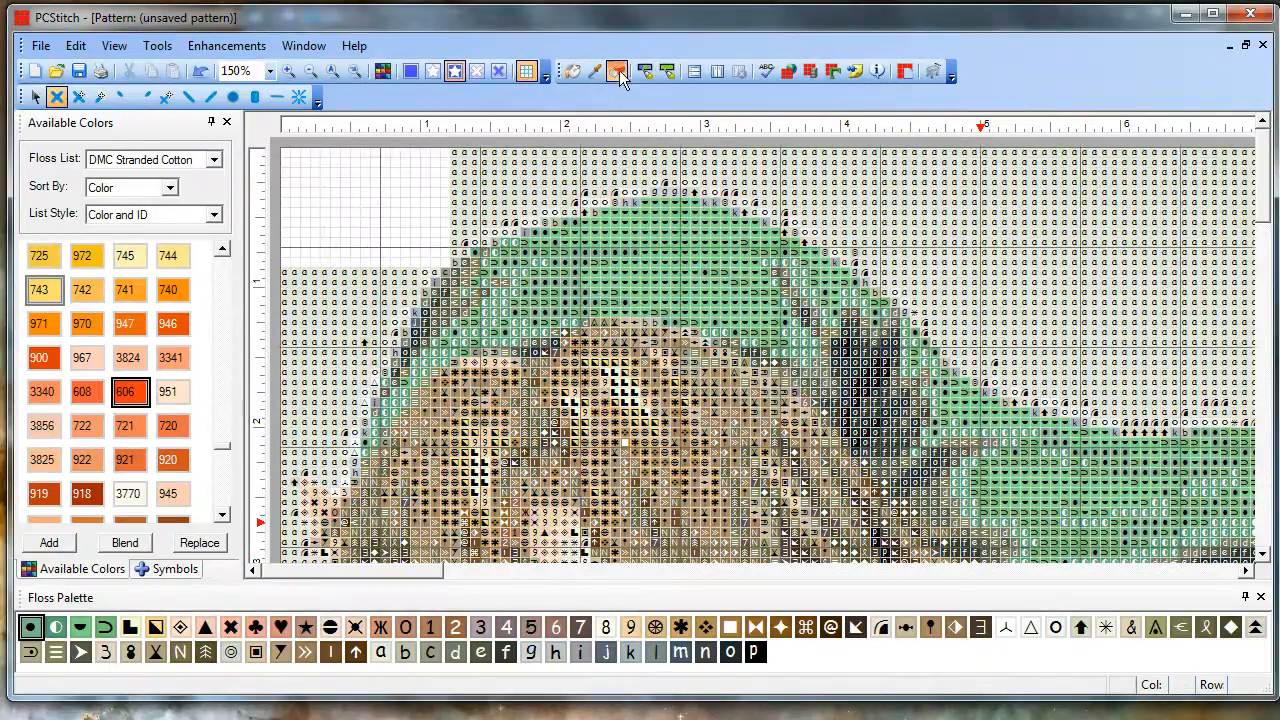
pyautogui.click(290, 71)
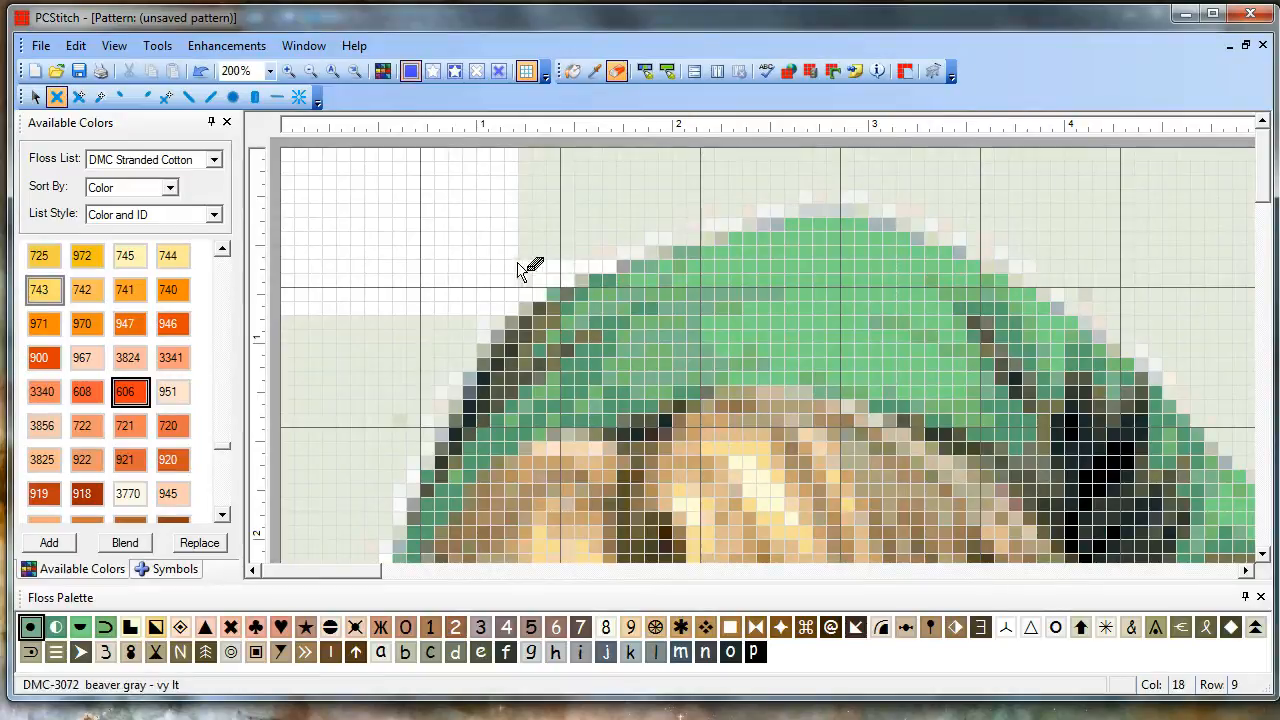
pyautogui.moveTo(525, 255)
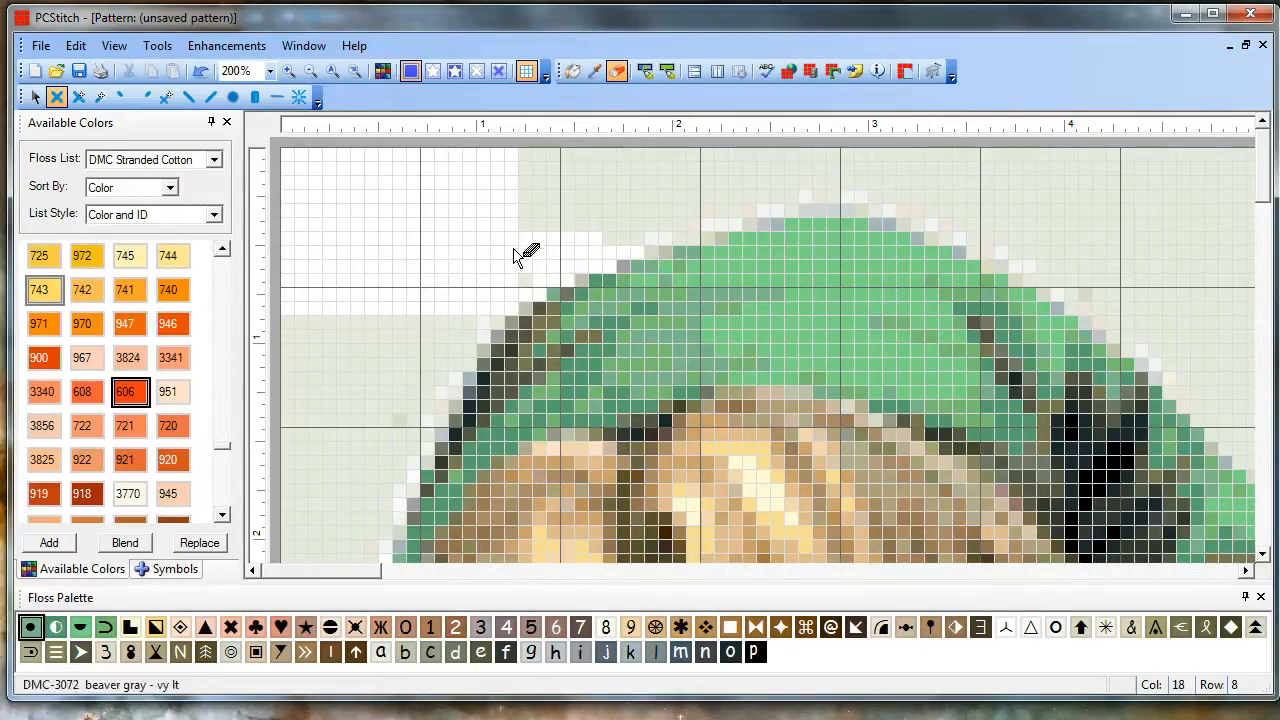
pyautogui.moveTo(685, 250)
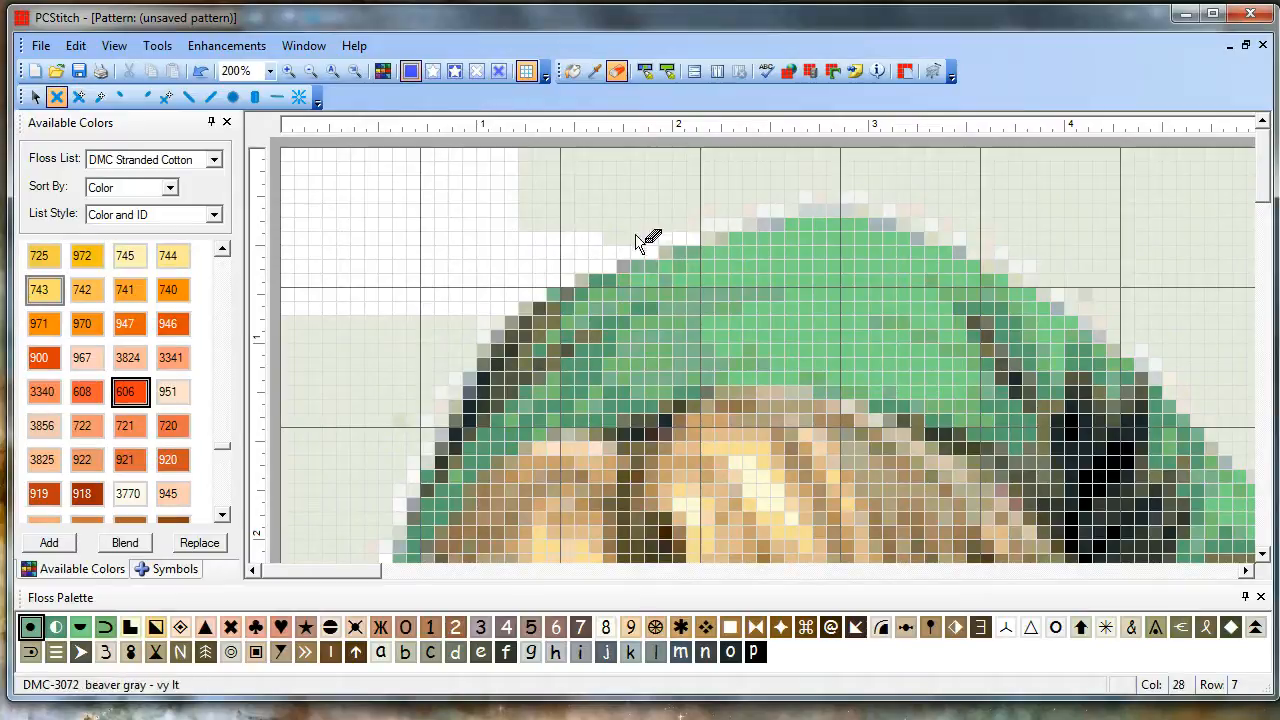
pyautogui.moveTo(557, 227)
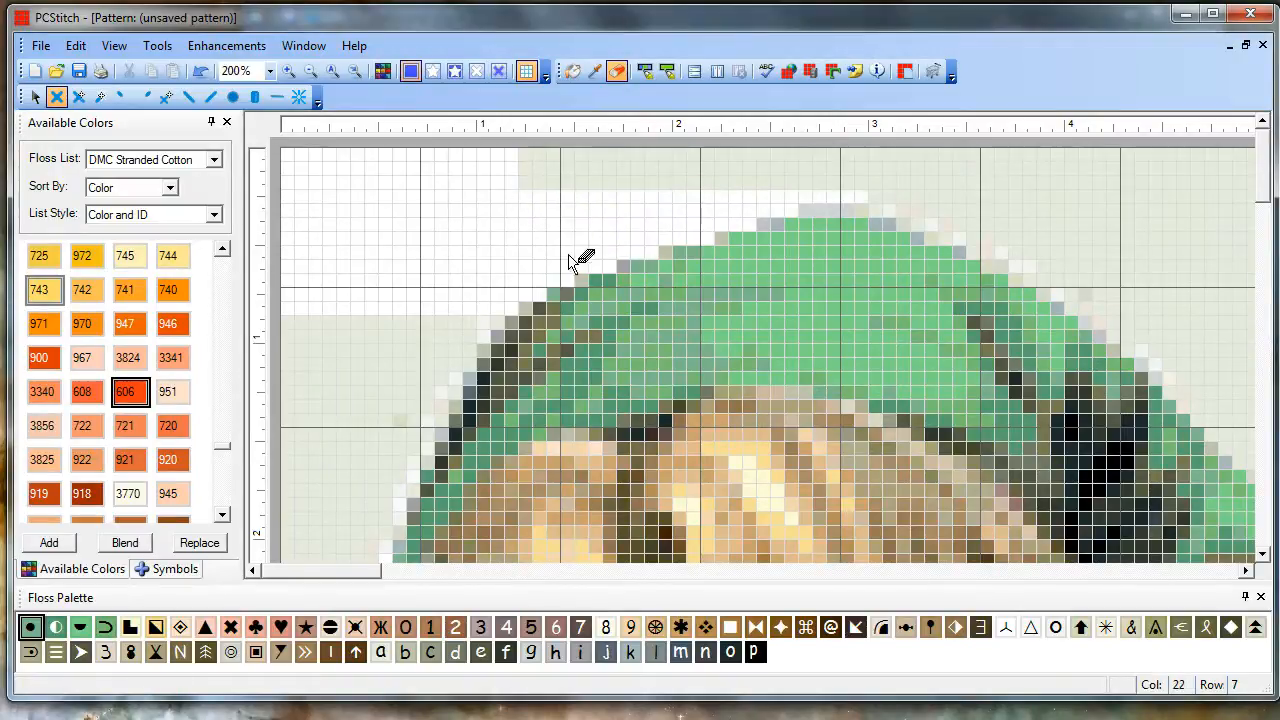
pyautogui.moveTo(735, 245)
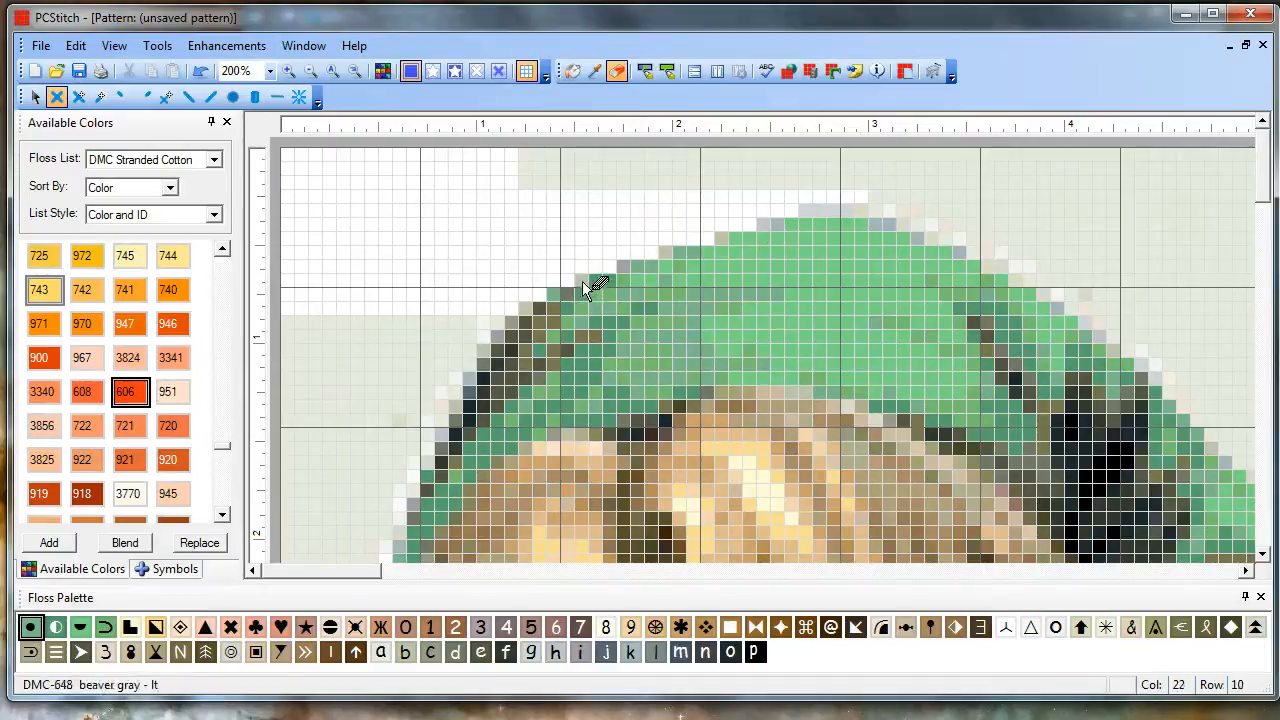
pyautogui.moveTo(760, 225)
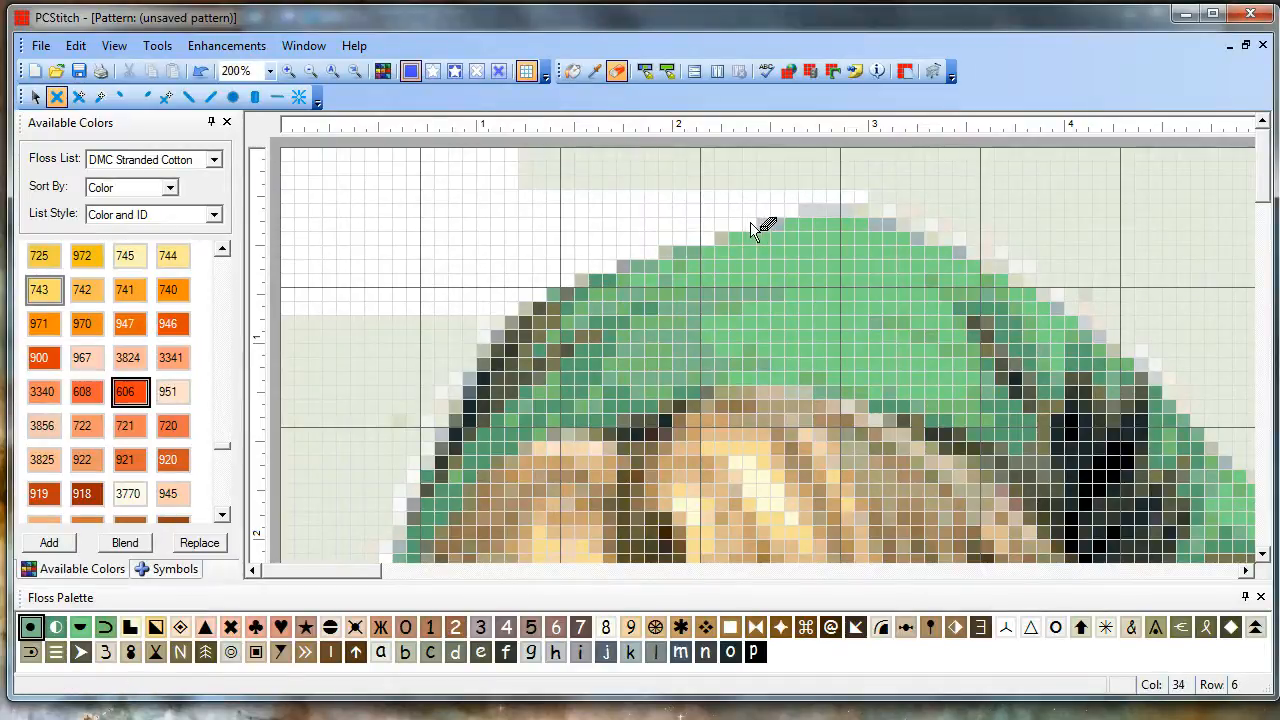
pyautogui.moveTo(1040, 230)
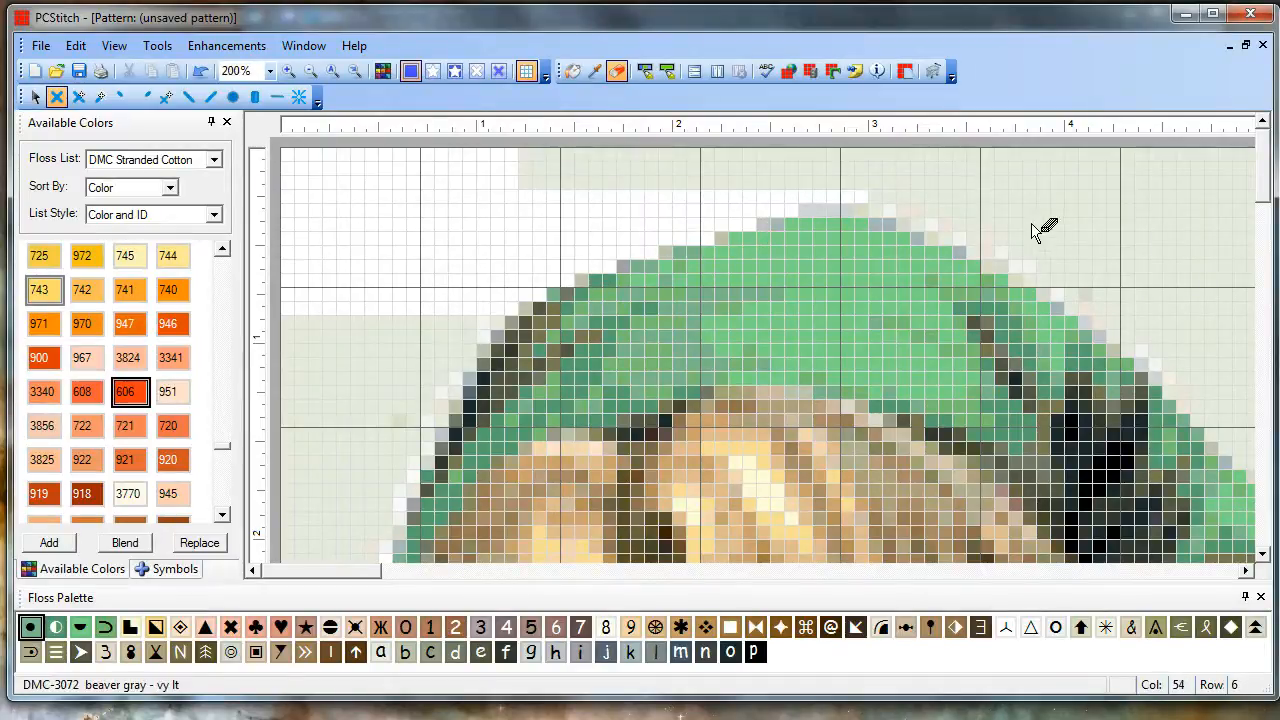
pyautogui.moveTo(800, 195)
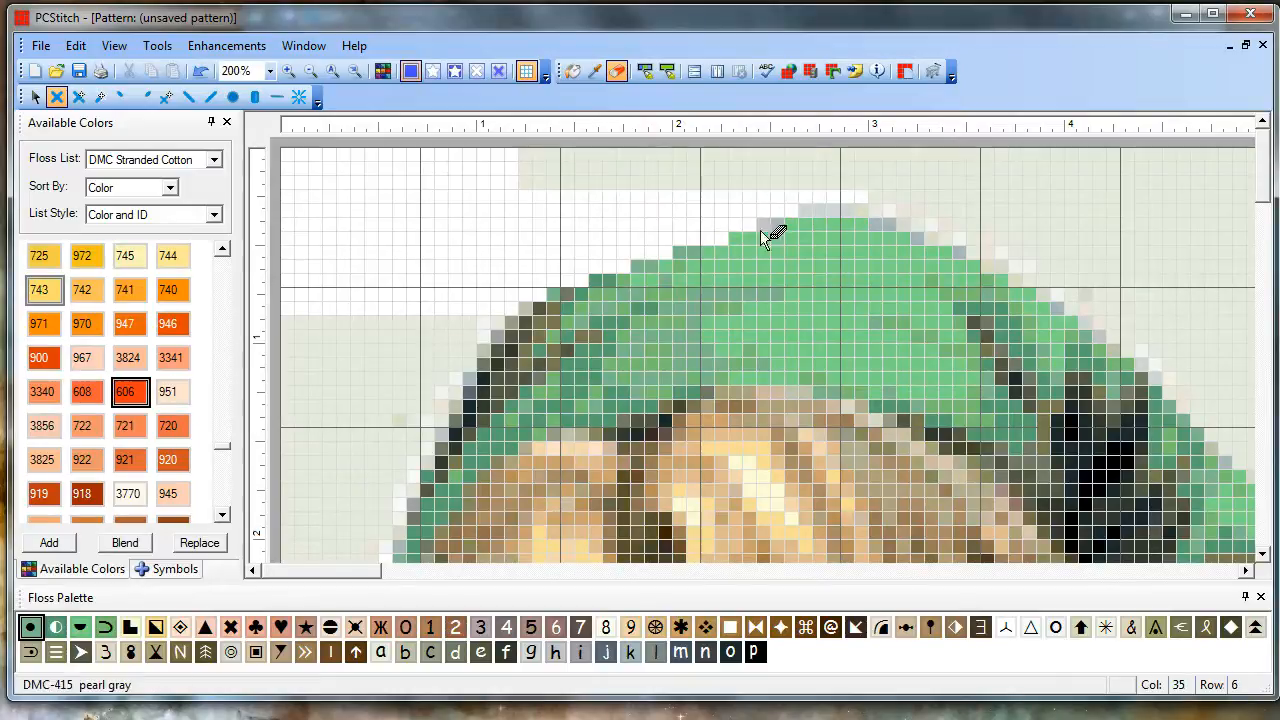
pyautogui.moveTo(810, 218)
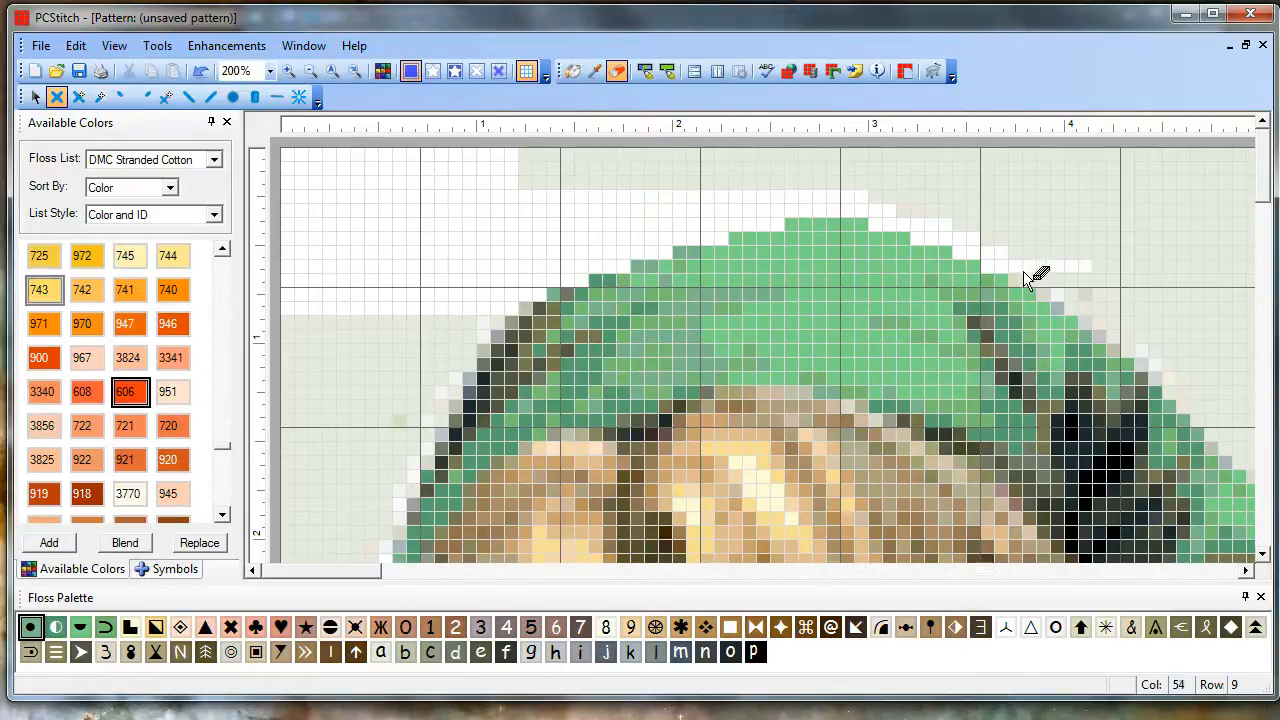
pyautogui.moveTo(635, 290)
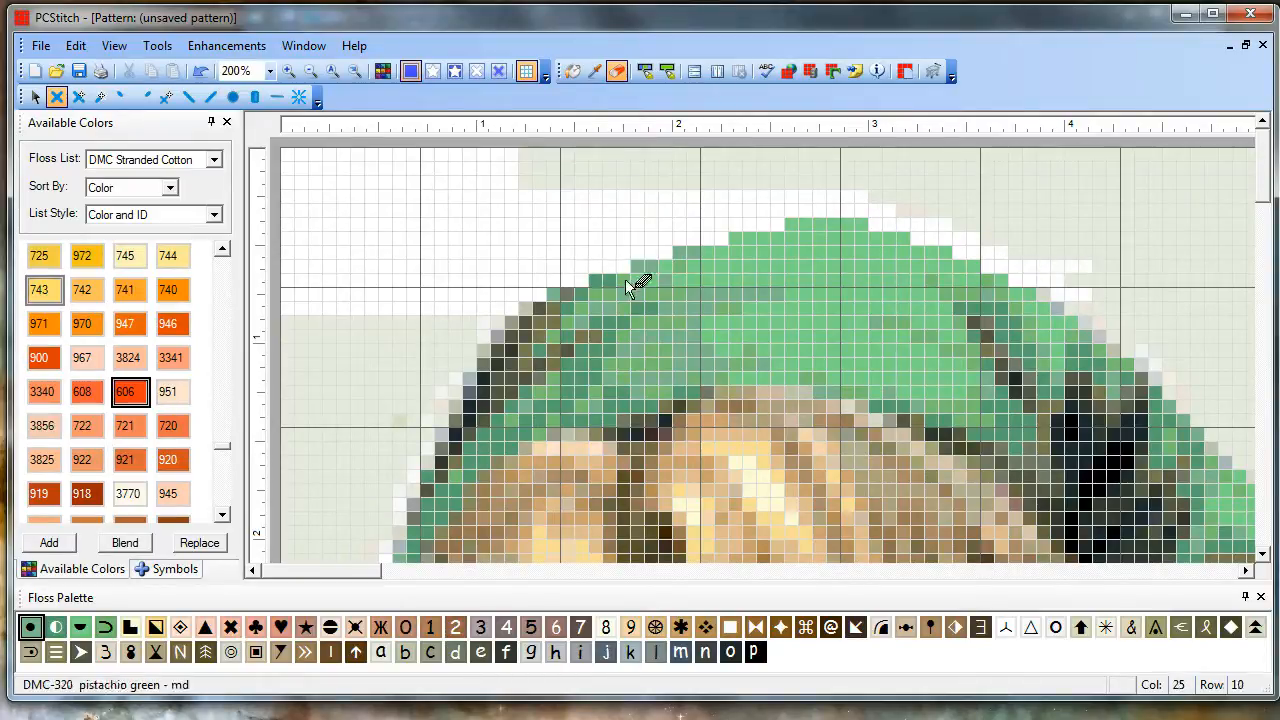
pyautogui.moveTo(855, 243)
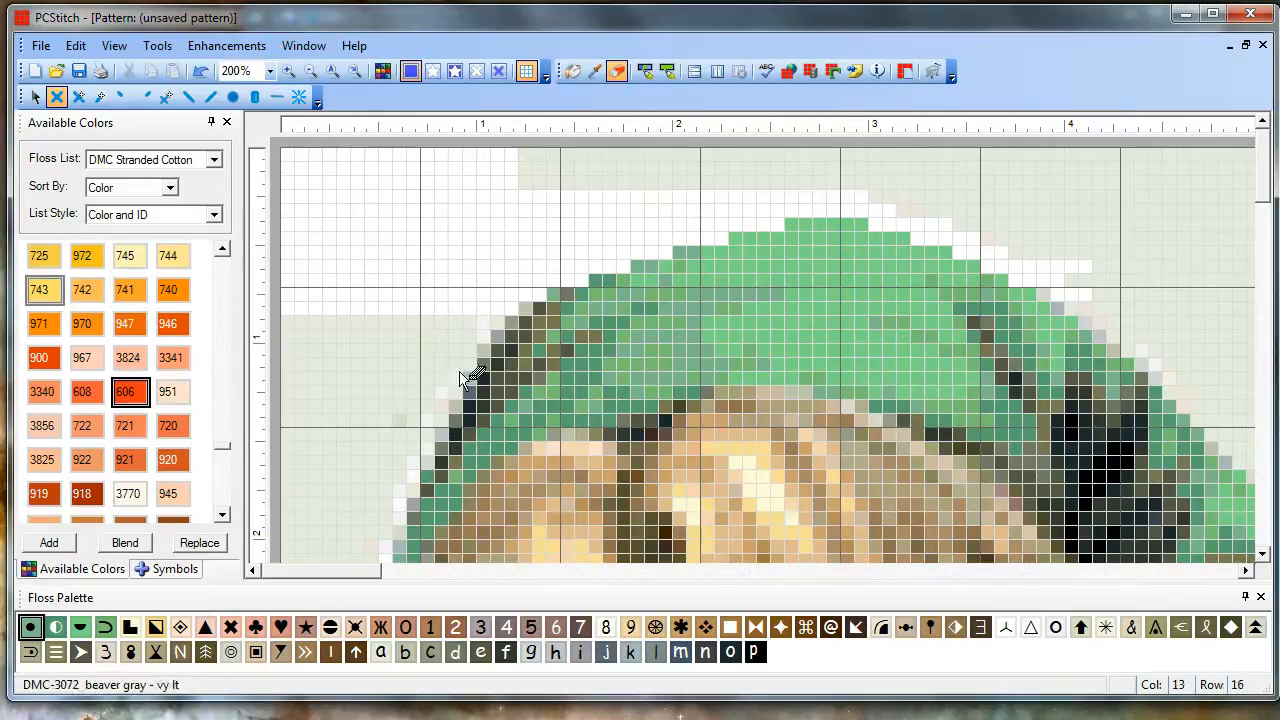
pyautogui.moveTo(588, 232)
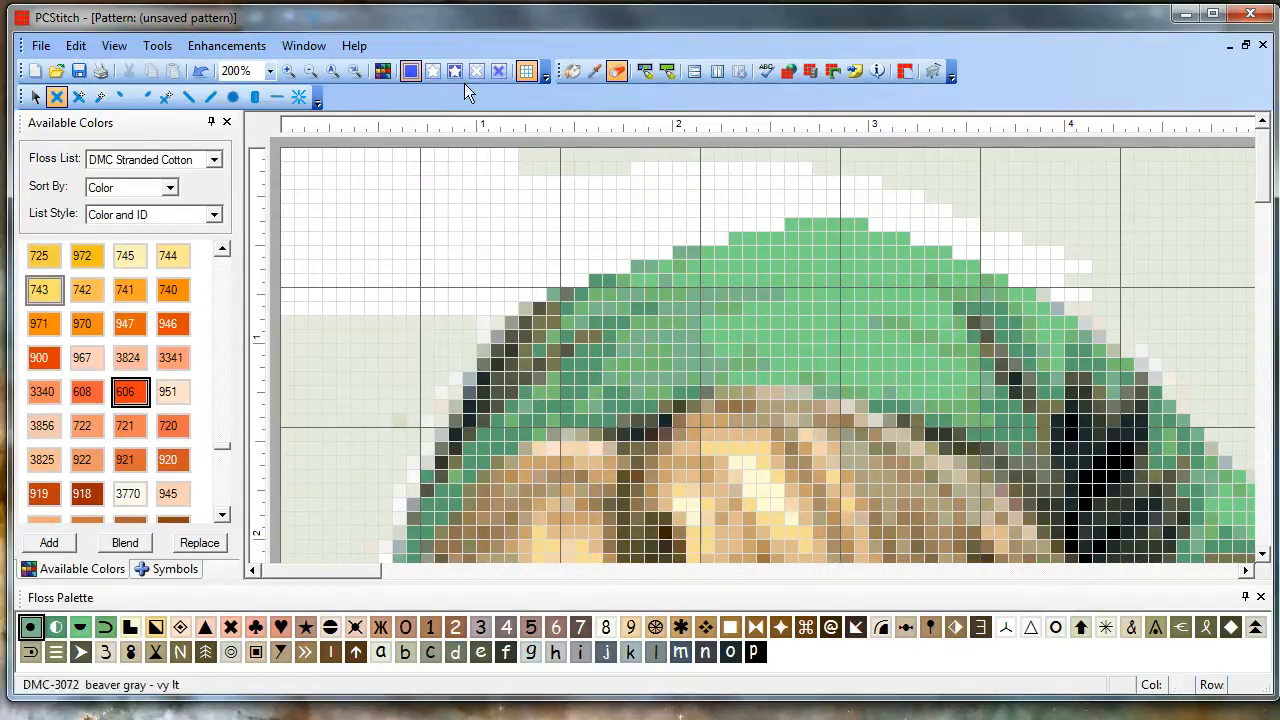
# Erase the background stitches beside and beneath Link's chin, then scroll to check.
pyautogui.click(455, 70)
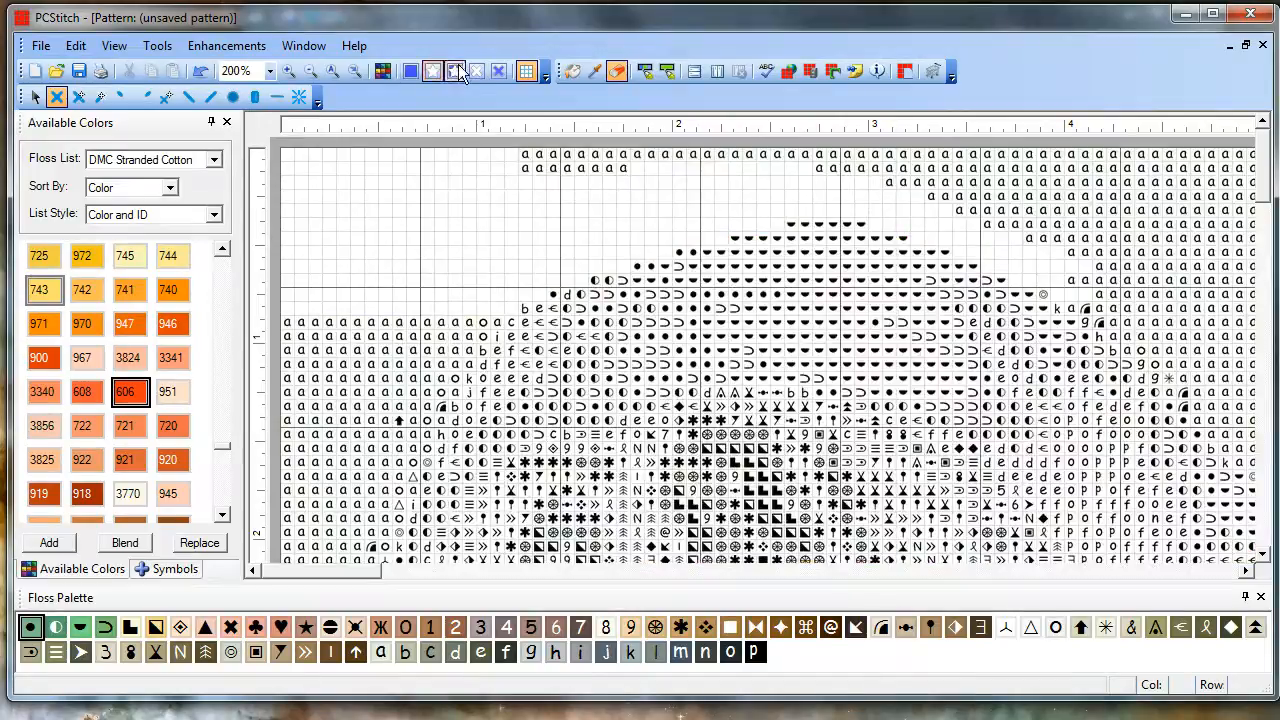
pyautogui.click(455, 71)
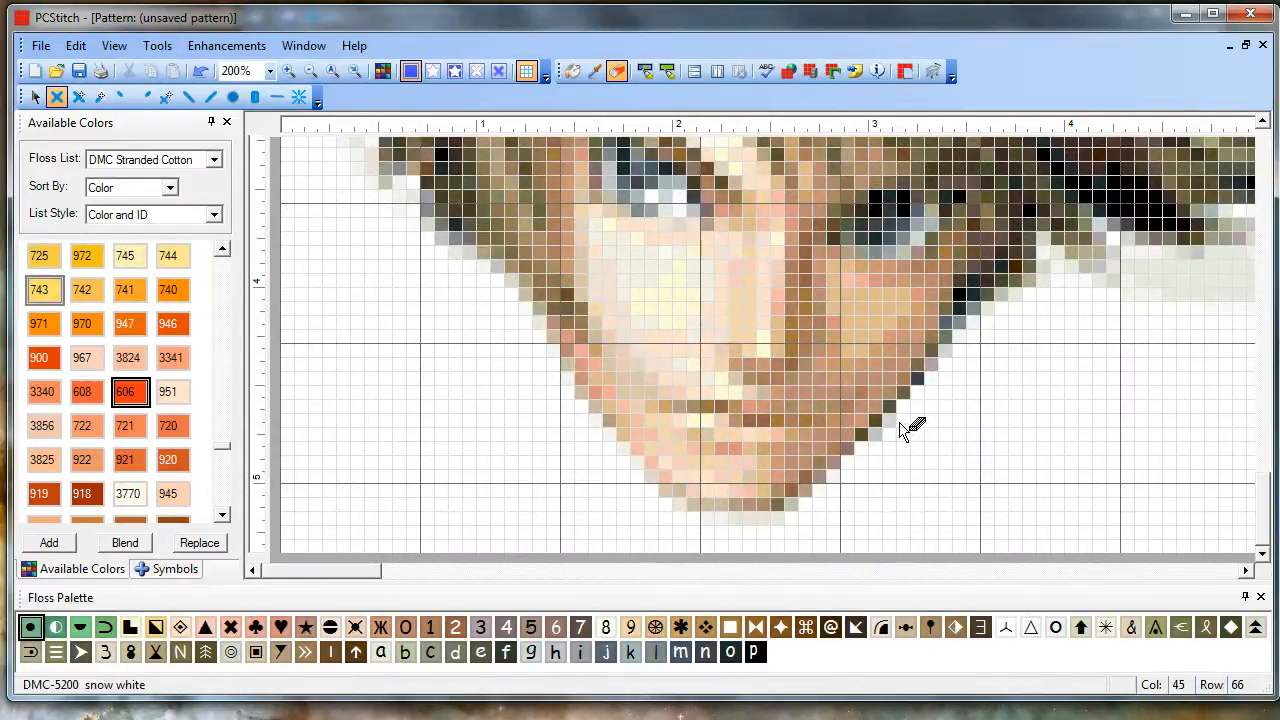
pyautogui.click(433, 71)
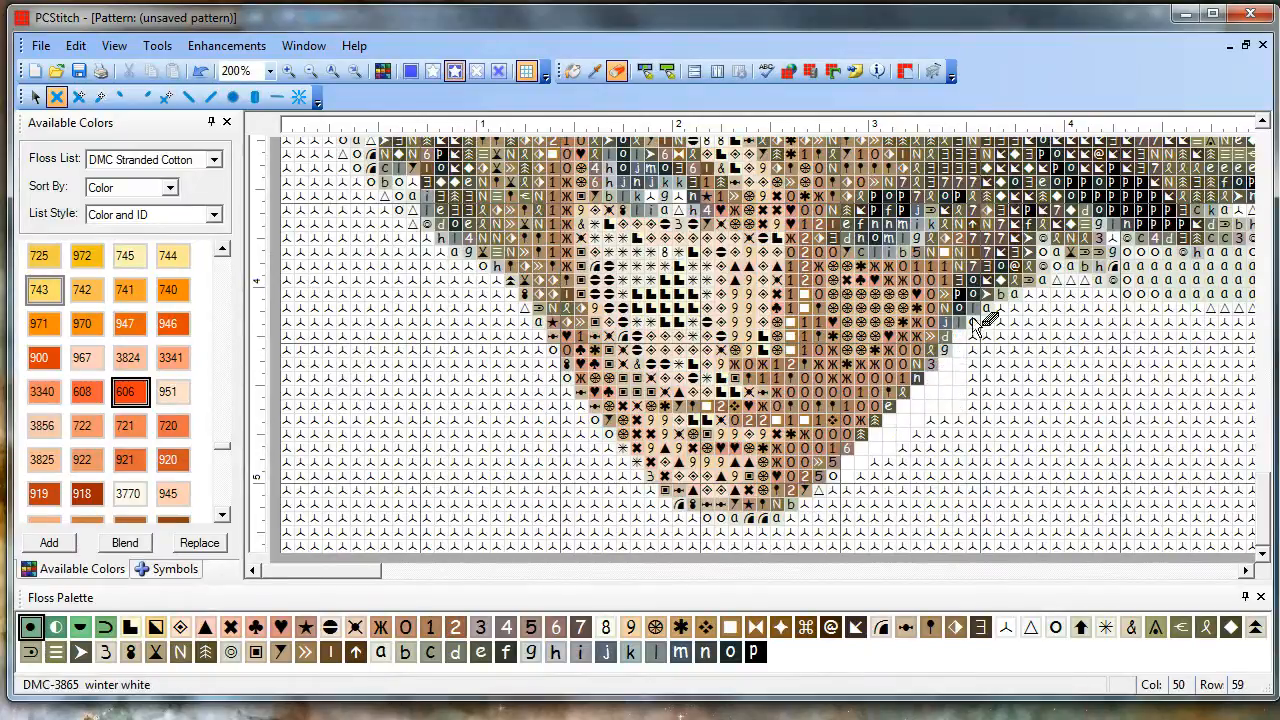
pyautogui.moveTo(835, 500)
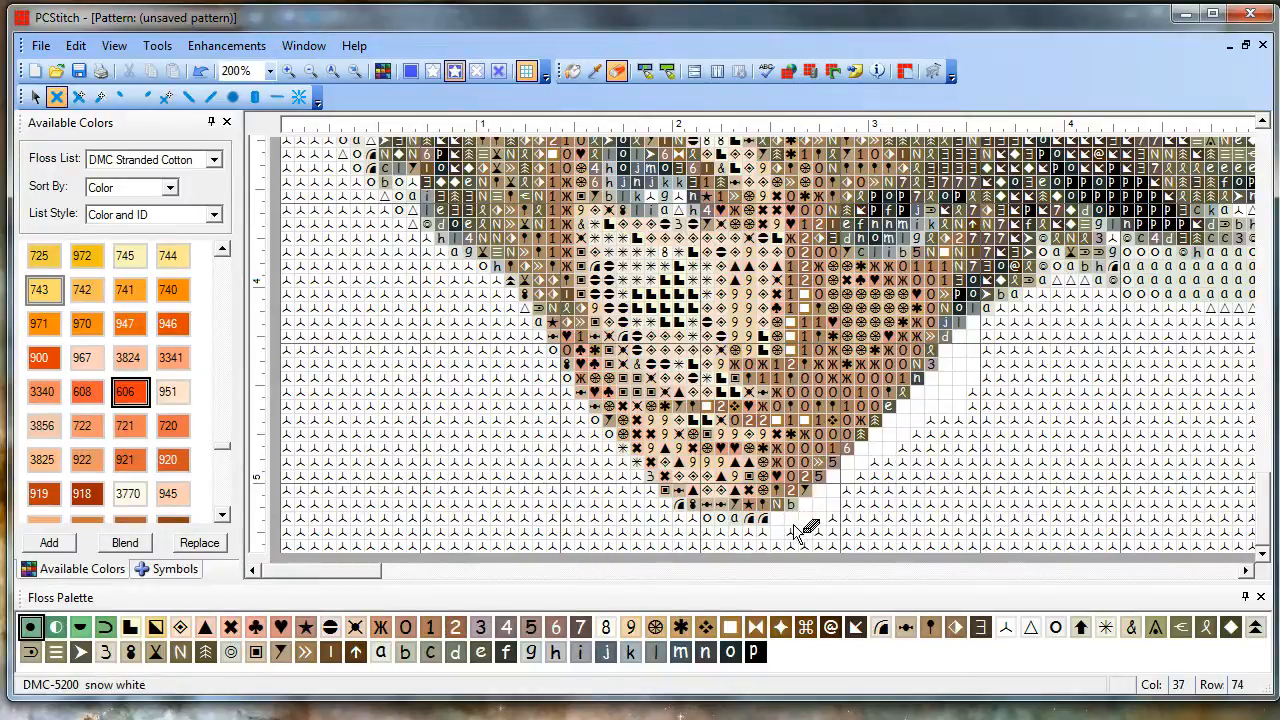
pyautogui.moveTo(660, 555)
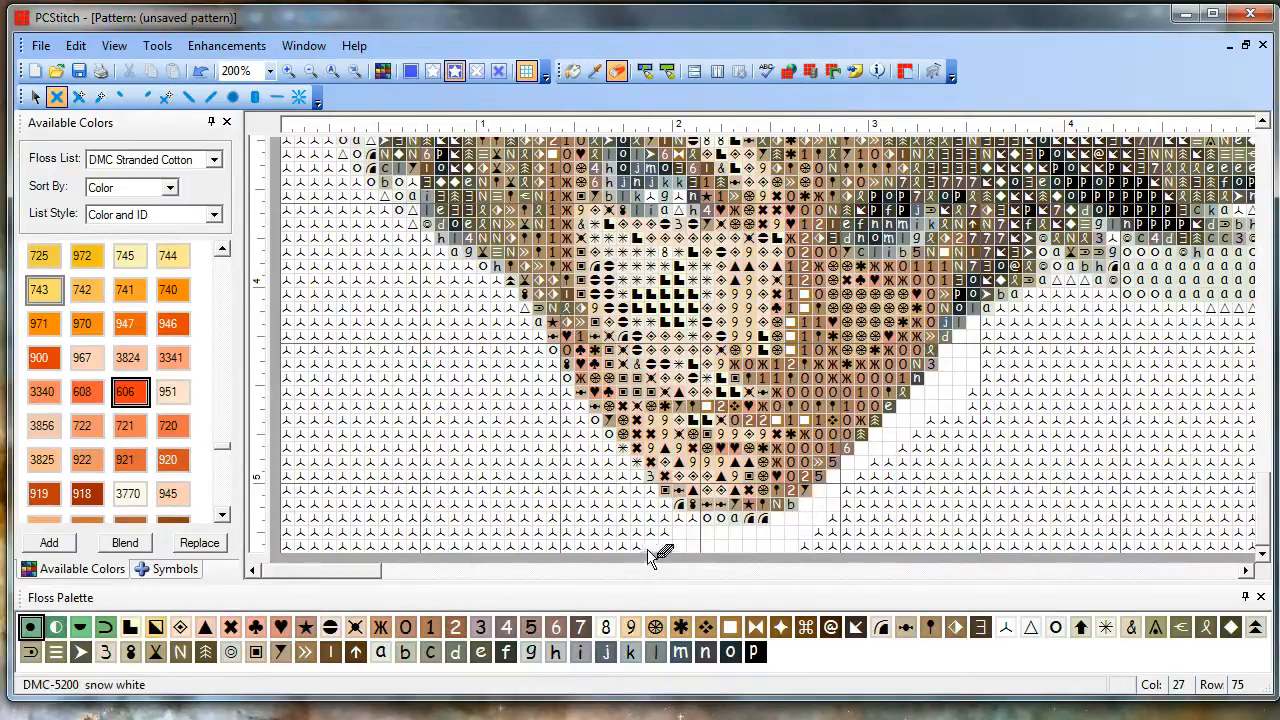
pyautogui.moveTo(585, 440)
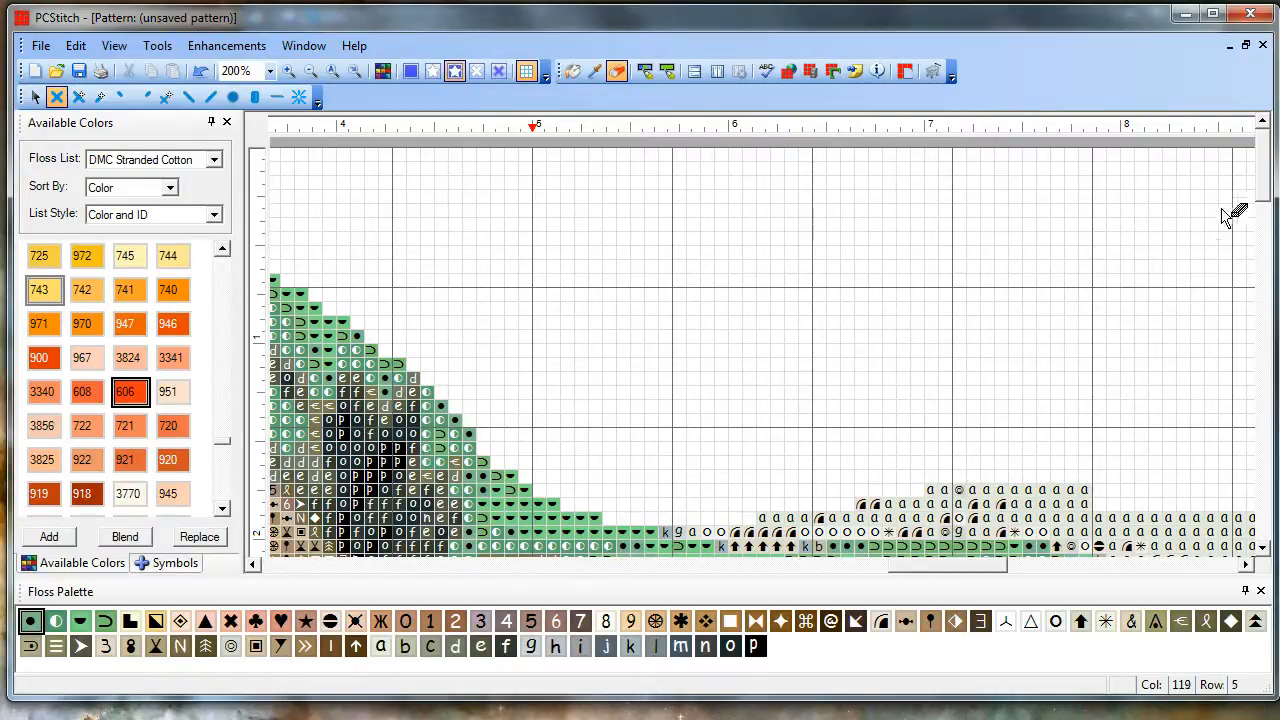
pyautogui.scroll(-3)
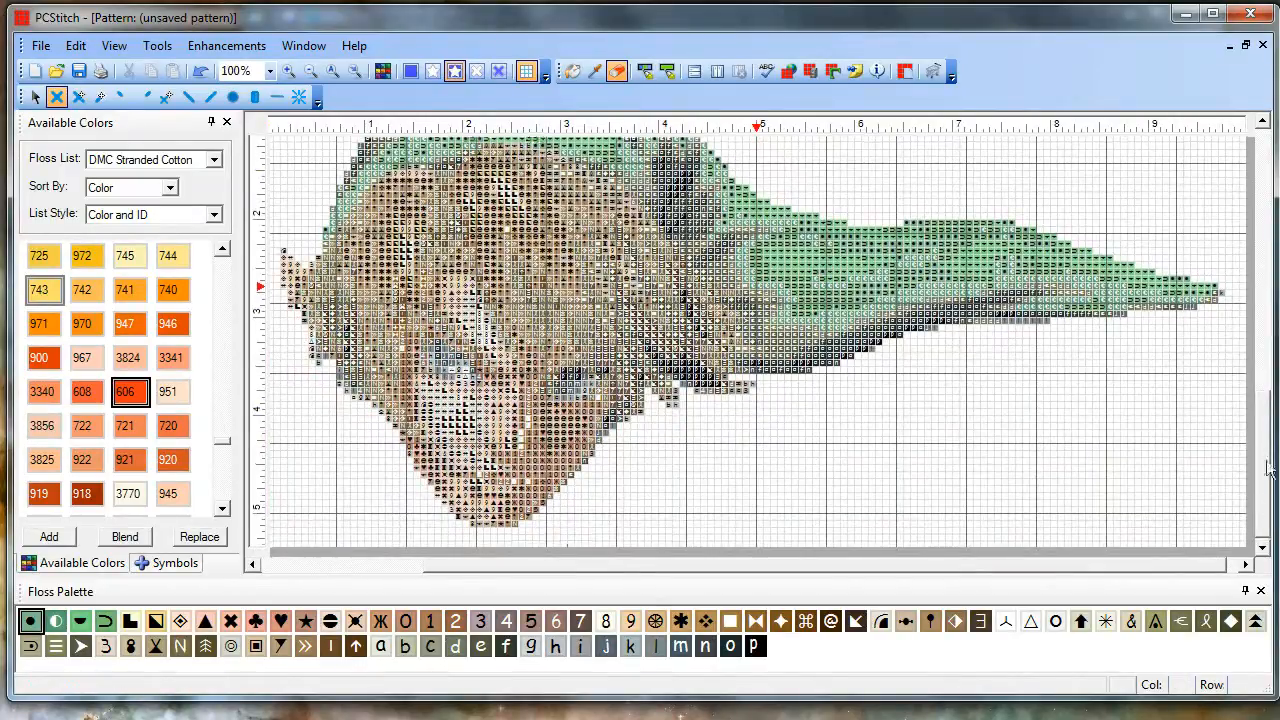
# Drag a rectangular edit box around the entire Link head and hat.
pyautogui.scroll(-3)
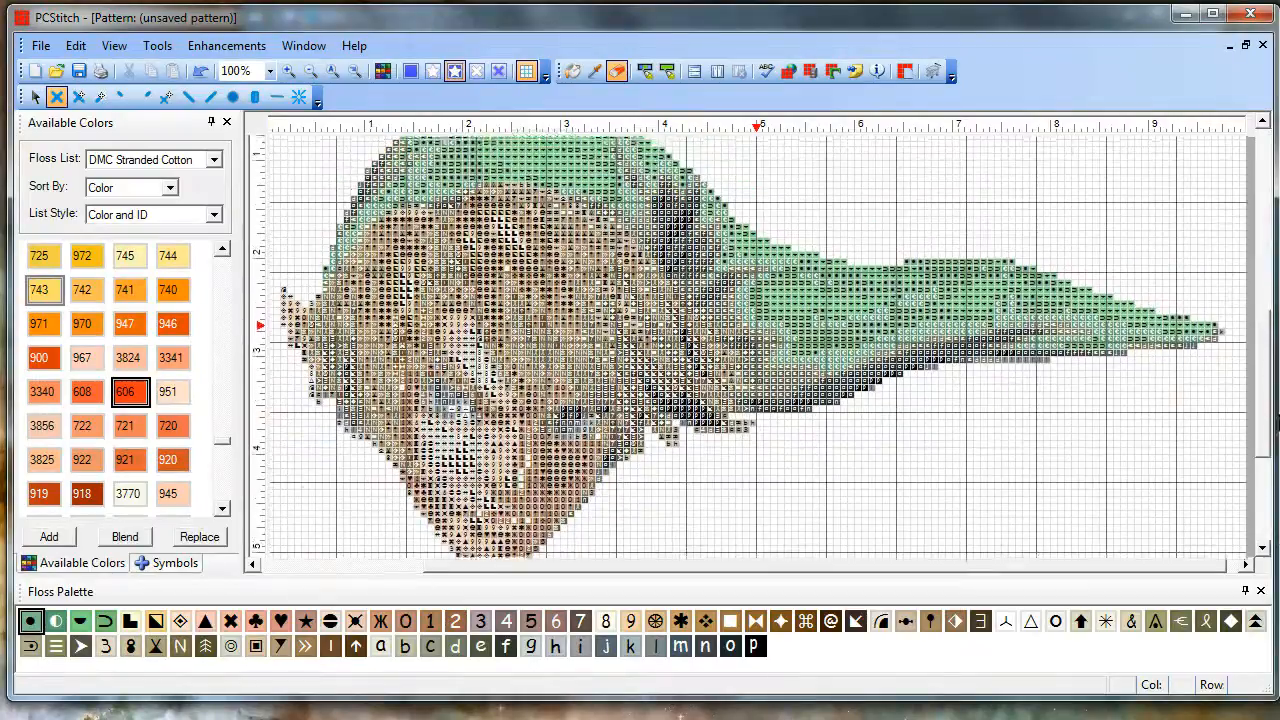
pyautogui.click(310, 70)
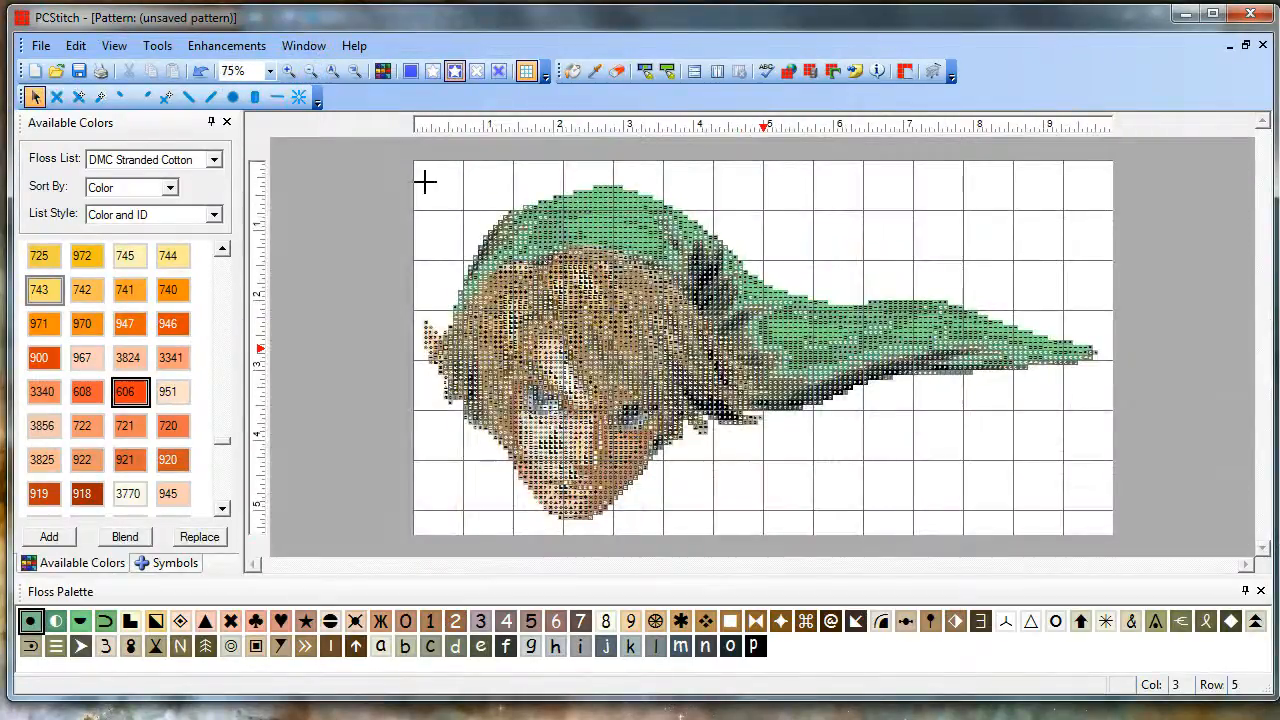
pyautogui.moveTo(420, 175); pyautogui.dragTo(1100, 522)
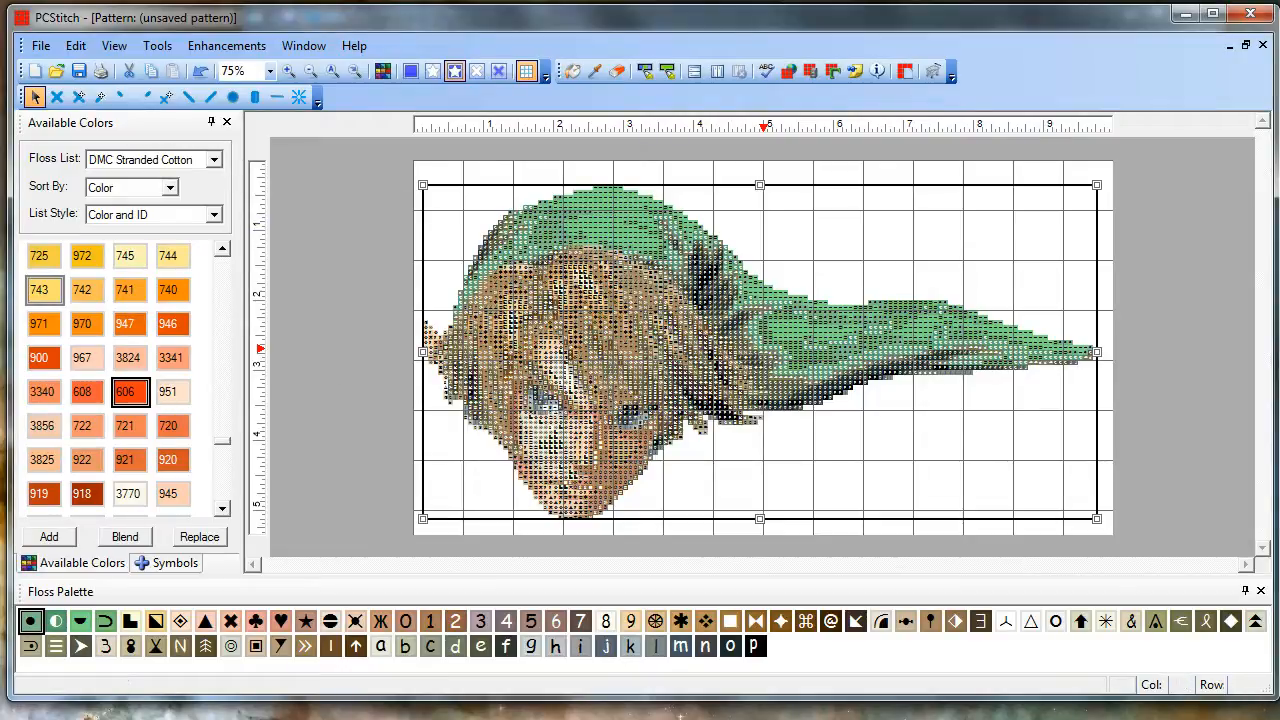
# Crop the pattern to the edit box from the Edit menu.
pyautogui.click(75, 45)
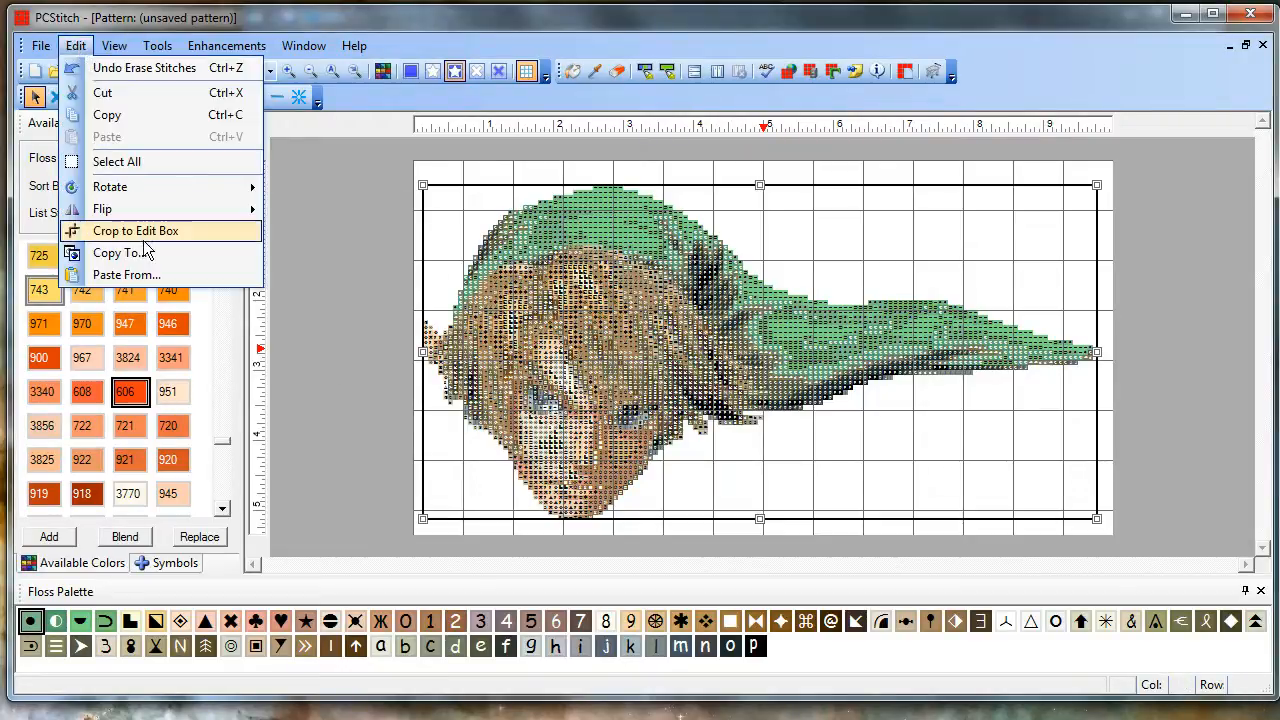
pyautogui.click(135, 231)
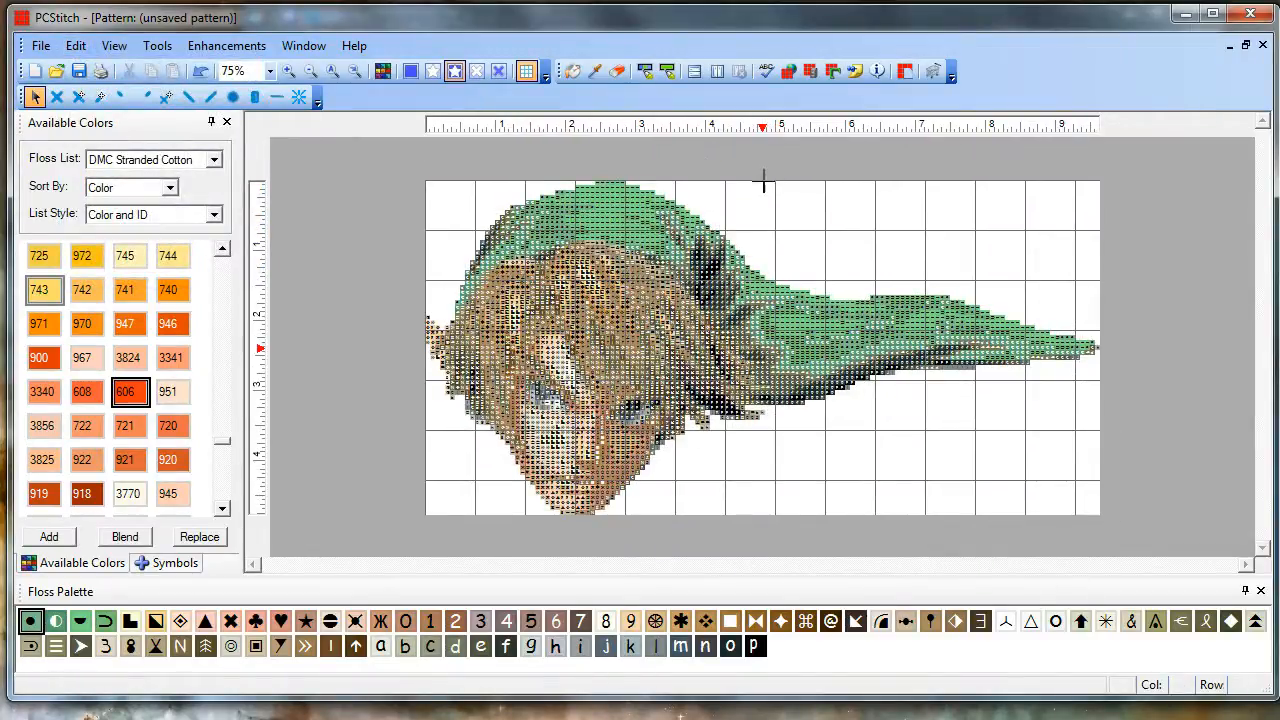
pyautogui.moveTo(762, 133)
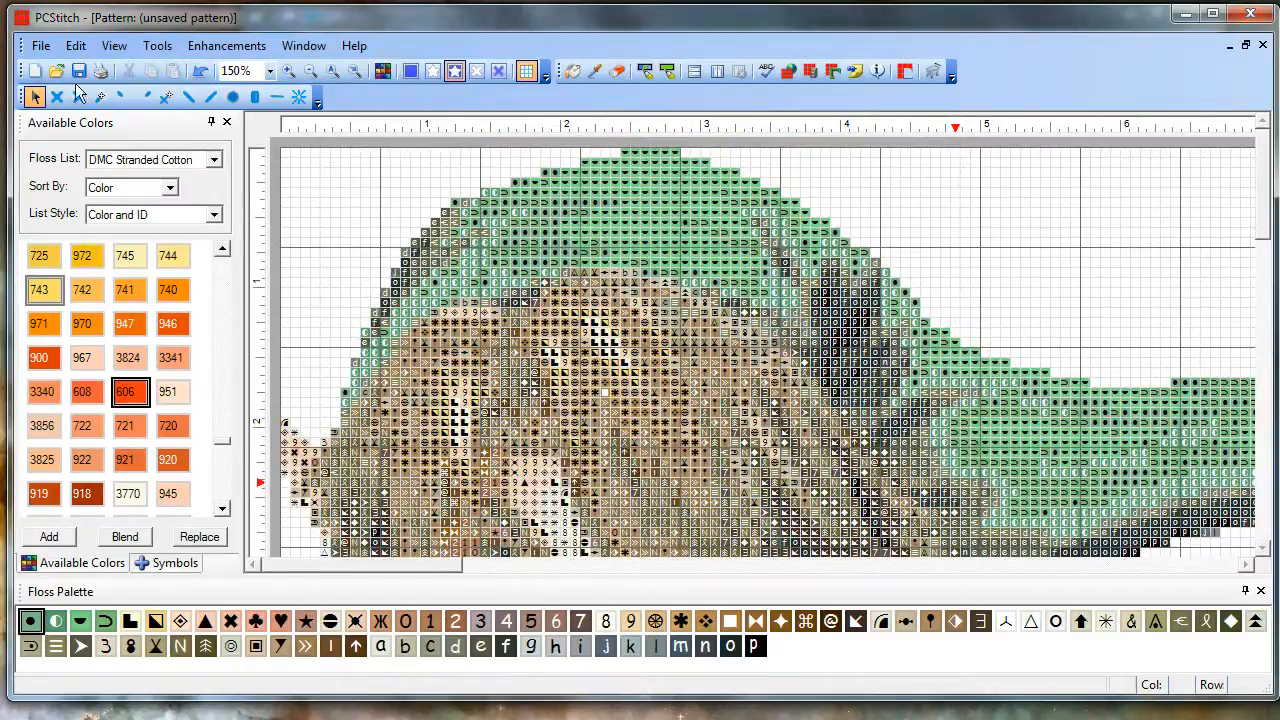
# Print to CutePDF Writer with stitches as symbols and no information sheet.
pyautogui.click(40, 45)
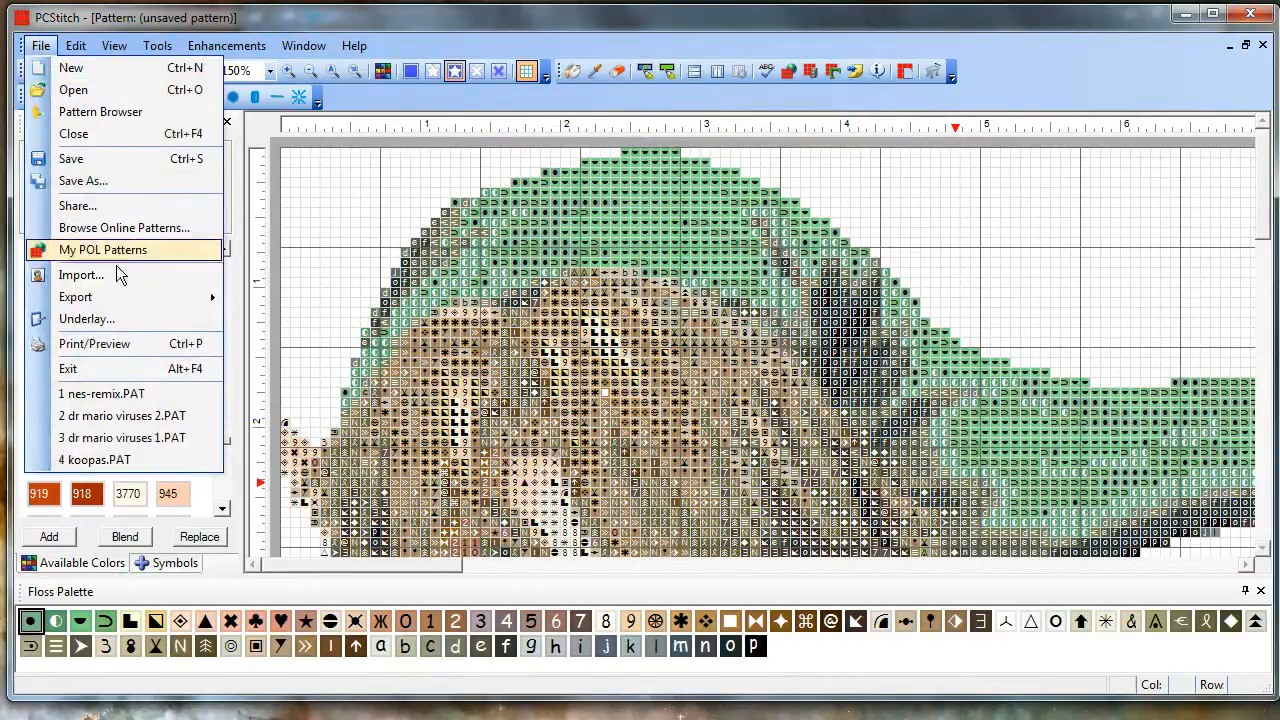
pyautogui.click(94, 344)
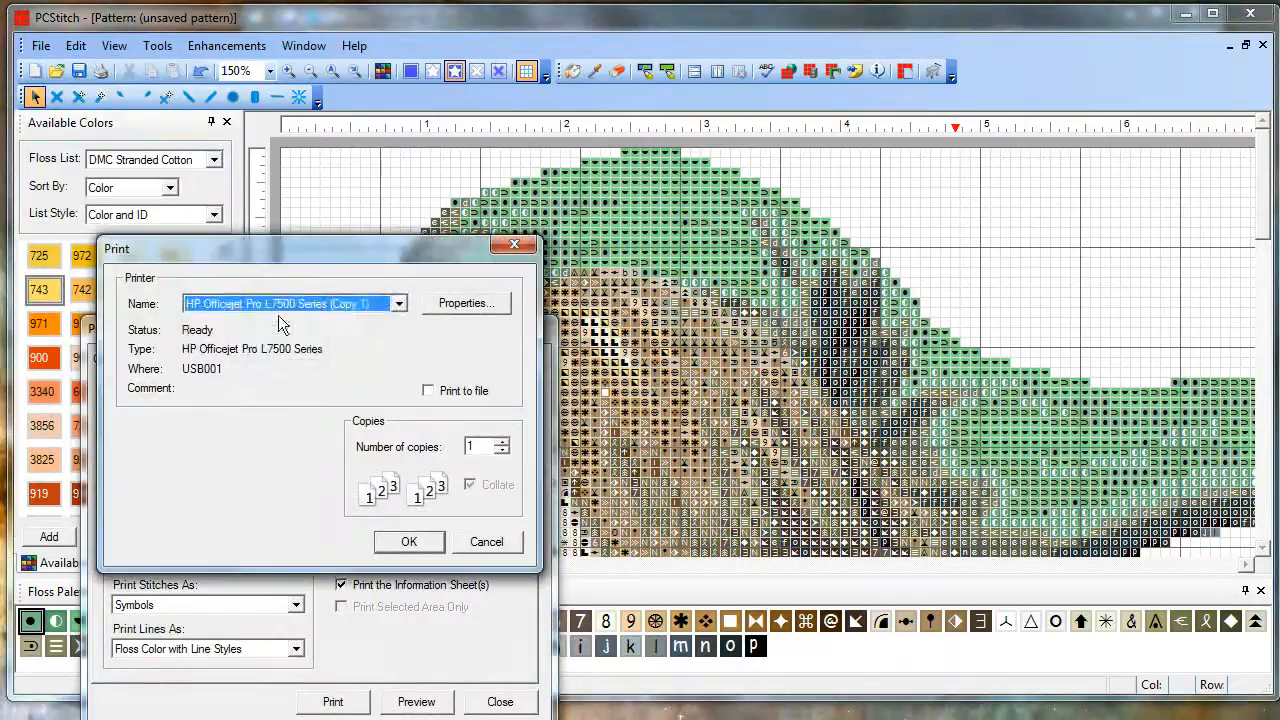
pyautogui.click(398, 303)
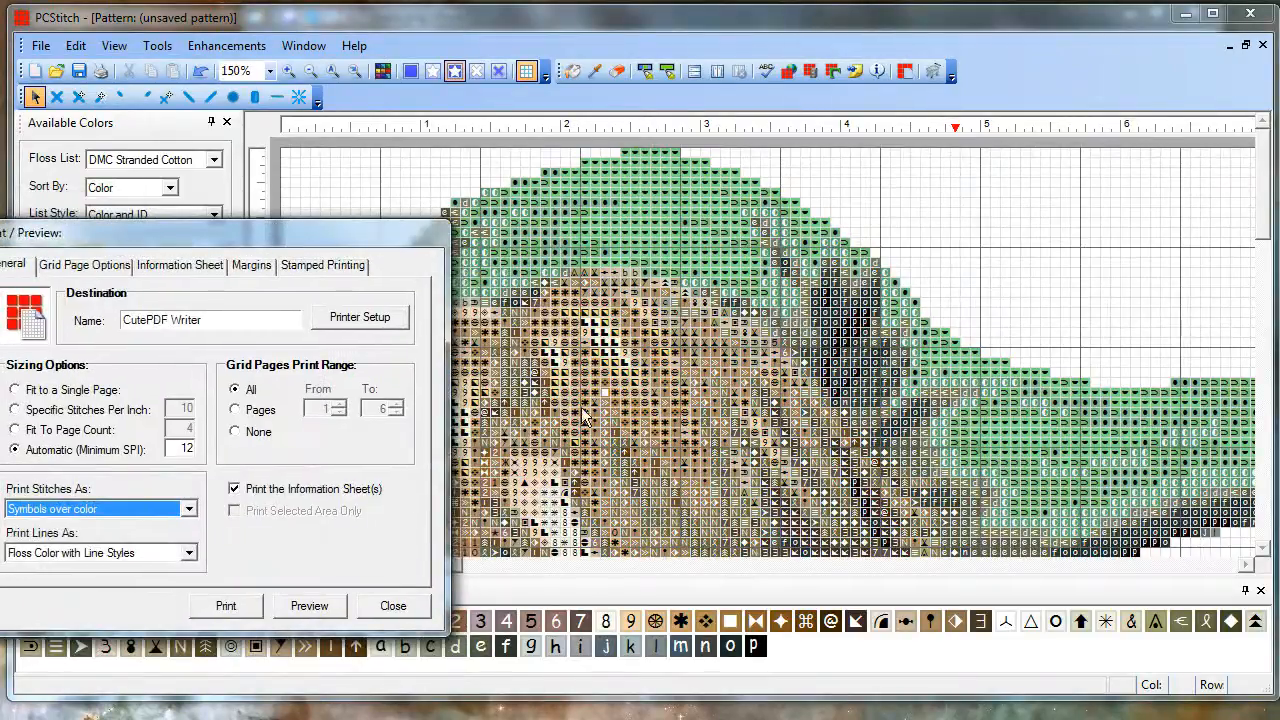
pyautogui.click(188, 508)
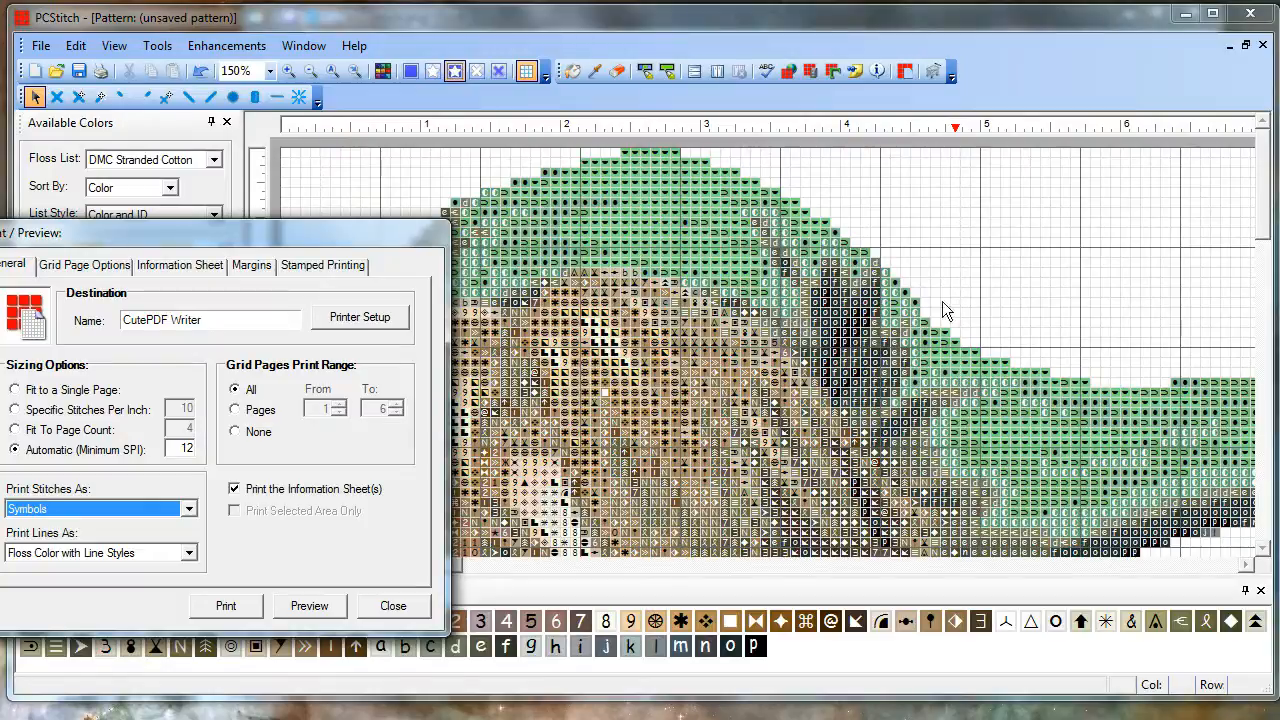
pyautogui.moveTo(388, 493)
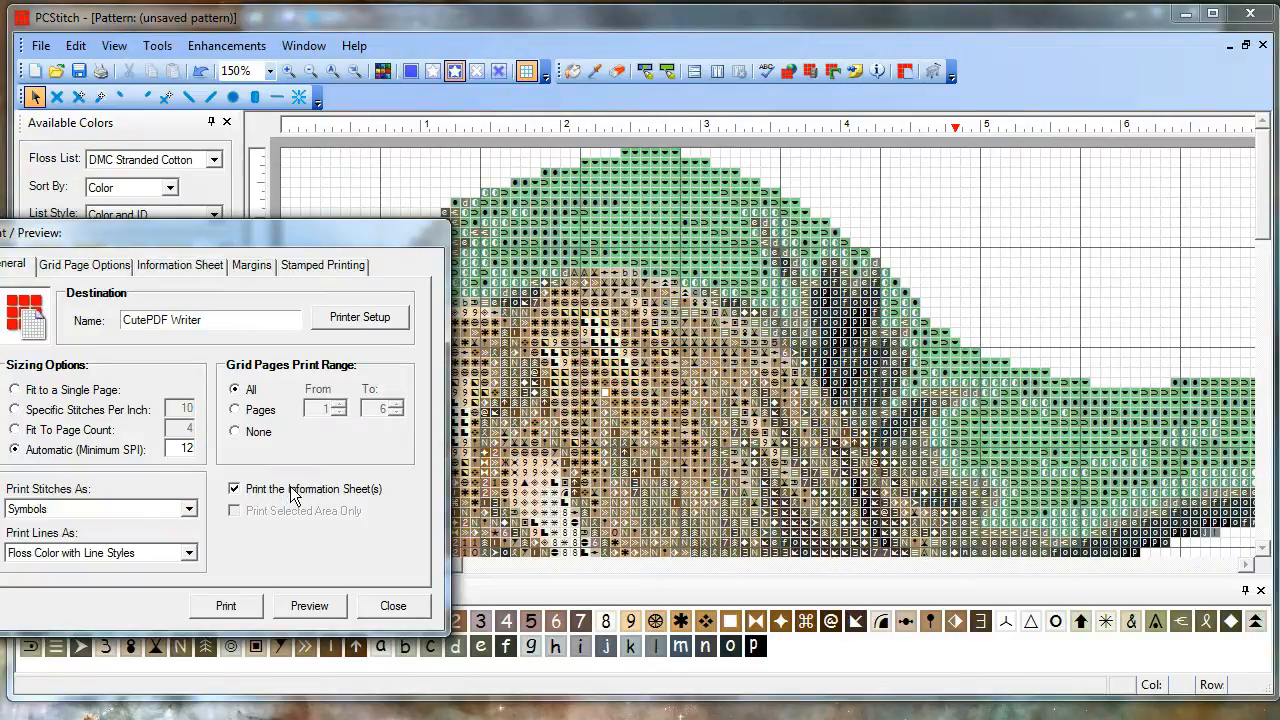
pyautogui.click(234, 489)
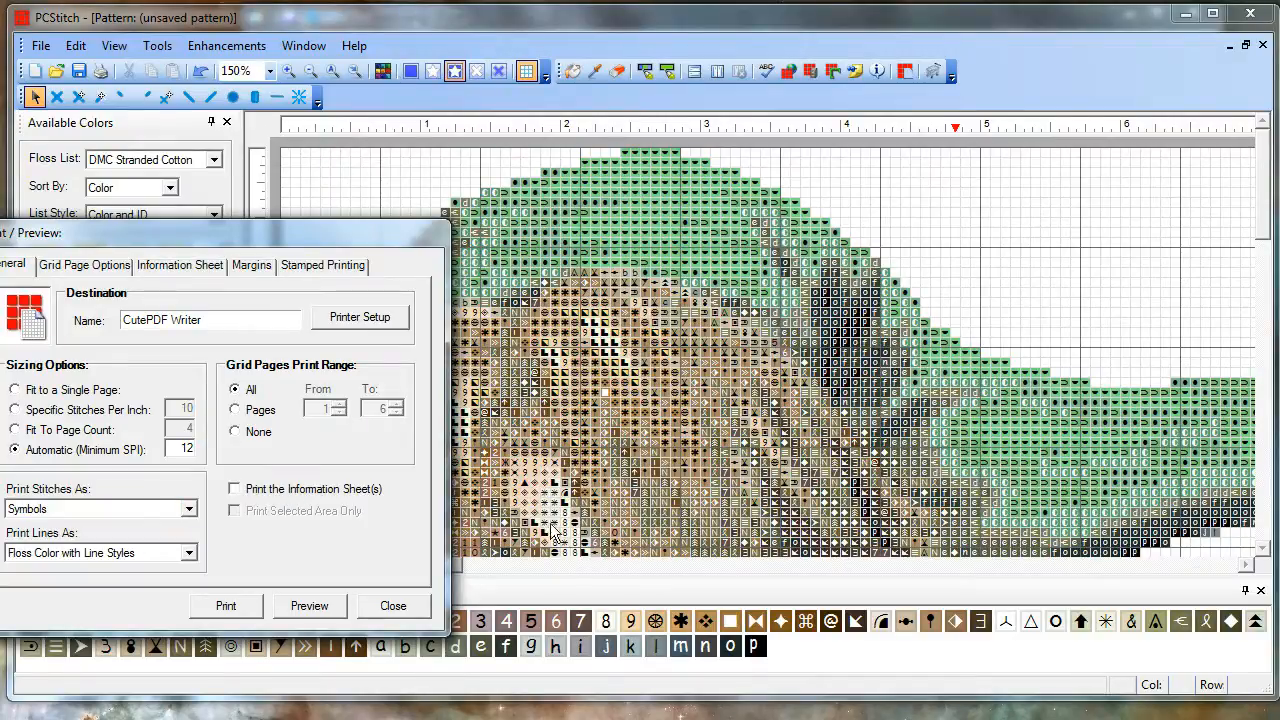
pyautogui.moveTo(378, 498)
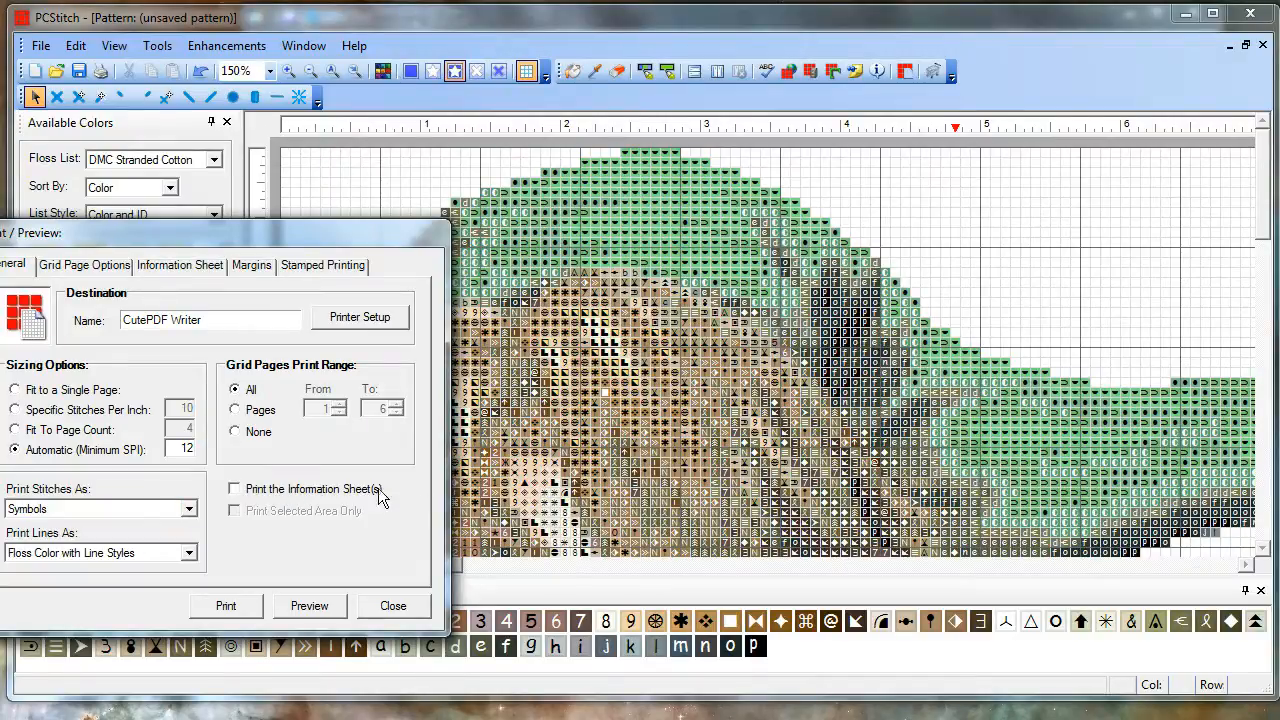
pyautogui.moveTo(227, 568)
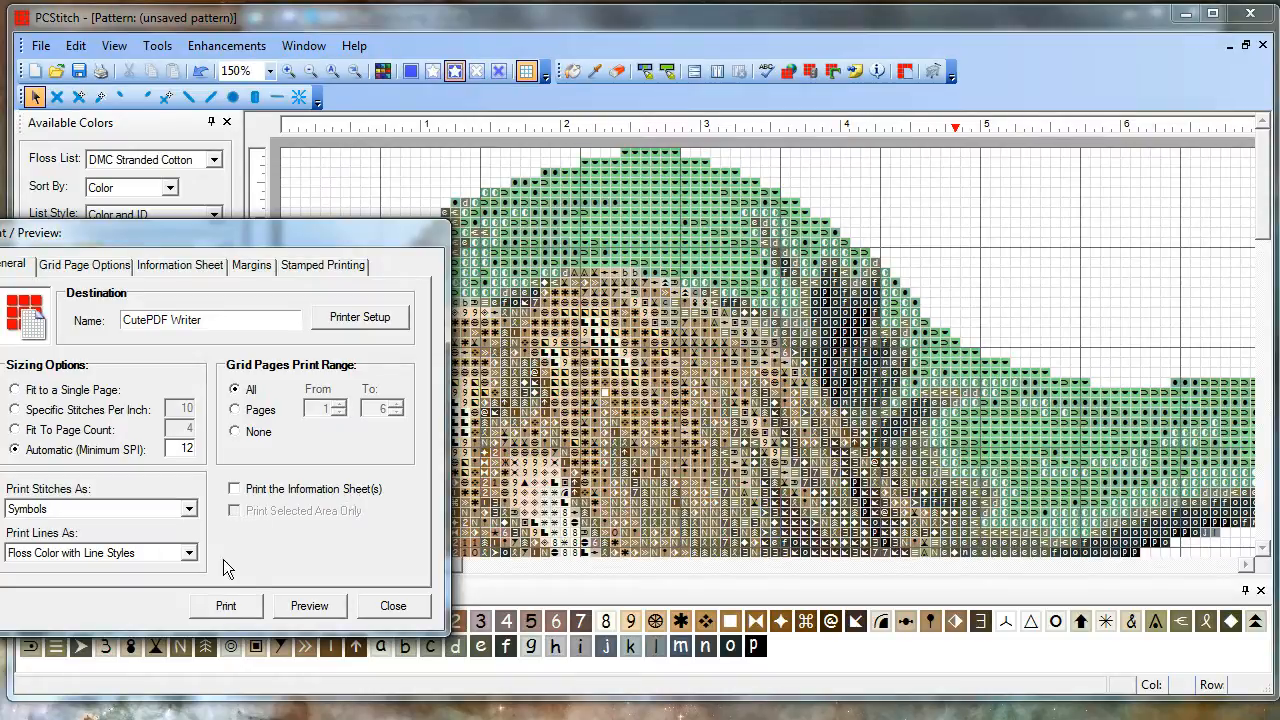
pyautogui.click(309, 605)
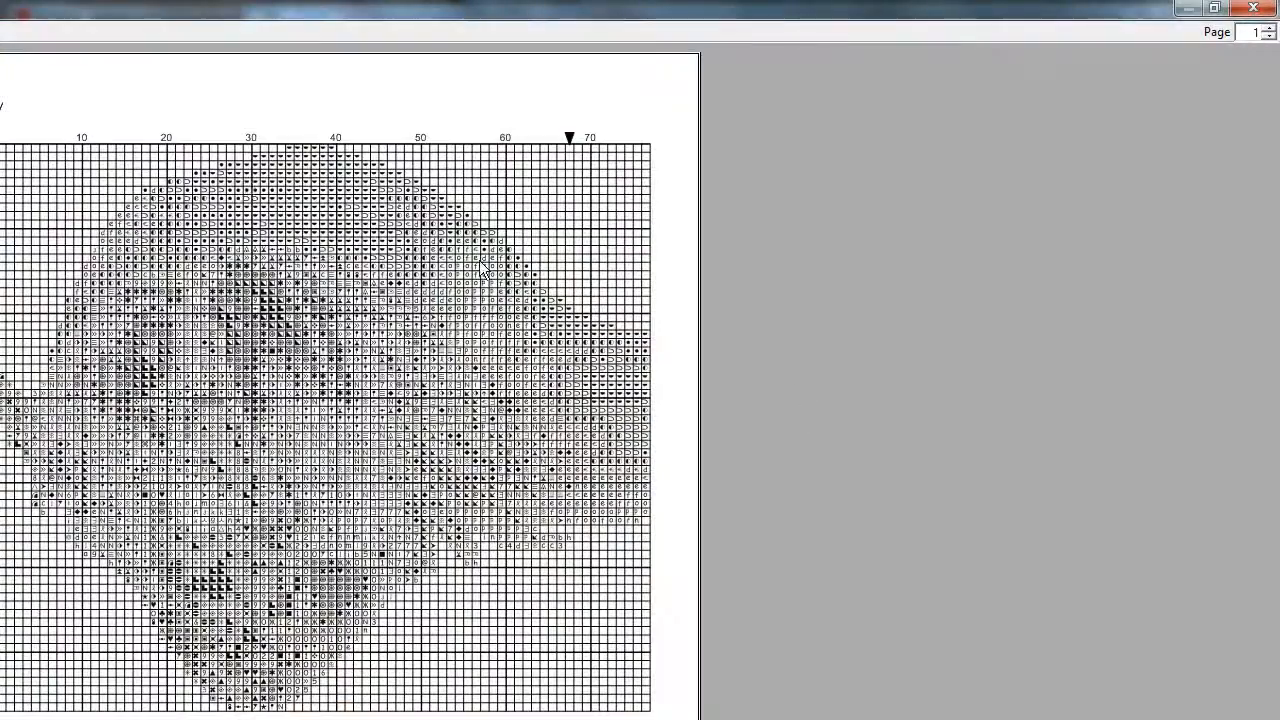
pyautogui.moveTo(725, 448)
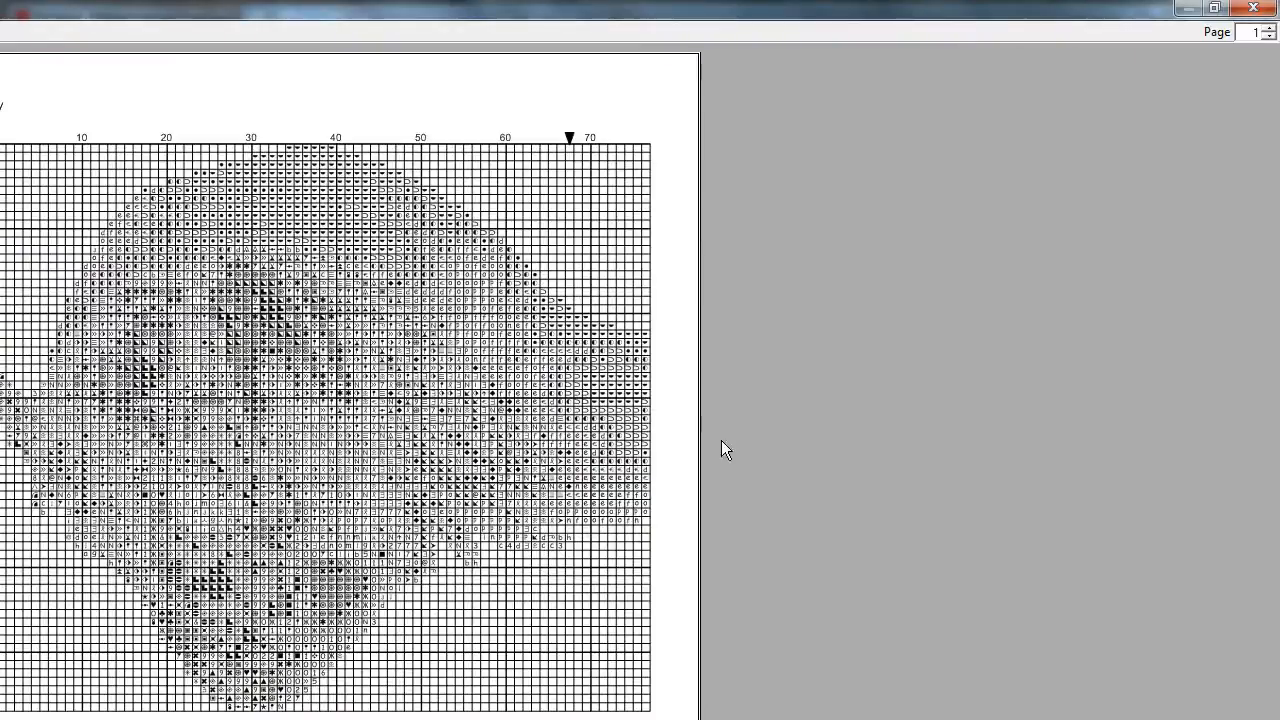
pyautogui.moveTo(1148, 142)
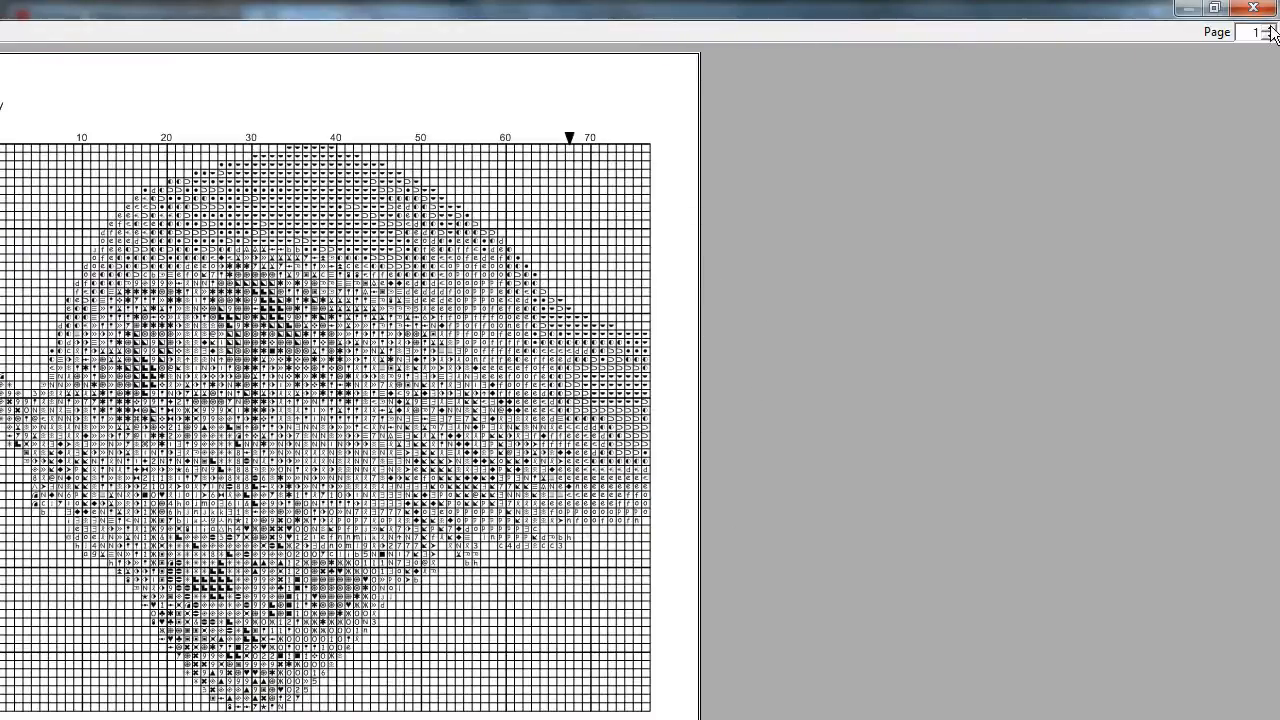
pyautogui.click(1271, 27)
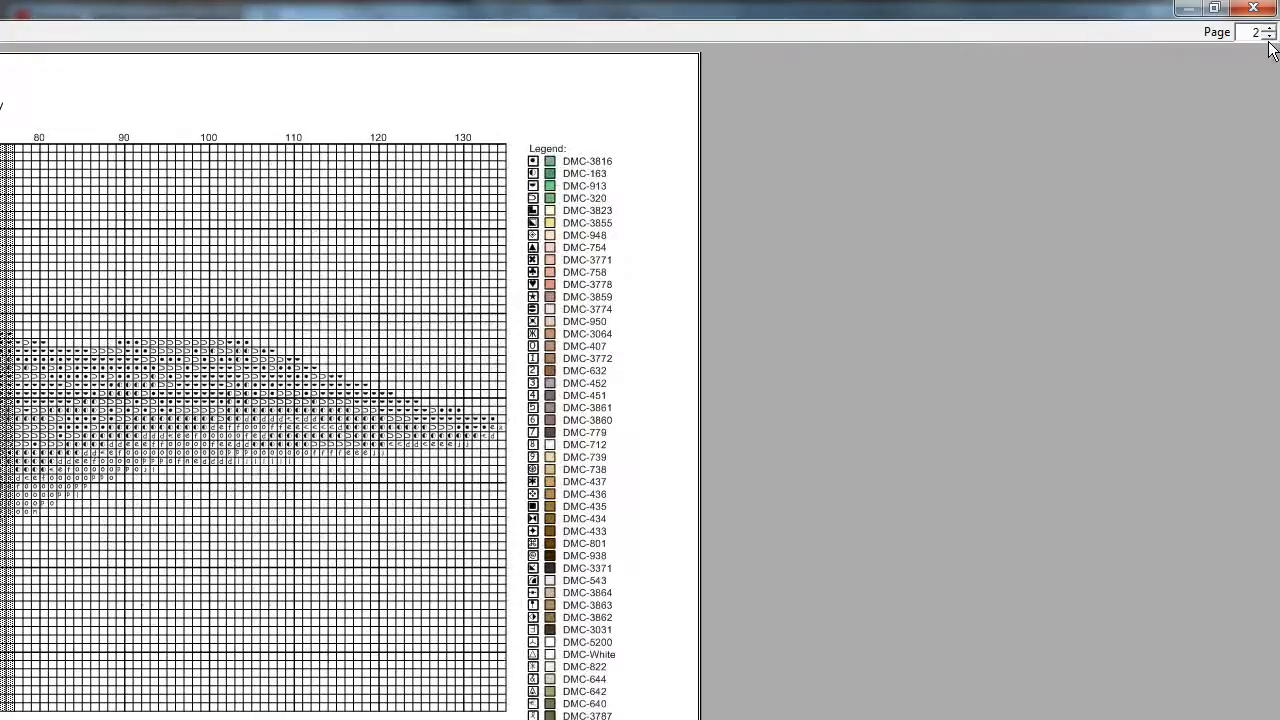
pyautogui.click(1271, 37)
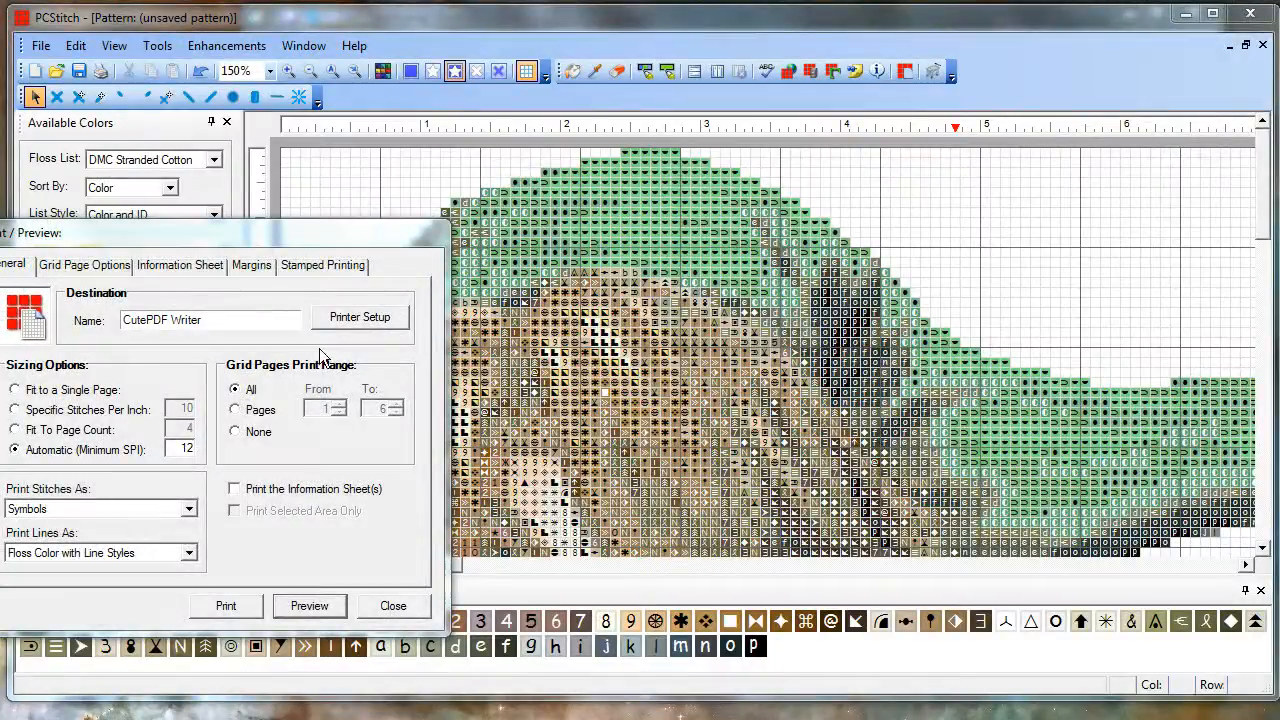
# Print the symbol chart and save it as Link2.pdf on the Desktop.
pyautogui.click(393, 605)
pyautogui.write('Link2.pdf')
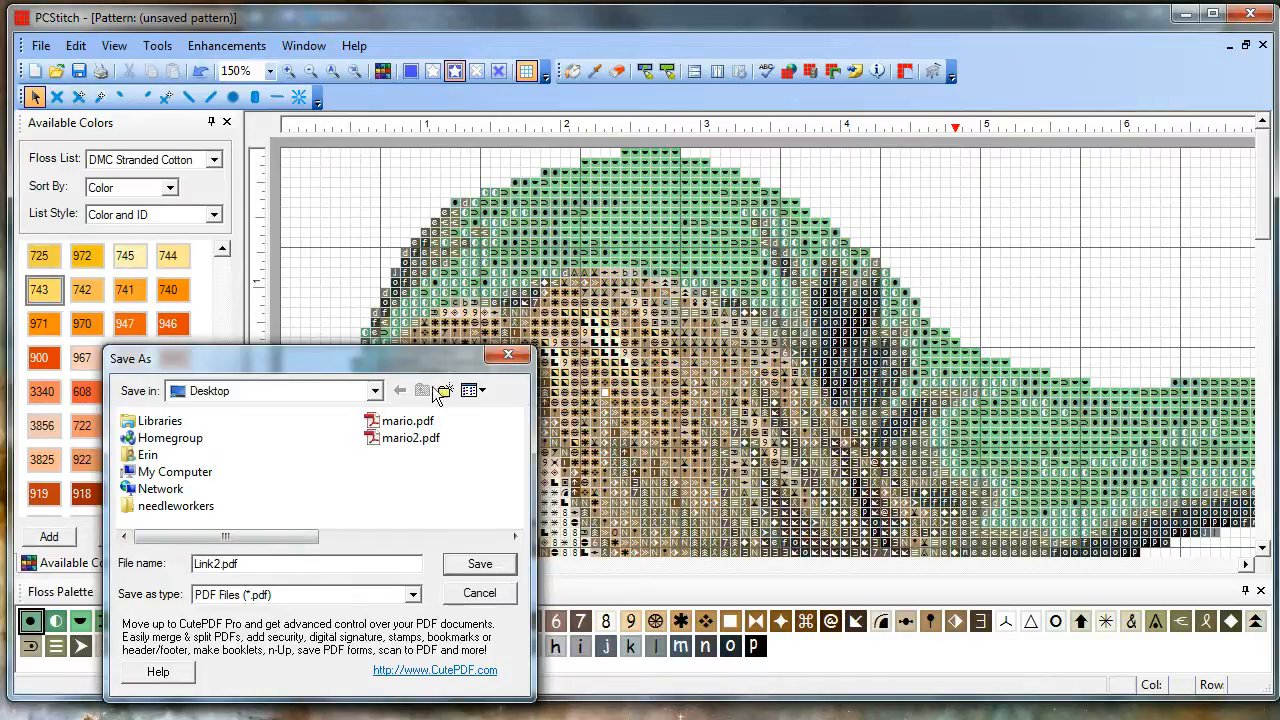
pyautogui.click(479, 592)
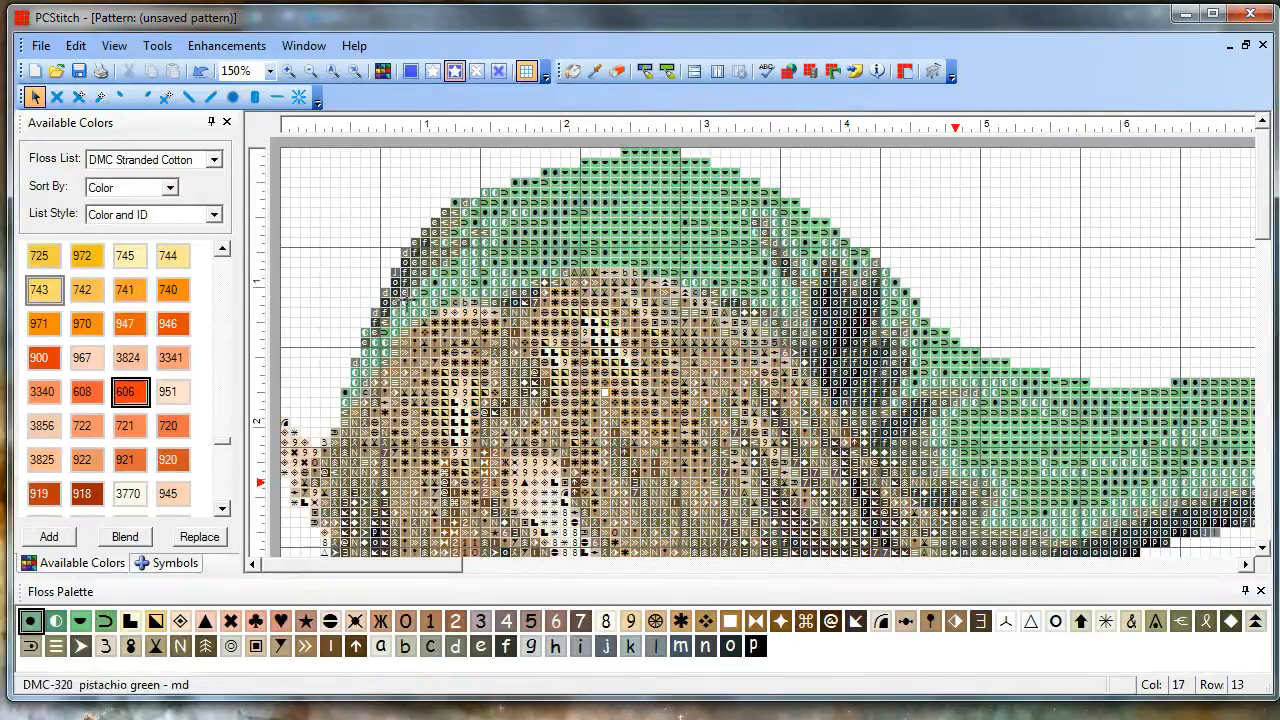
pyautogui.rightClick(780, 648)
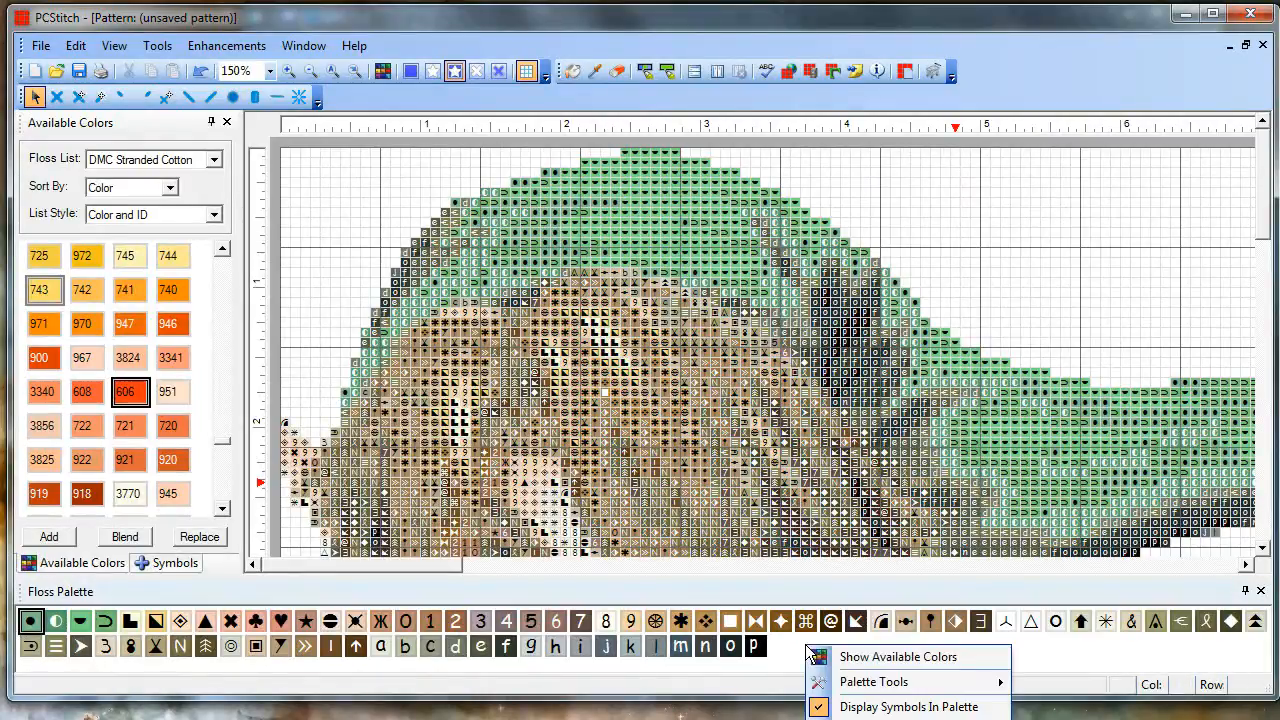